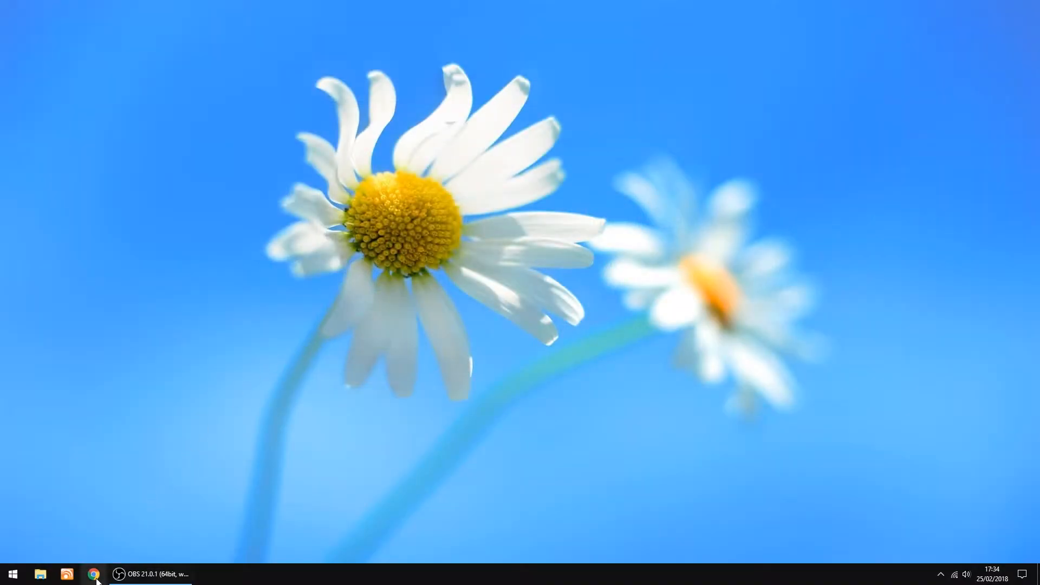
Step: Browse to the openmediavault download page and its list of installation images
click(94, 575)
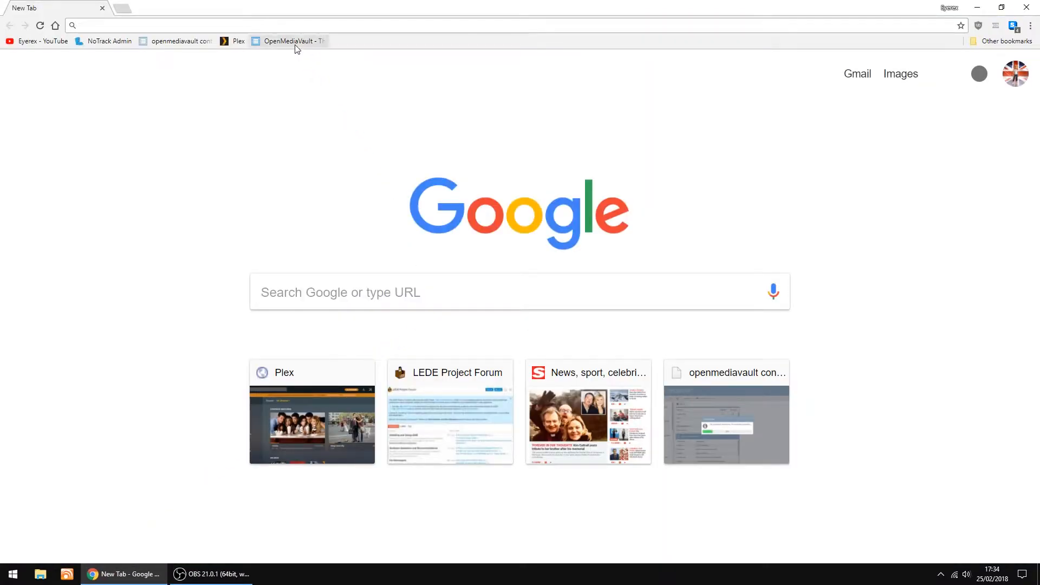
click(288, 40)
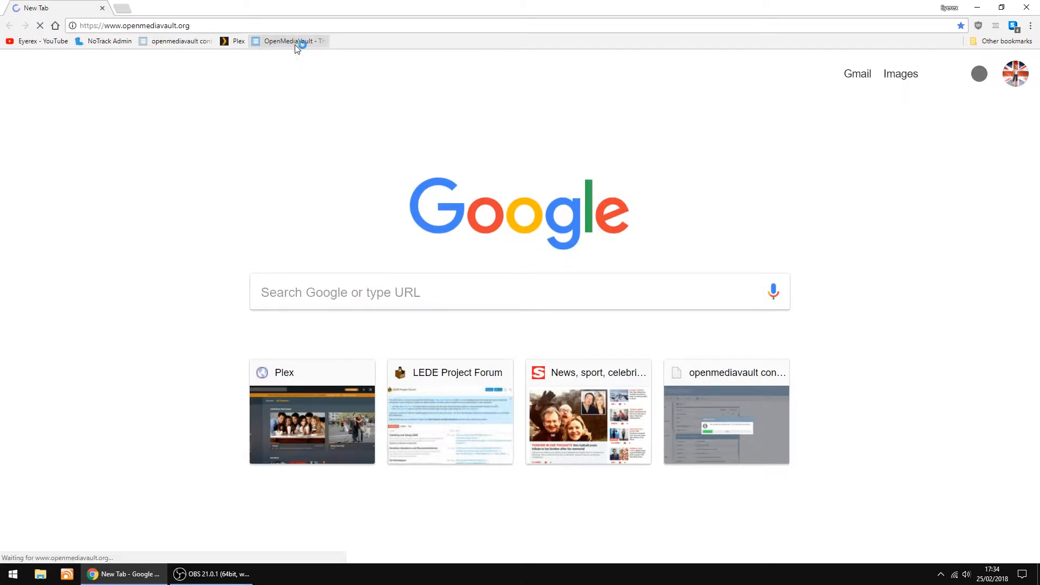
click(288, 40)
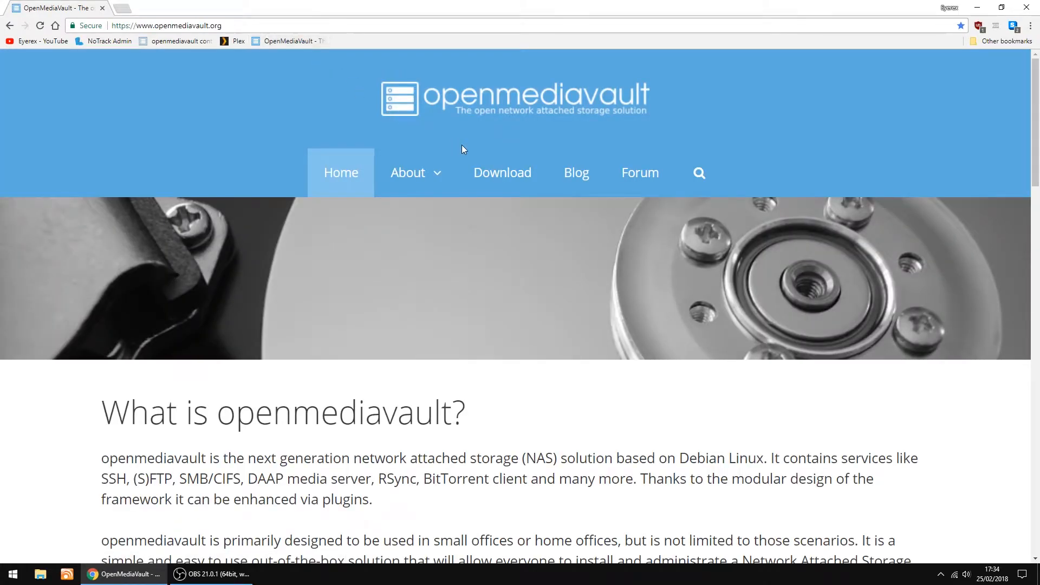
click(502, 172)
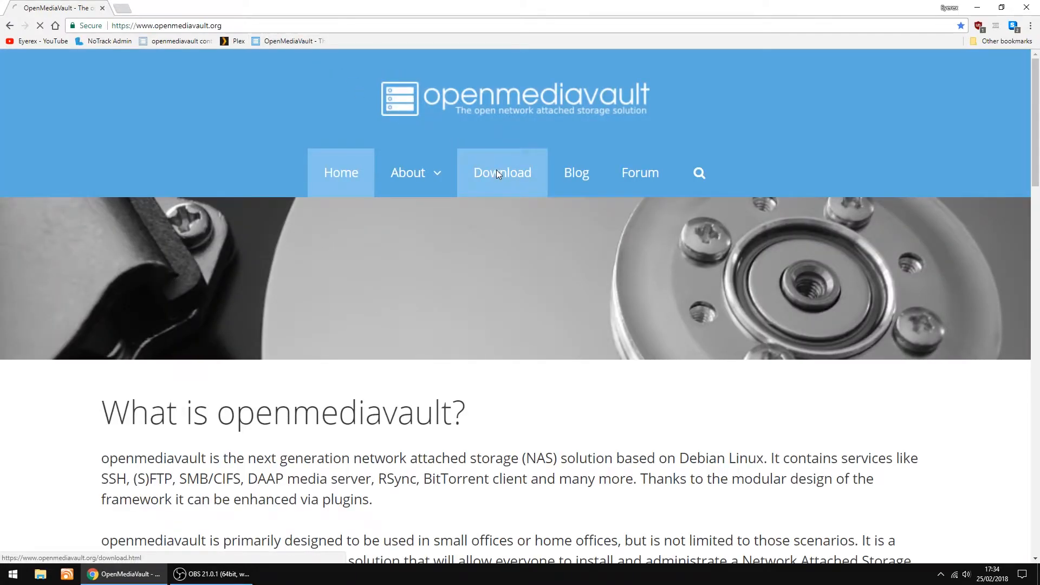
click(502, 172)
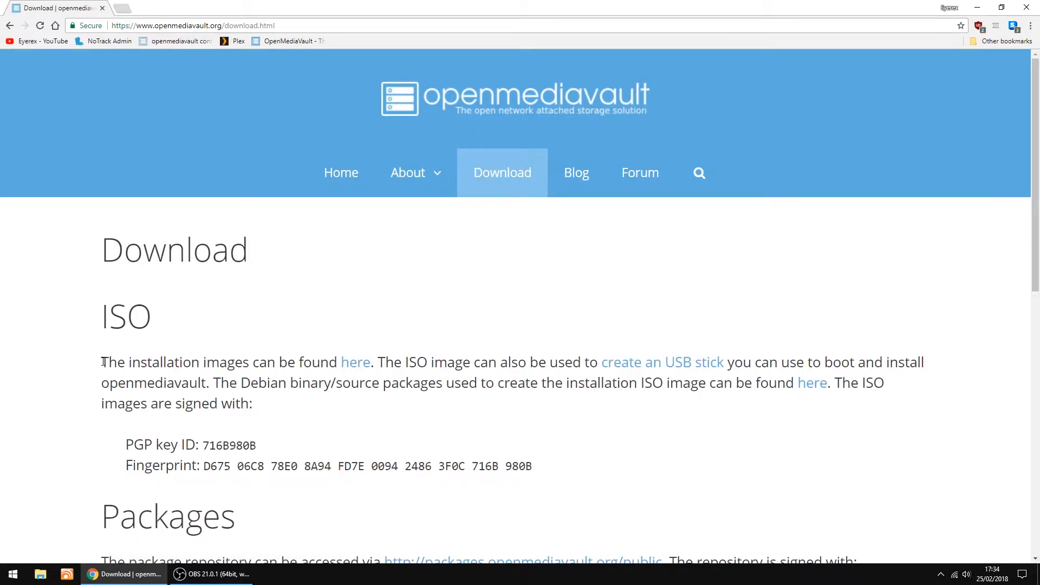
mouse_move(355, 362)
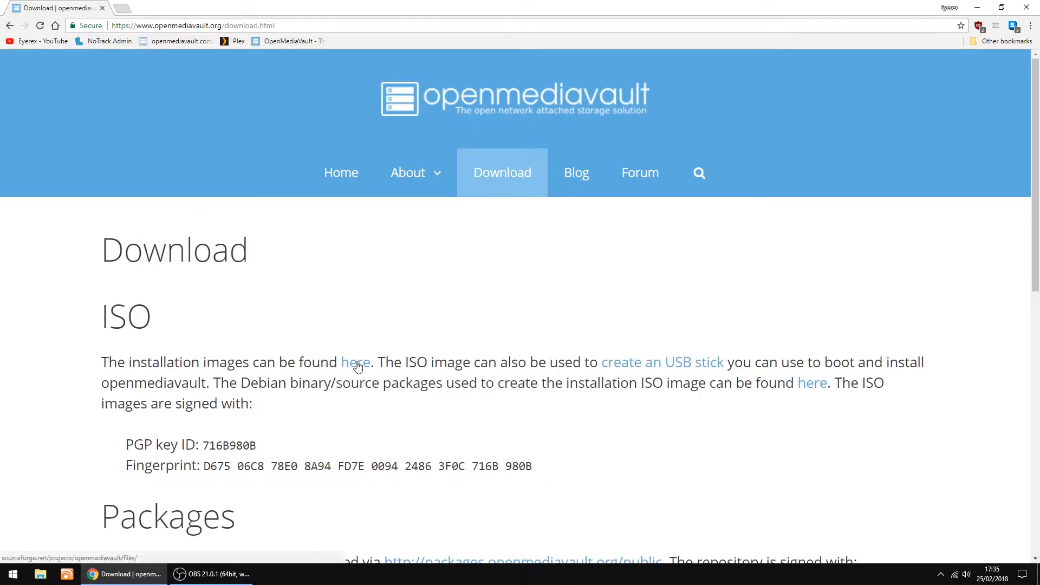
click(355, 362)
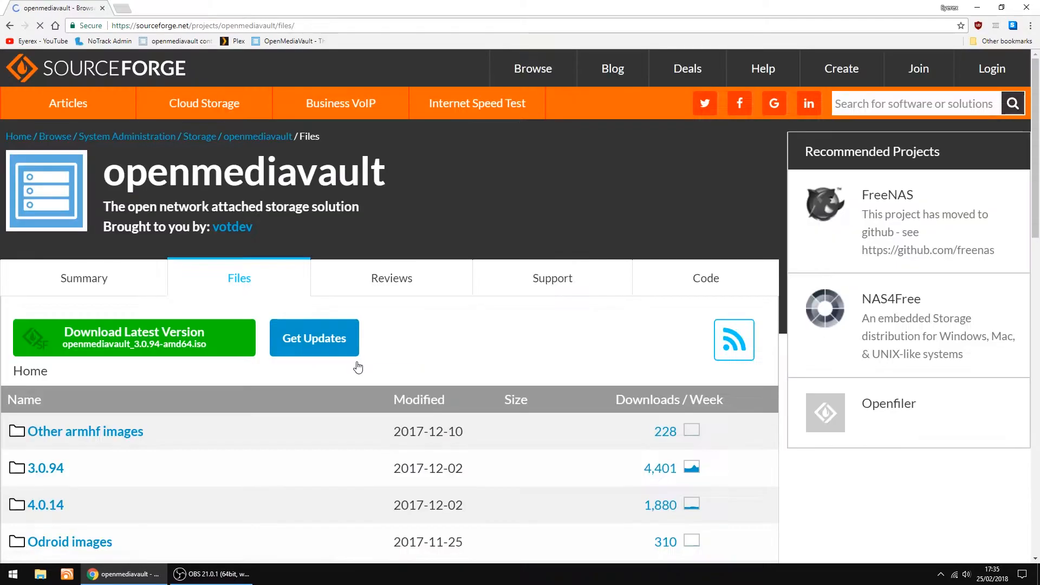
scroll(down, 3)
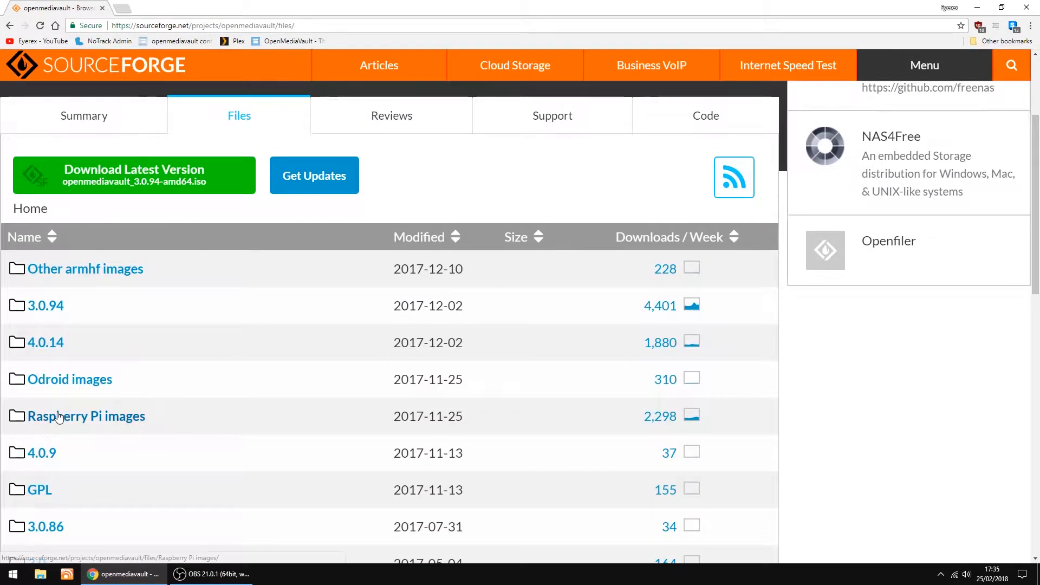
mouse_move(87, 416)
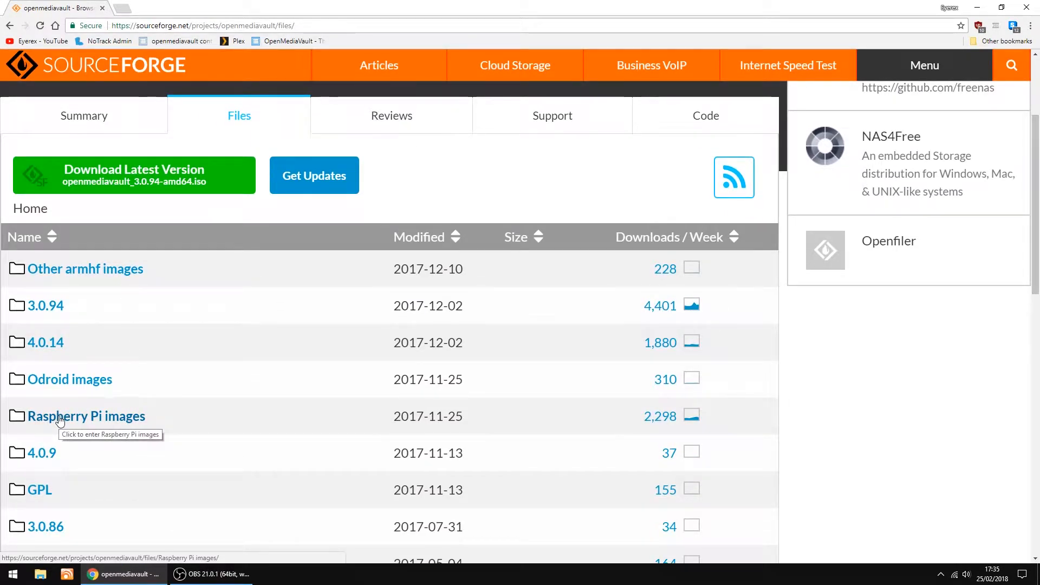
Step: Locate the Raspberry Pi image in the images folder, cancelling the save since it is already downloaded
click(86, 416)
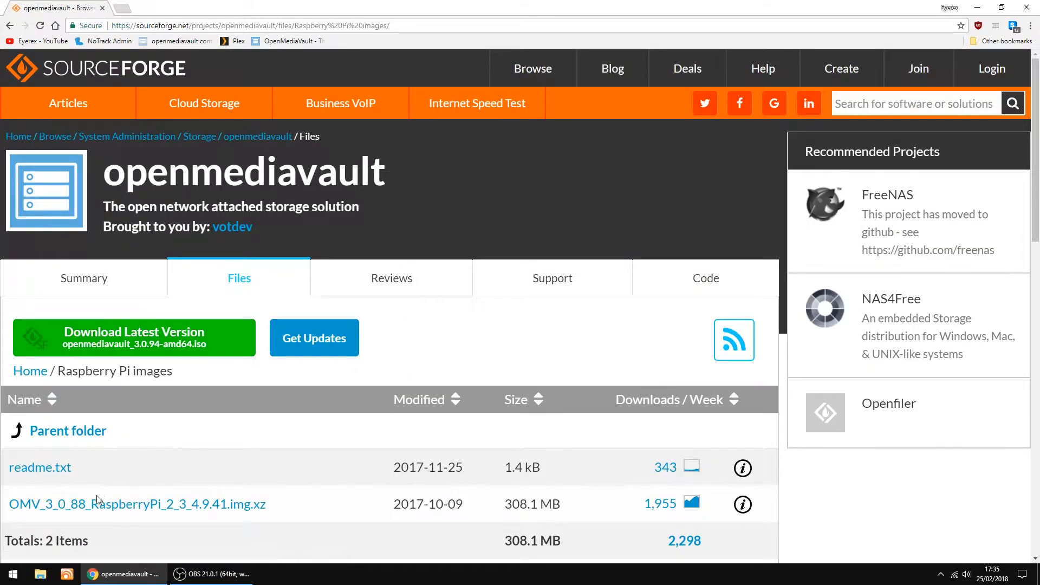
mouse_move(103, 503)
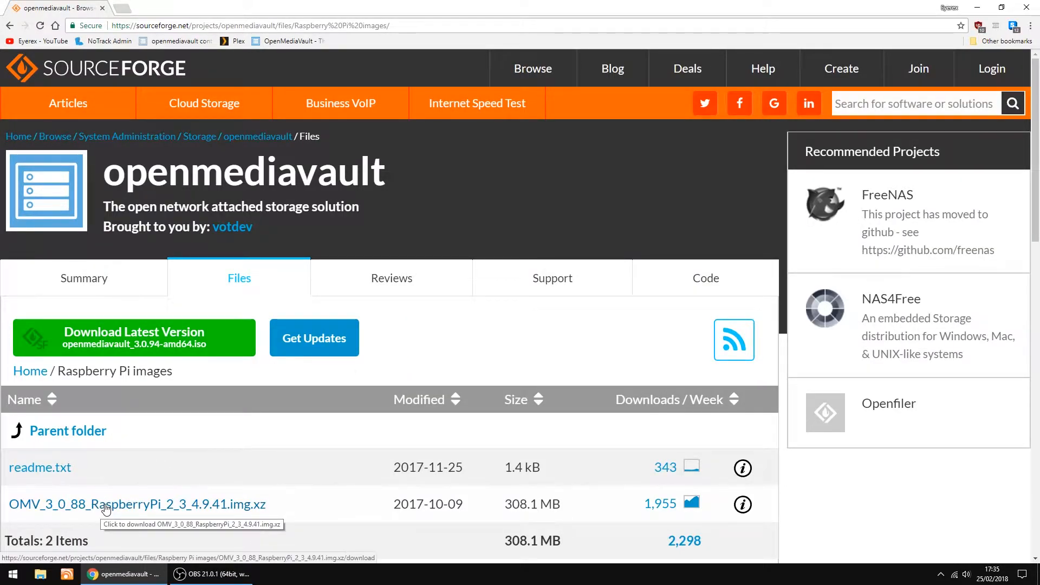
click(138, 504)
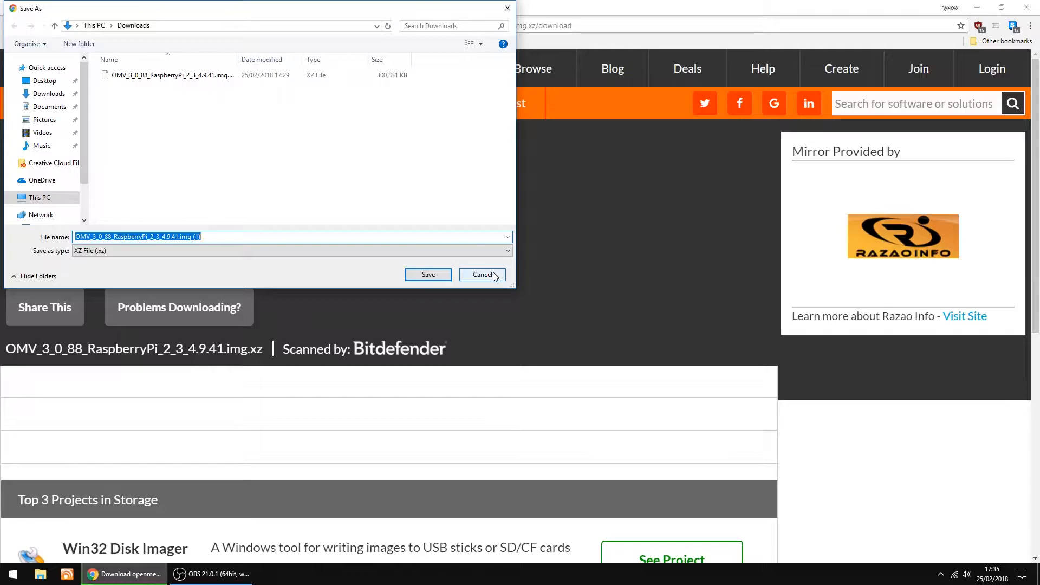
click(482, 274)
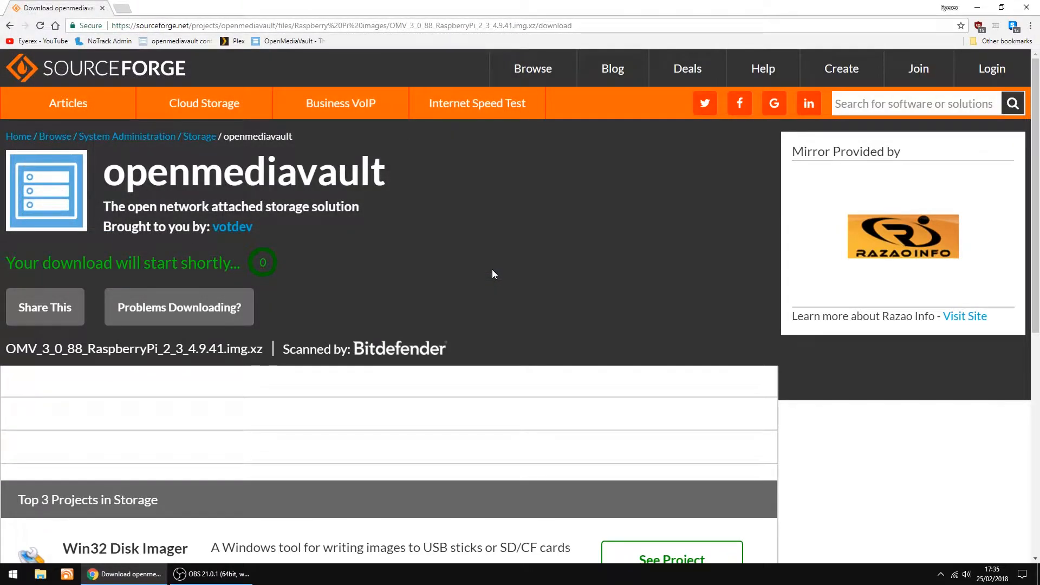
mouse_move(500, 273)
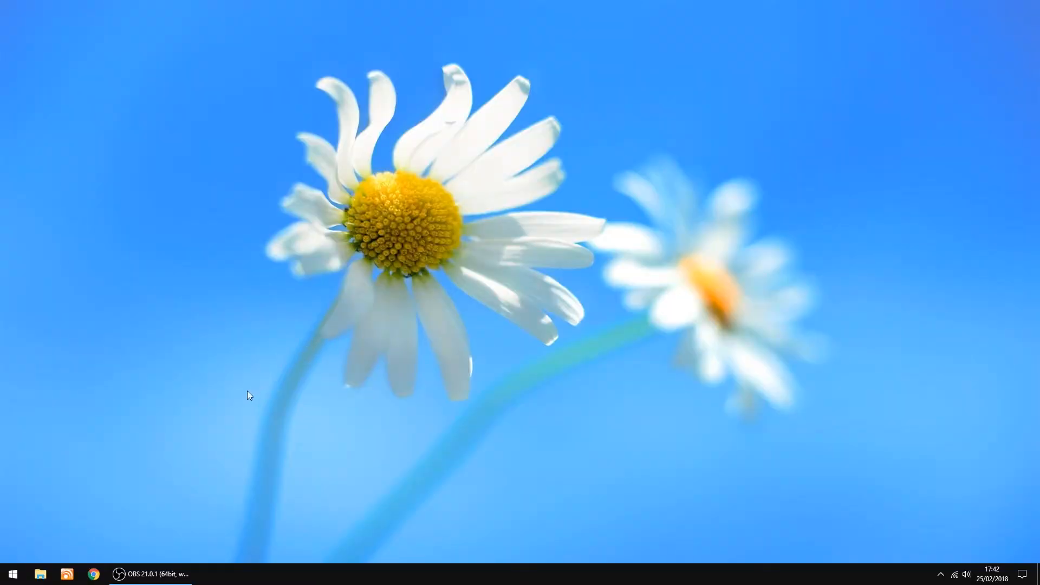
Step: Extract the downloaded .img.xz archive in Downloads into its own folder with 7-Zip
click(40, 574)
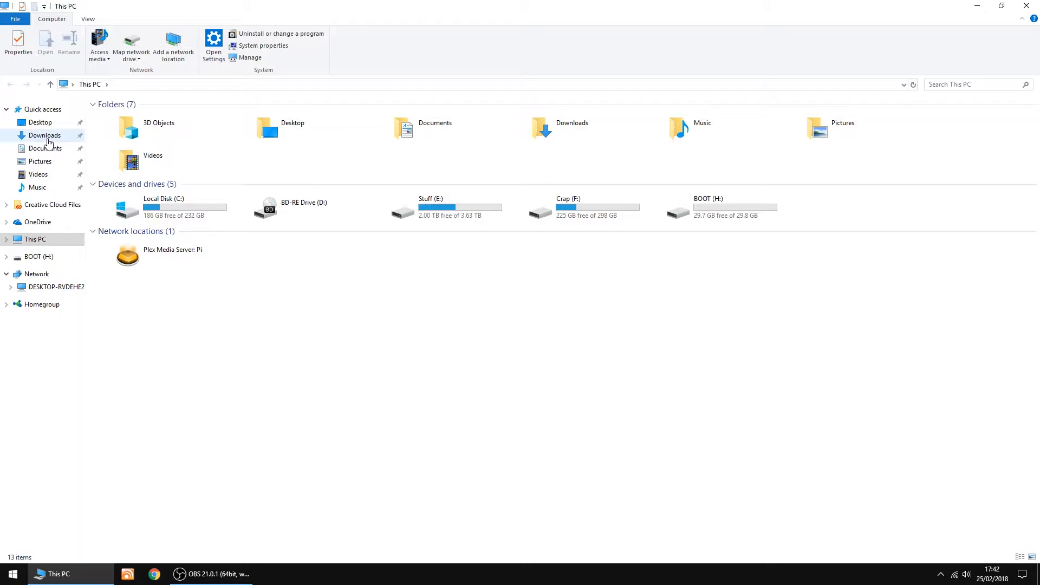
double_click(45, 136)
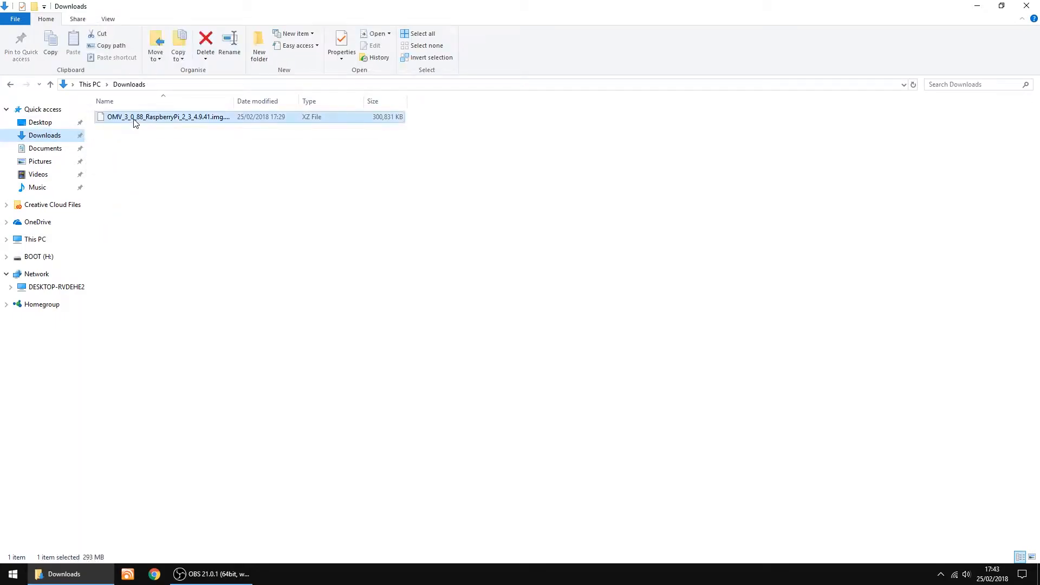
right_click(167, 117)
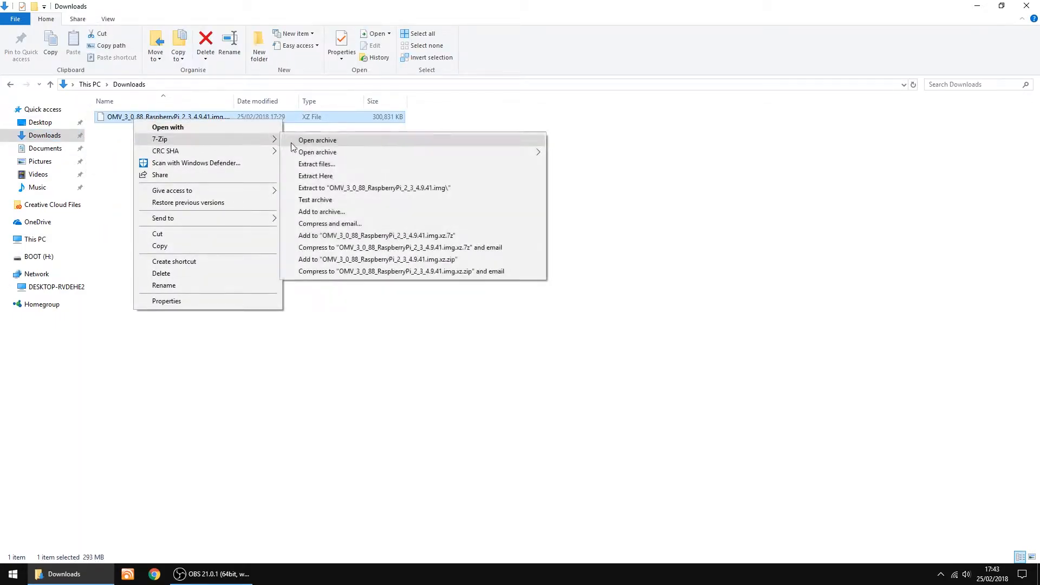
click(315, 176)
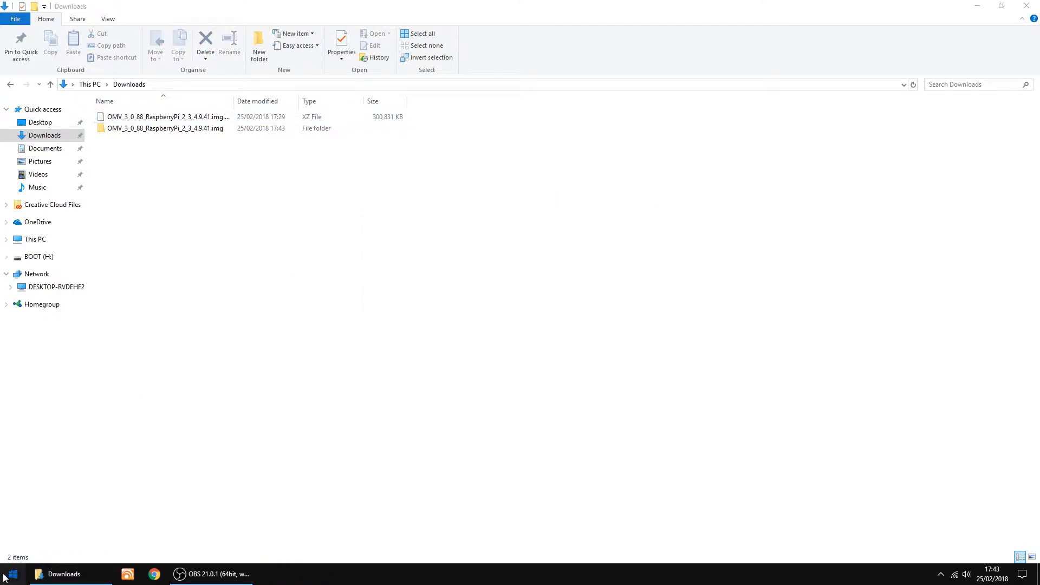
Step: Flash the extracted openmediavault .img to the memory card with Etcher
click(9, 574)
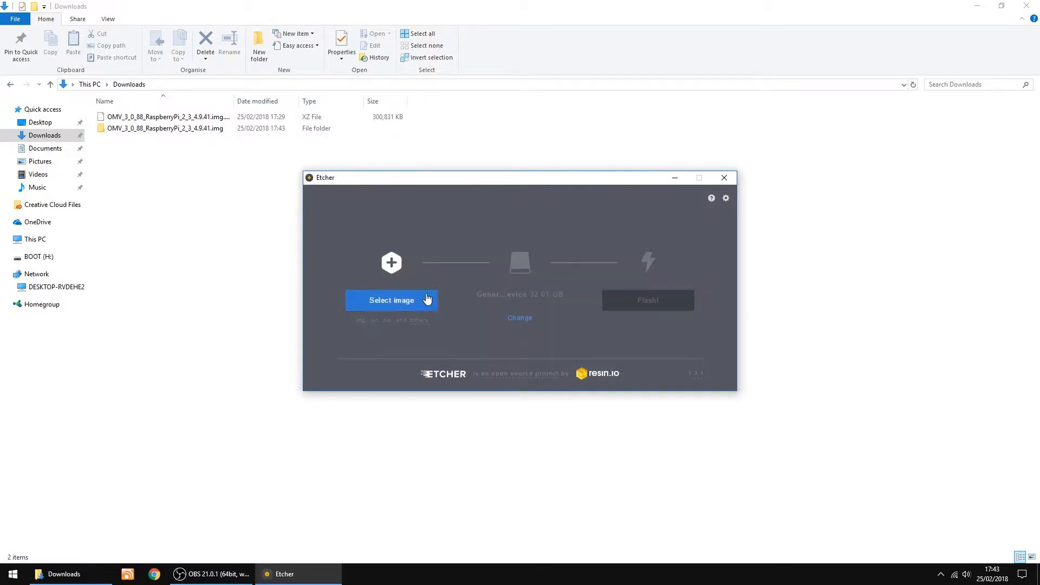
click(391, 300)
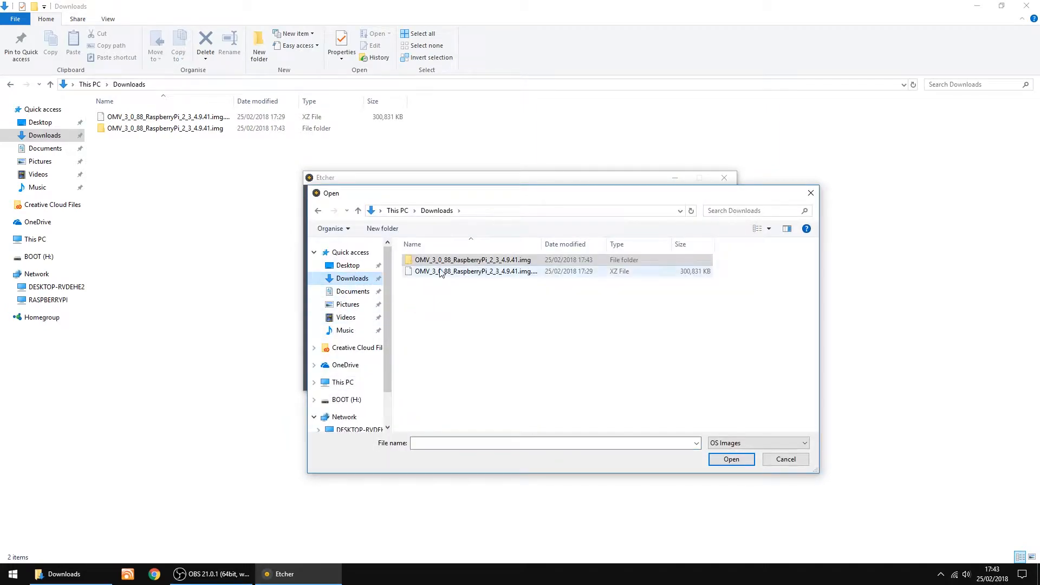
double_click(472, 259)
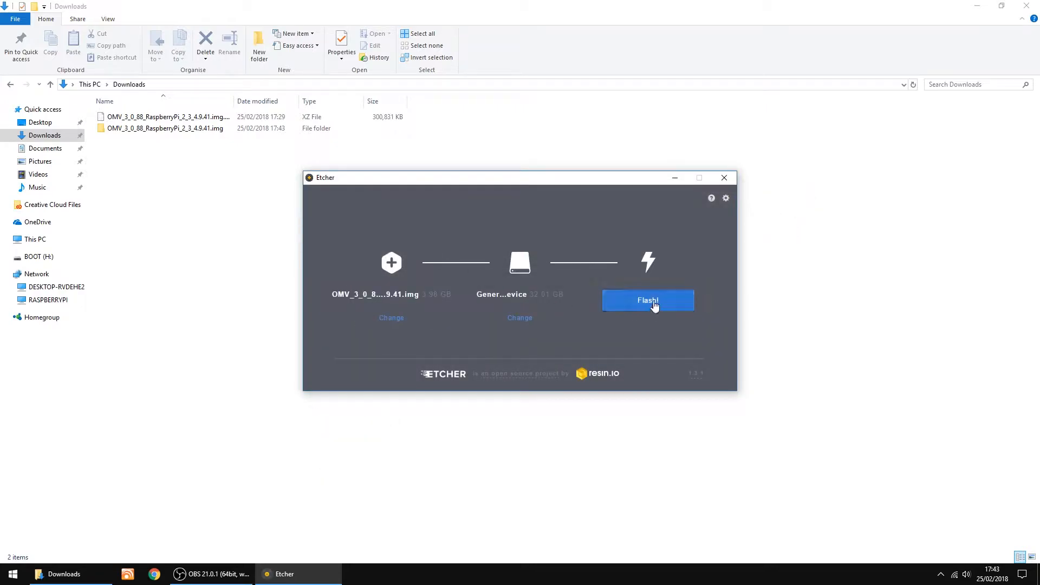
click(648, 301)
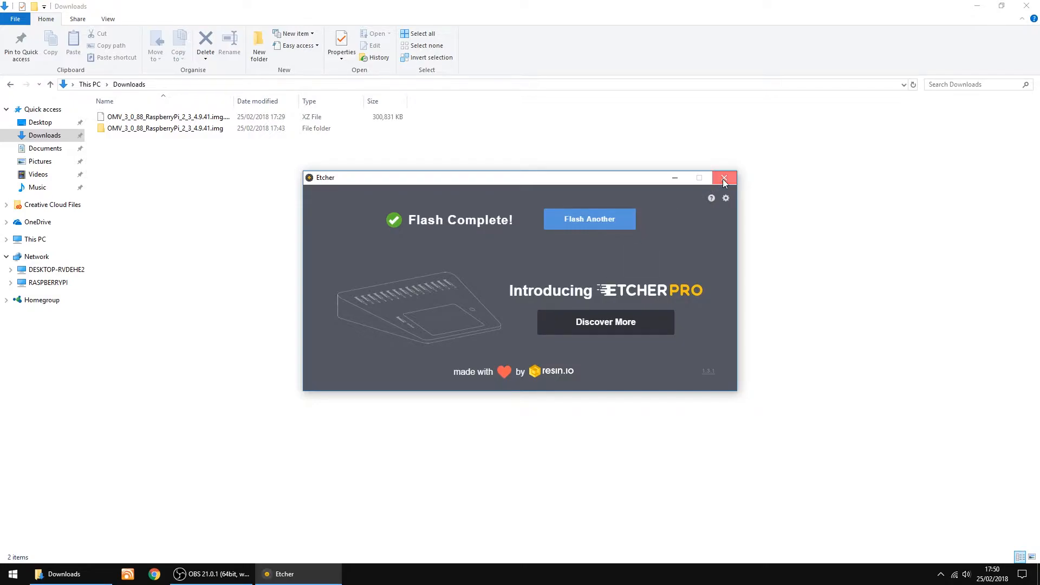
Step: Close Etcher and the Downloads window back to the desktop
click(723, 177)
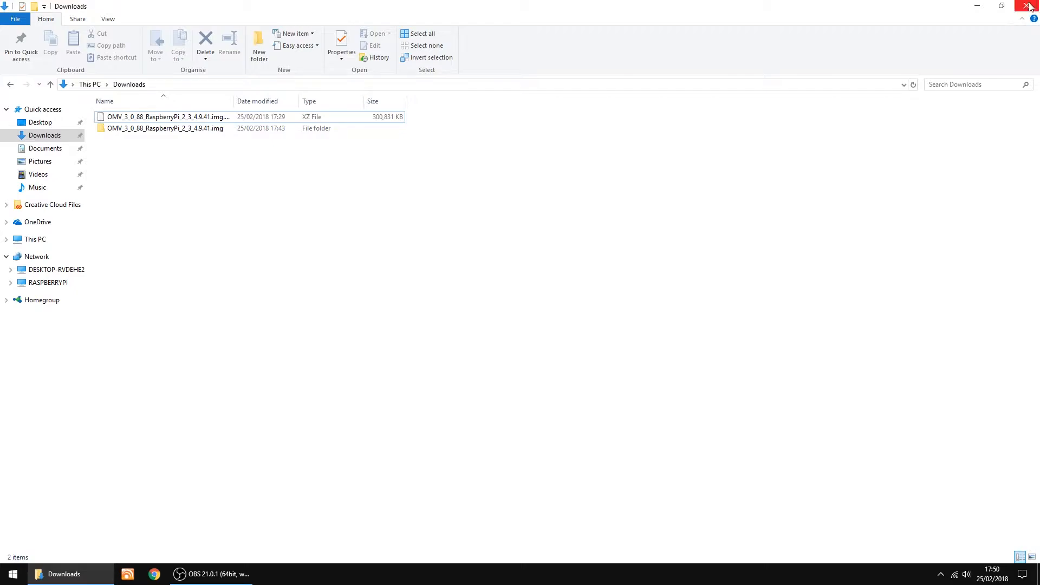
click(1032, 6)
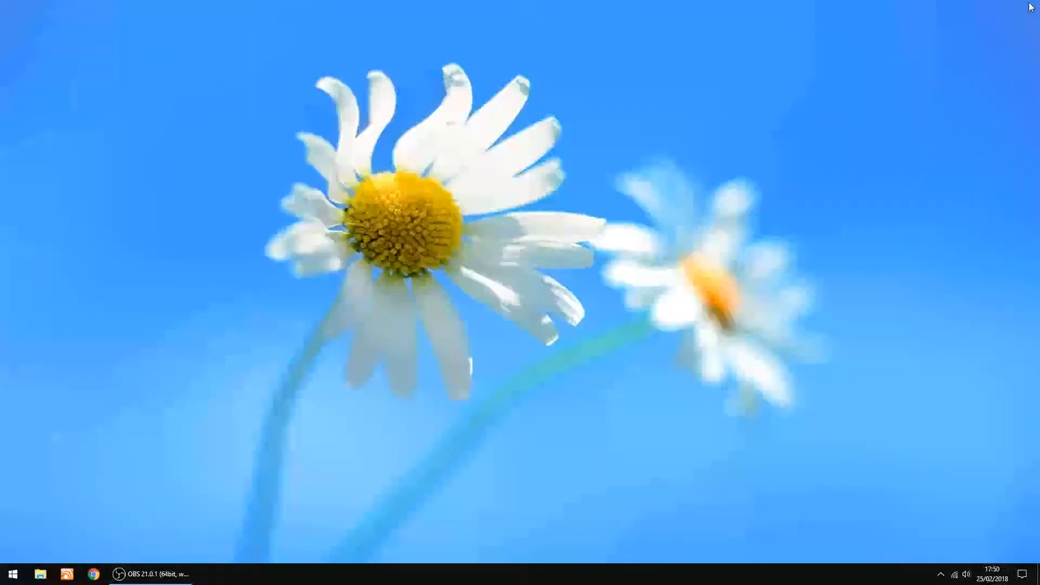
mouse_move(518, 283)
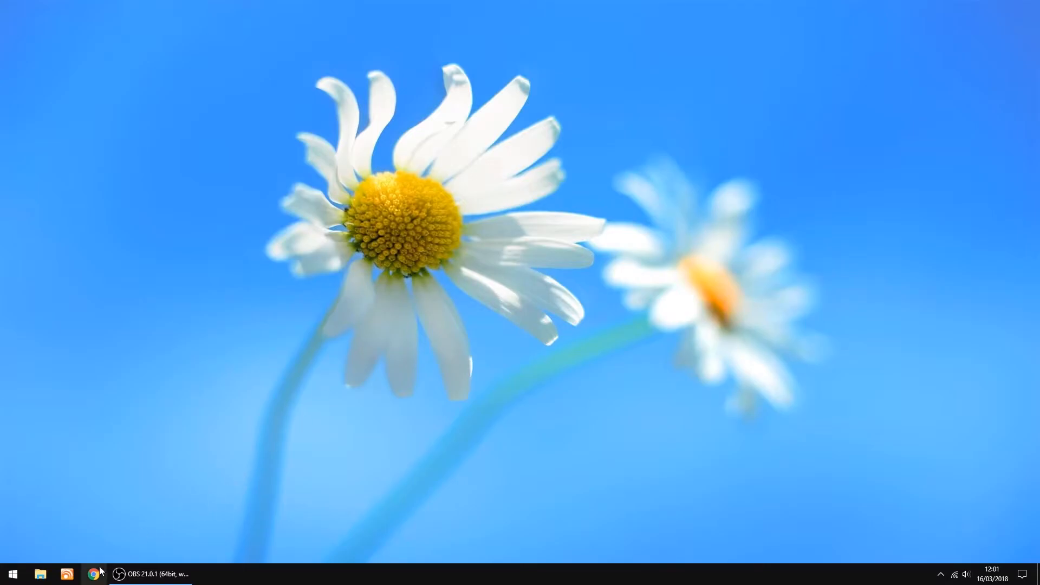
Step: Log in to the openmediavault control panel at 192.168.1.144 as admin
click(93, 574)
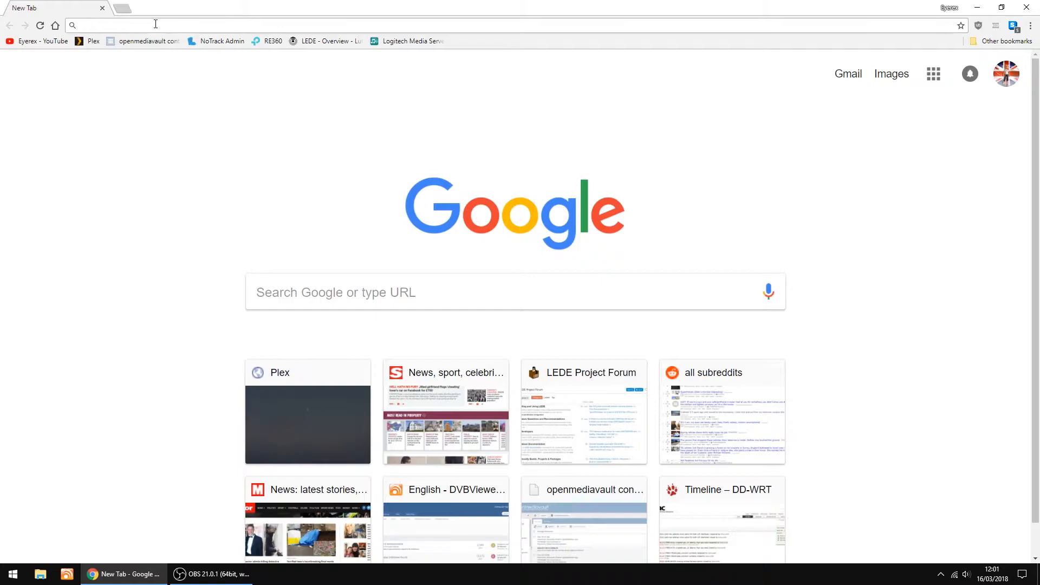
mouse_move(258, 156)
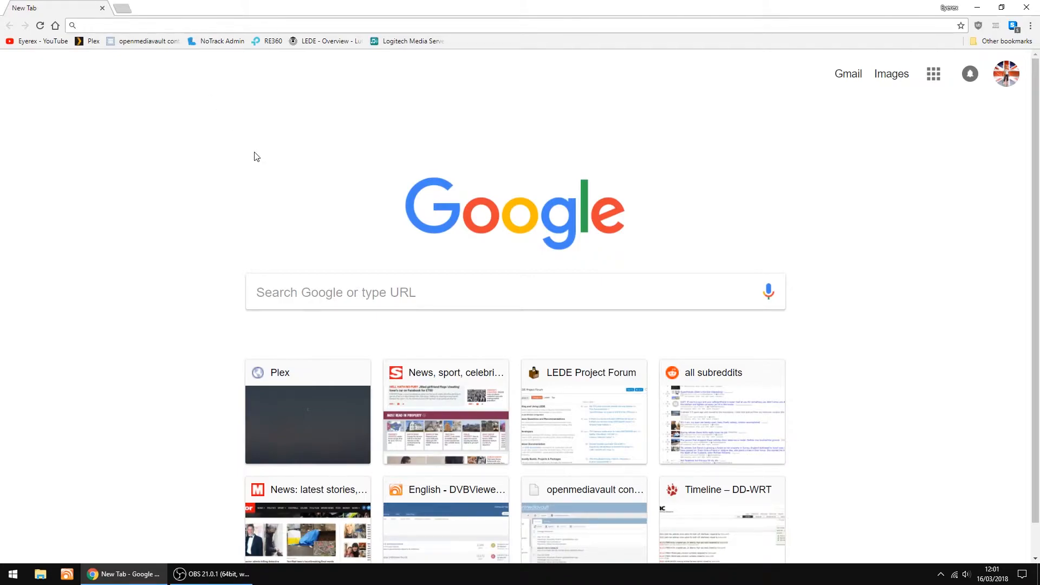
click(144, 40)
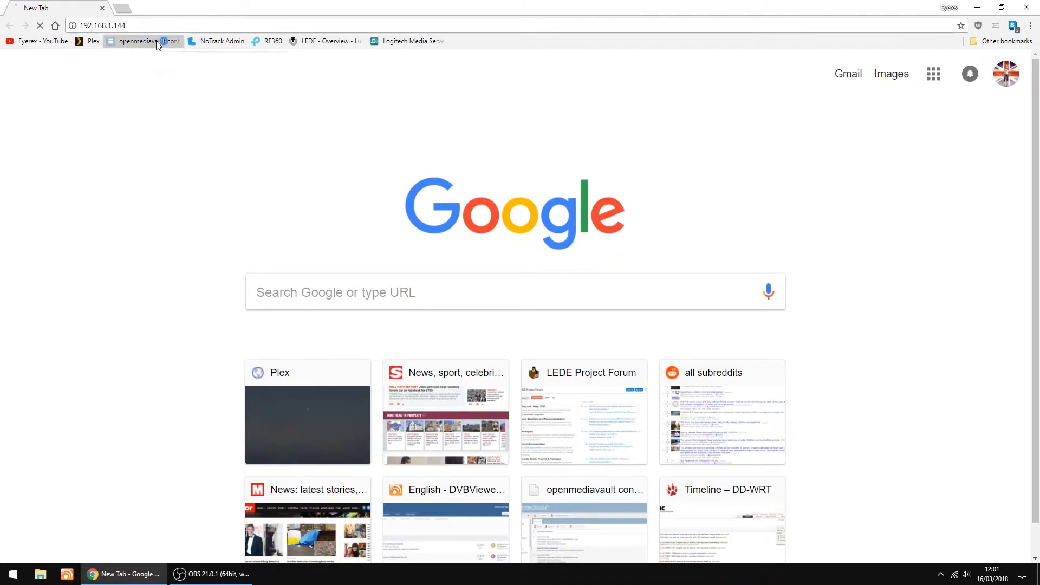
click(143, 41)
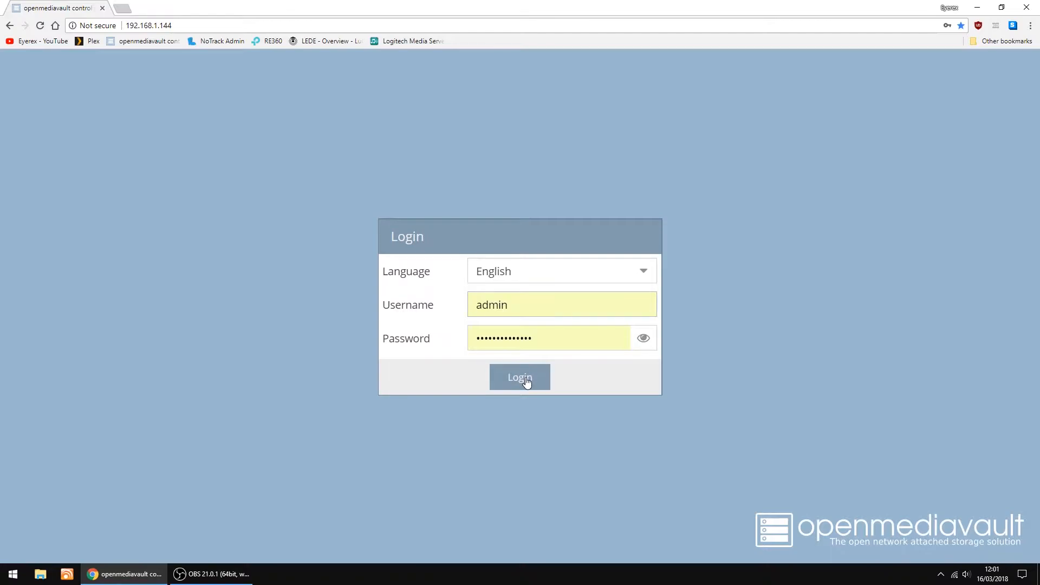
click(519, 377)
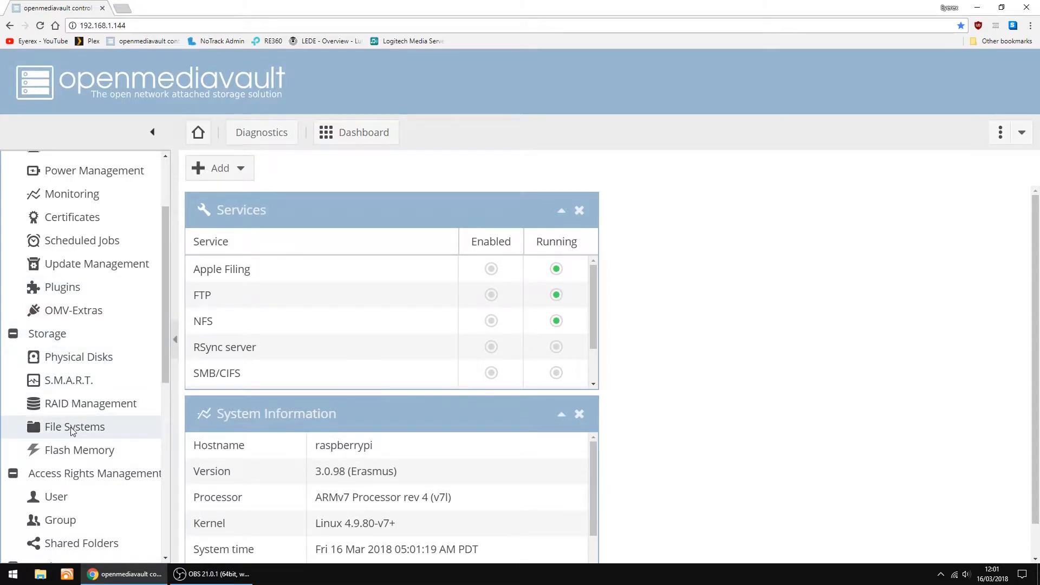
Step: Mount the Seagate /dev/sda1 file system in Storage > File Systems and apply the change
click(75, 427)
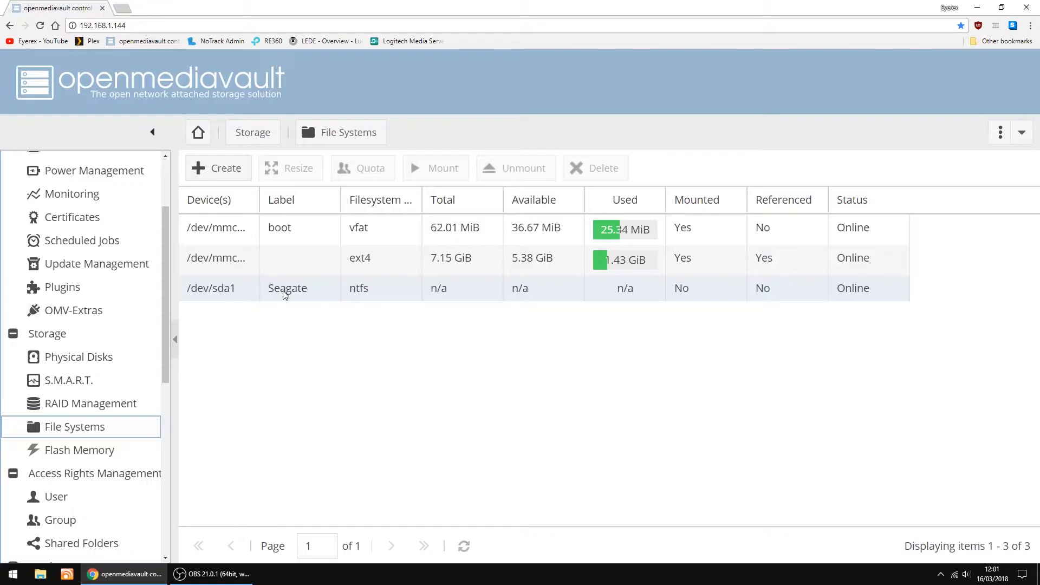
click(287, 288)
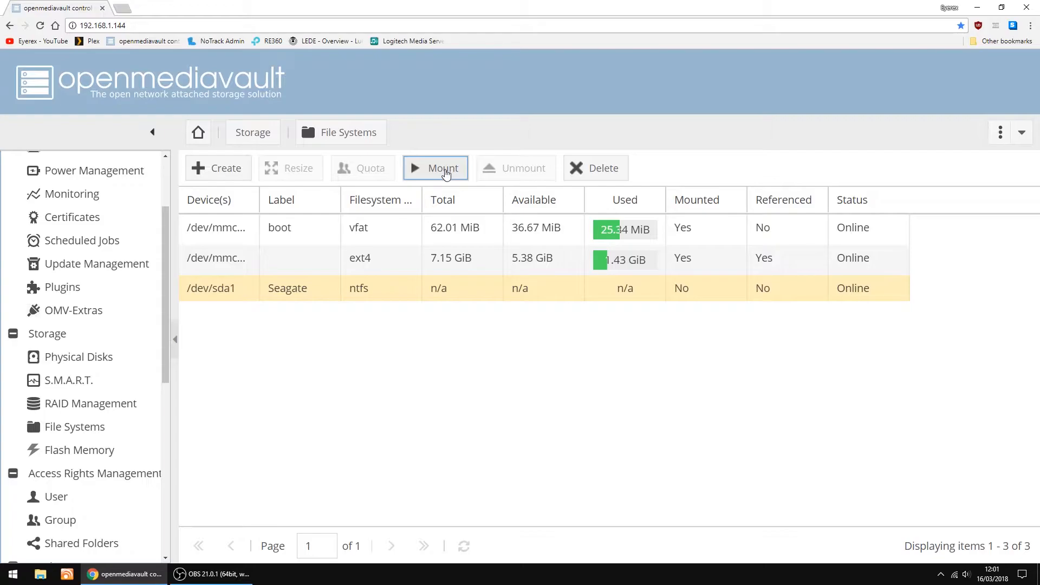
click(435, 168)
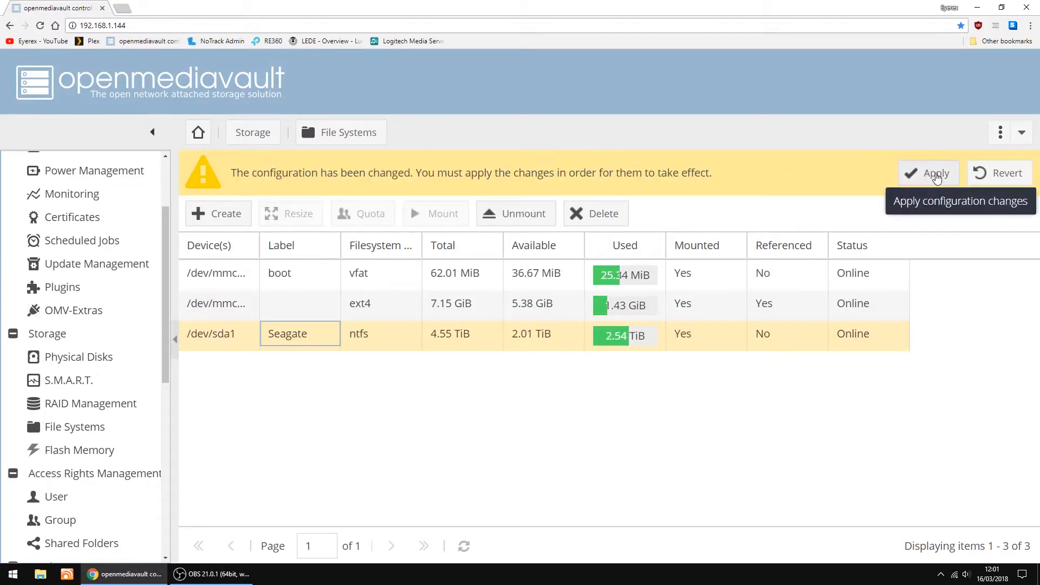
click(936, 173)
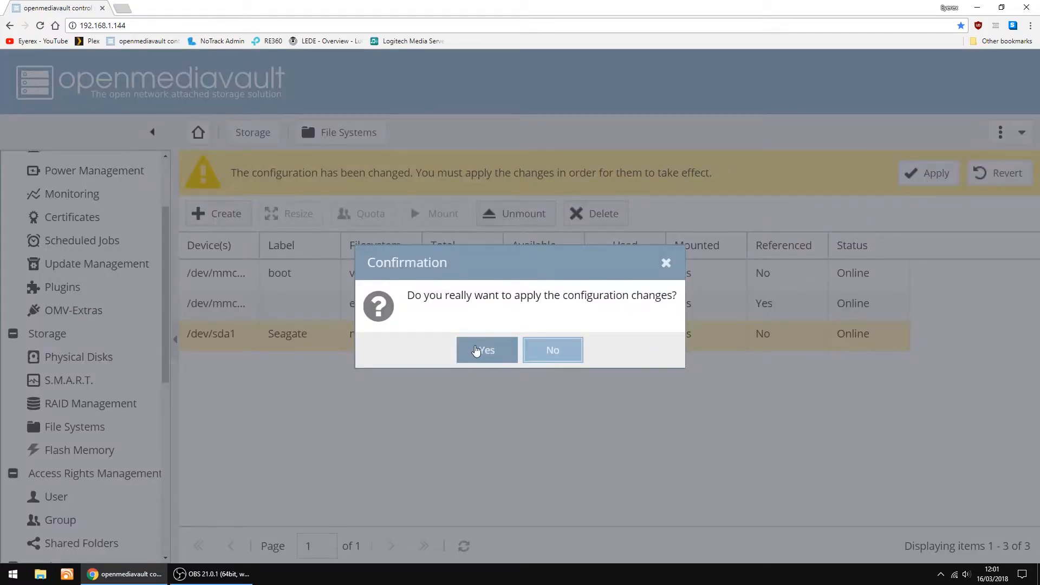
click(487, 350)
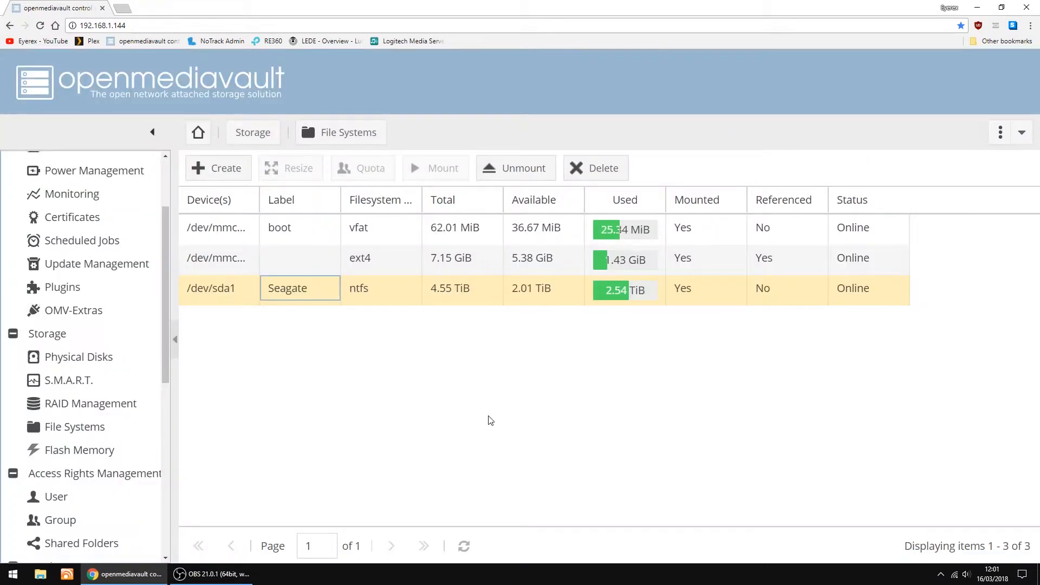
mouse_move(679, 218)
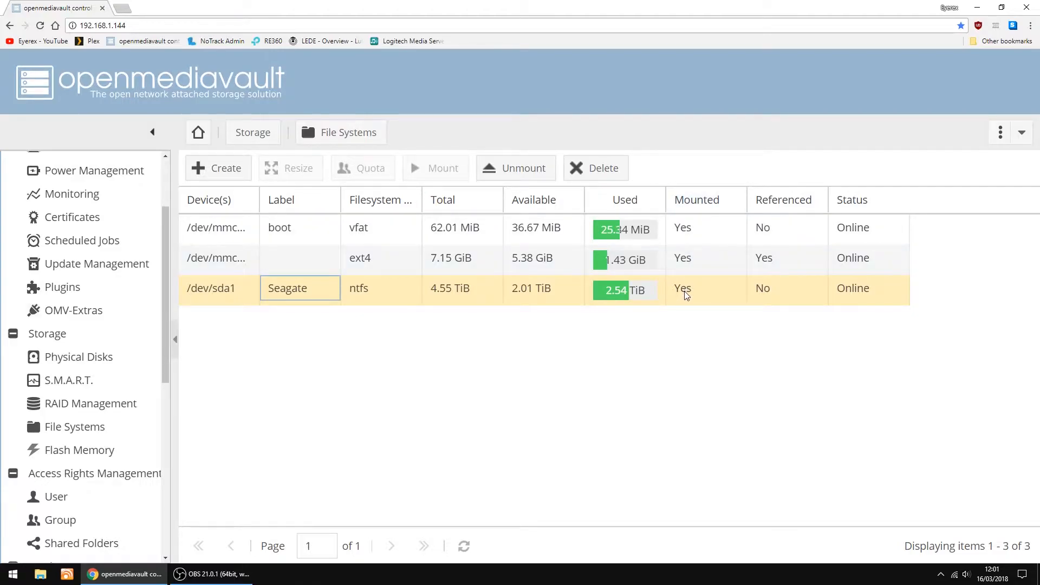
mouse_move(325, 395)
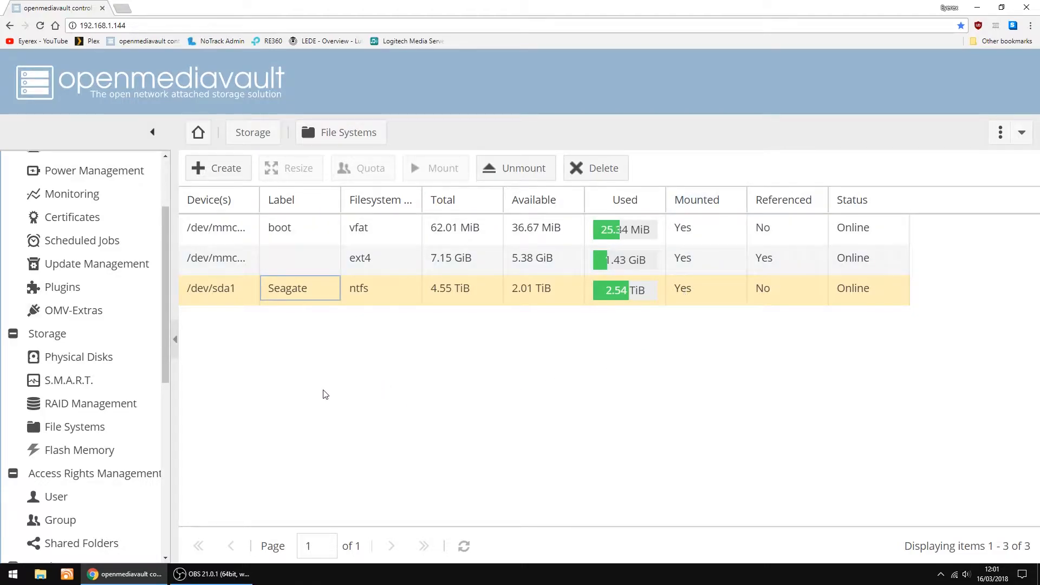
mouse_move(73, 315)
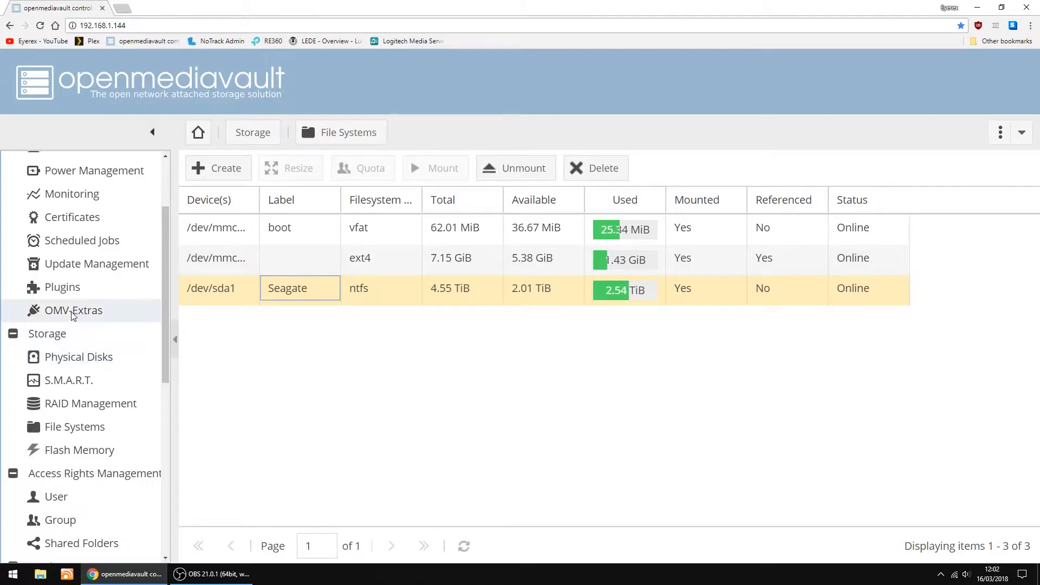
mouse_move(54, 318)
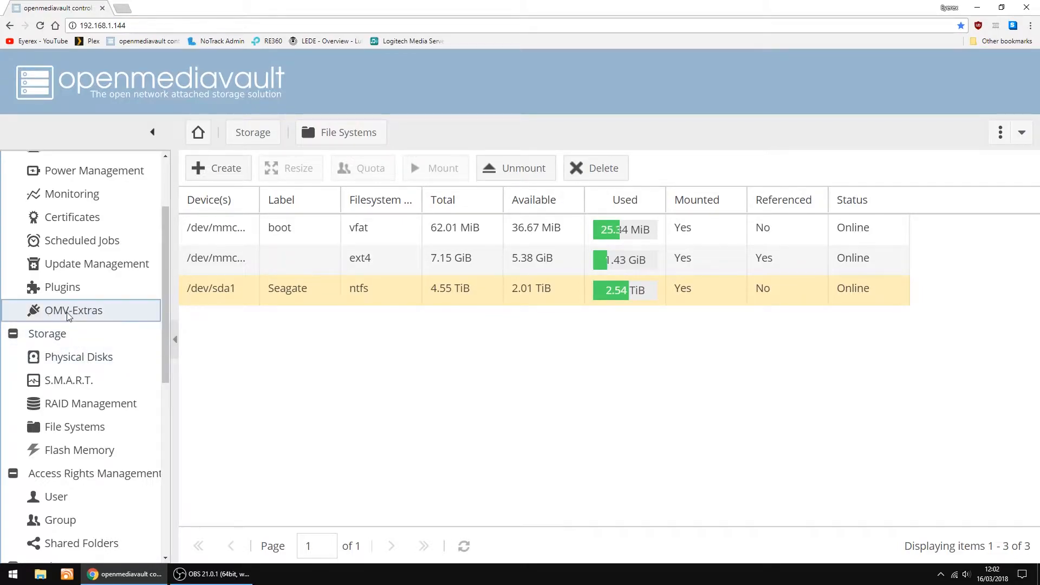
Step: Enable the Plexmediaserver repo in OMV-Extras and save it
click(73, 310)
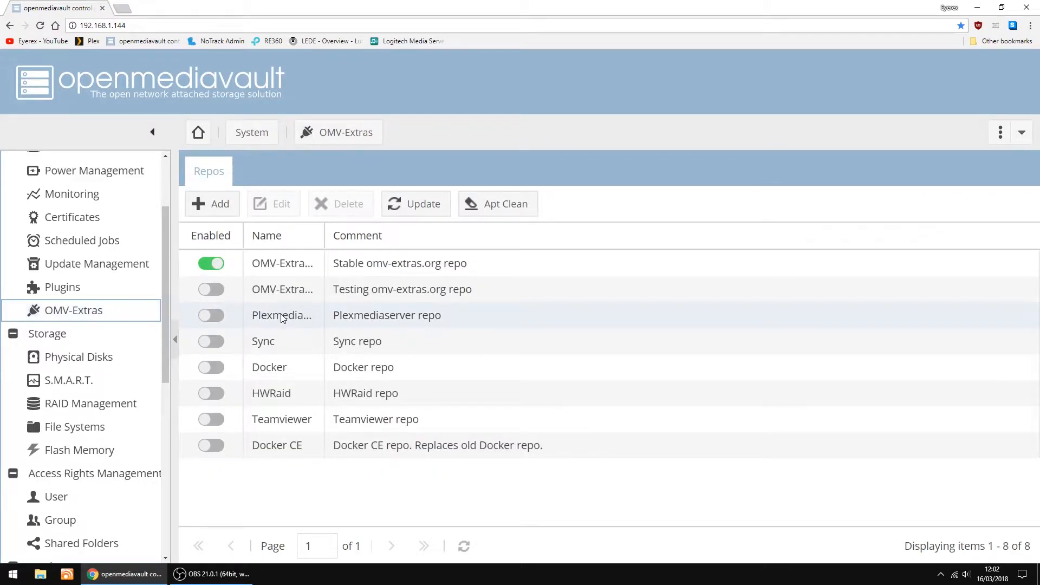
click(281, 315)
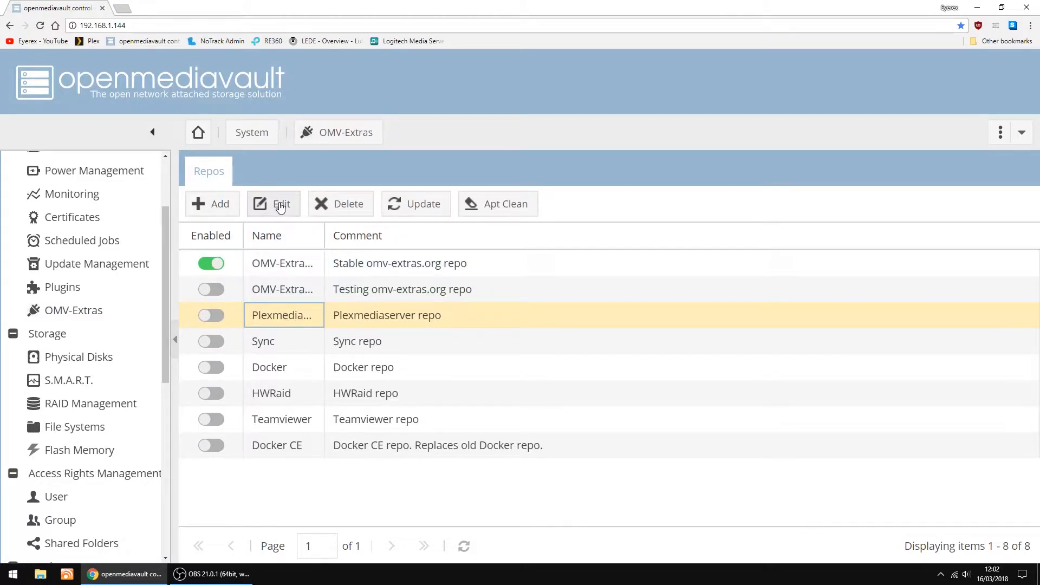
click(273, 203)
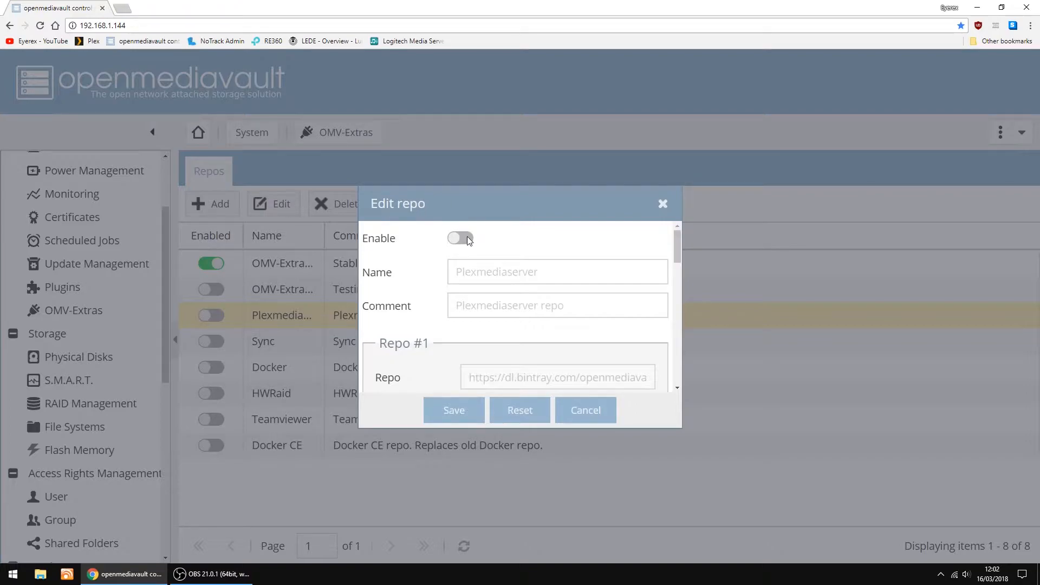
click(459, 237)
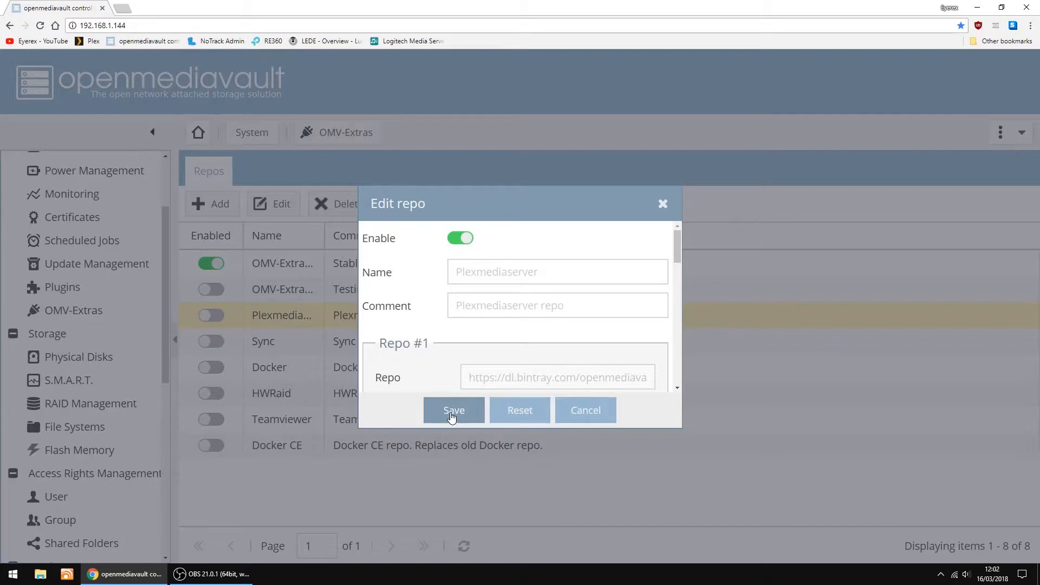
click(453, 410)
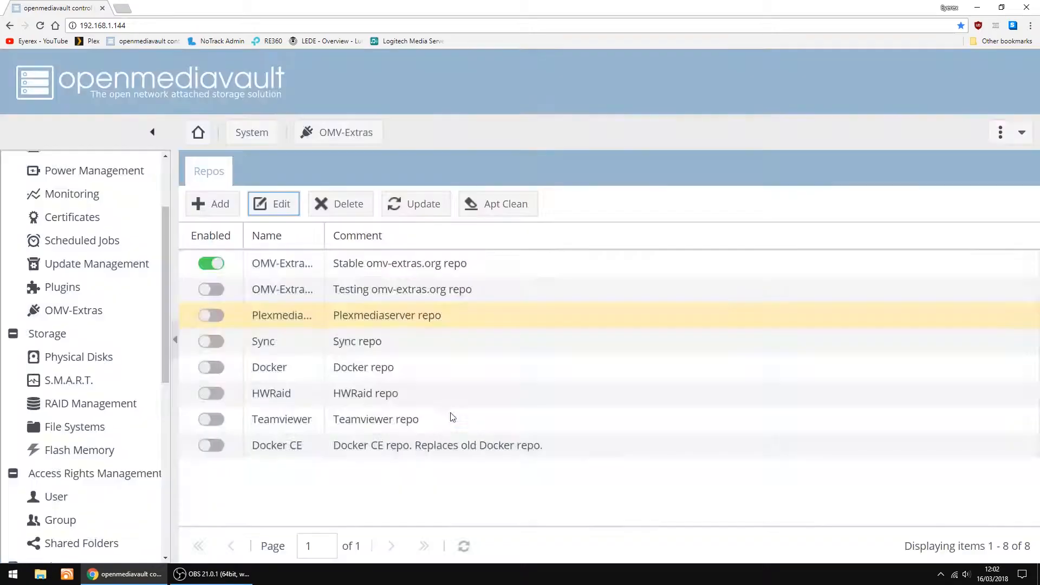
click(211, 314)
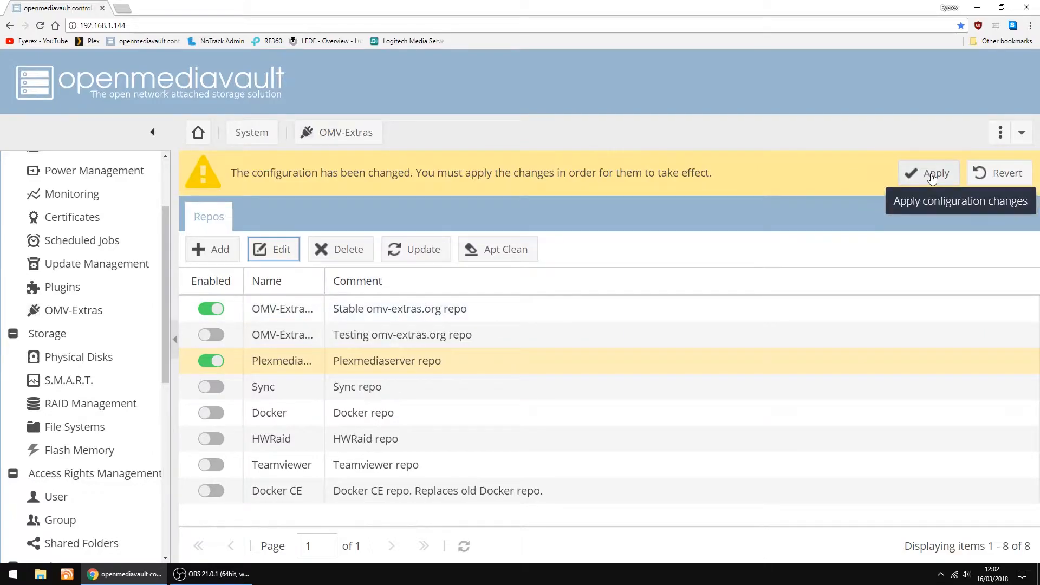
Step: Apply the pending configuration change and confirm with Yes
click(935, 173)
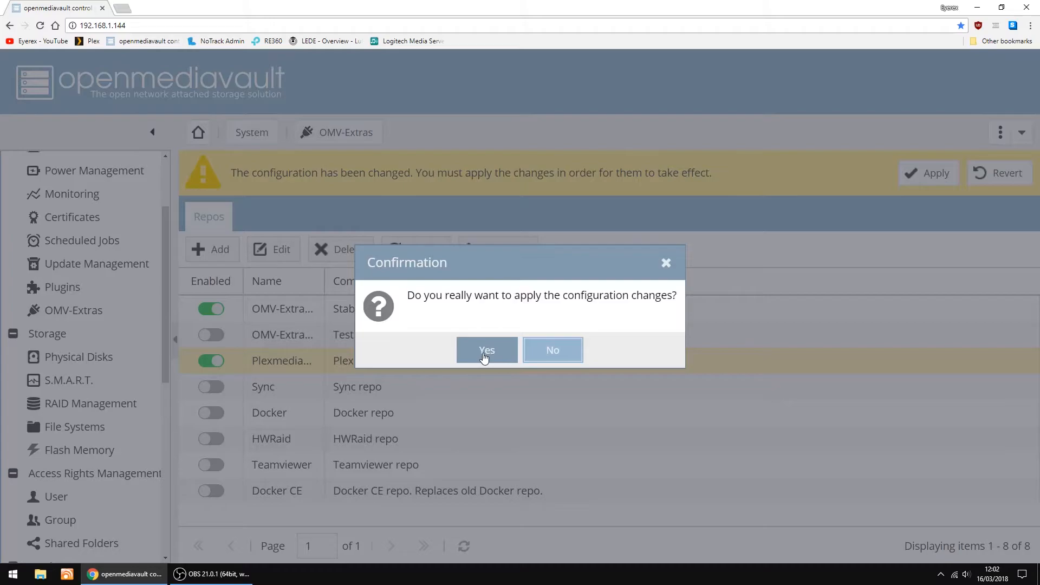
click(486, 350)
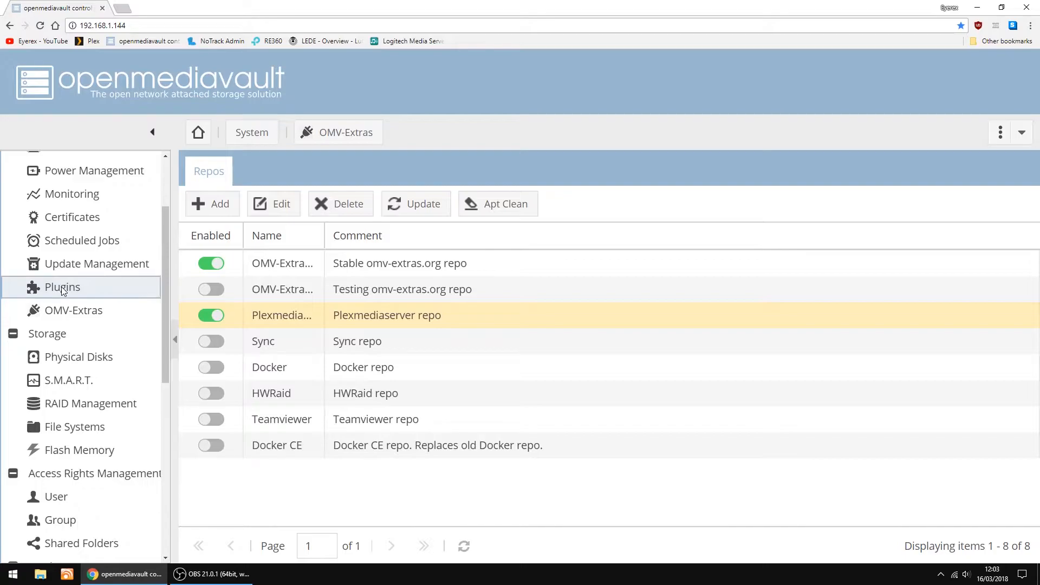
Step: Search the plugins for 'Plex', tick openmediavault-plexmediaserver and request Install
click(62, 286)
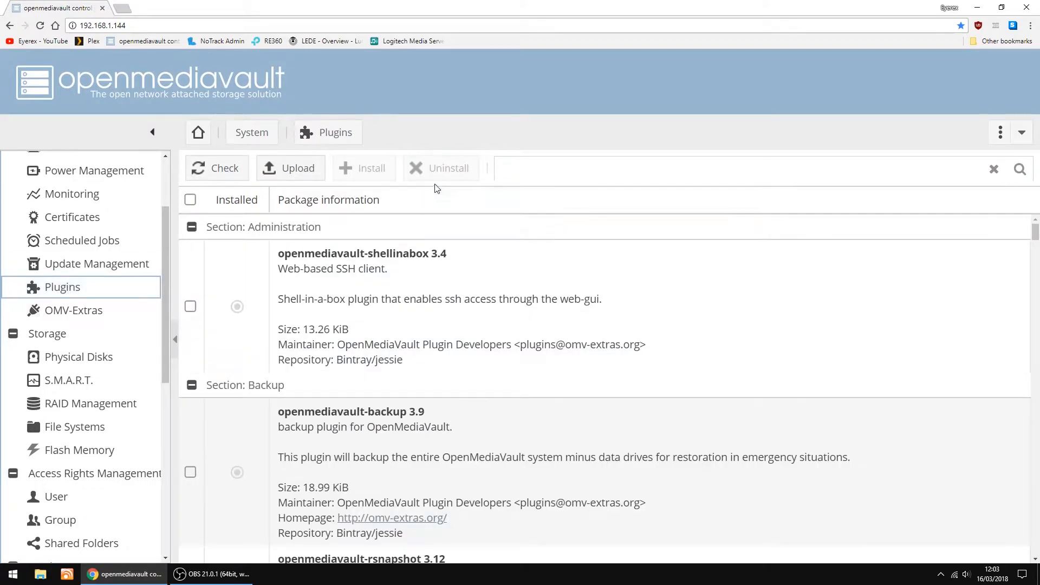
click(597, 168)
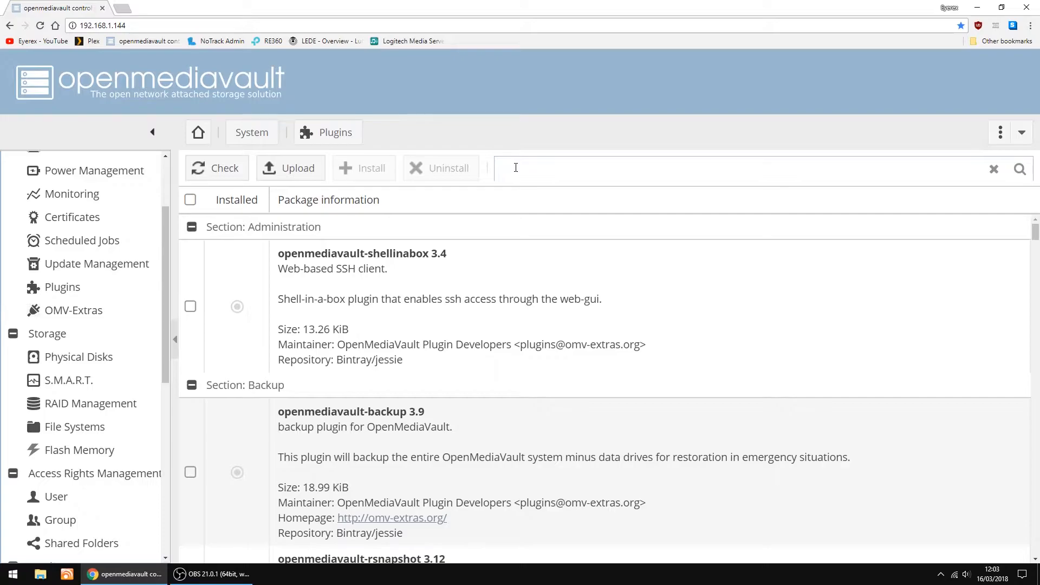
text(Ple)
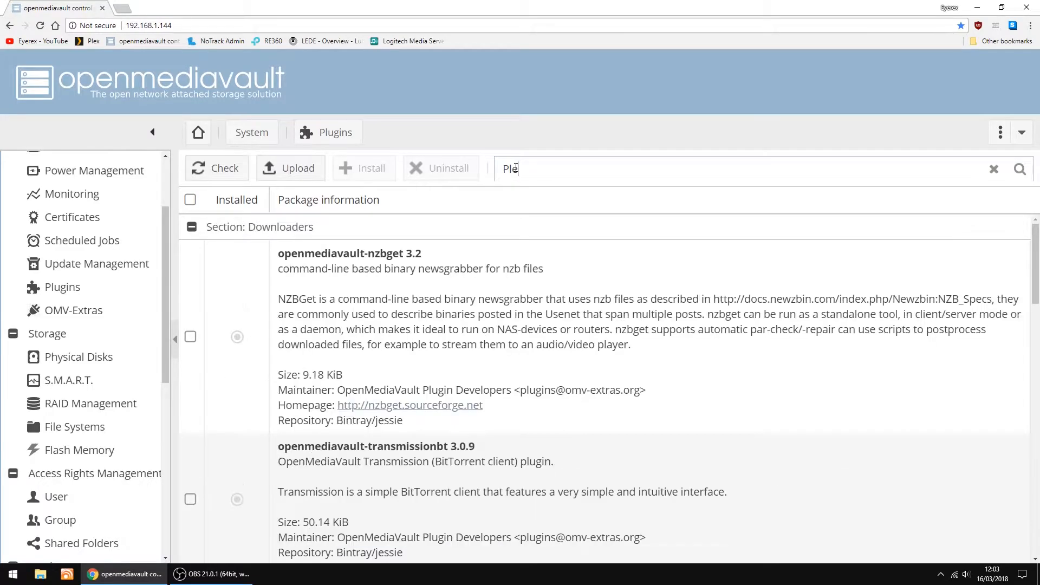
text(x)
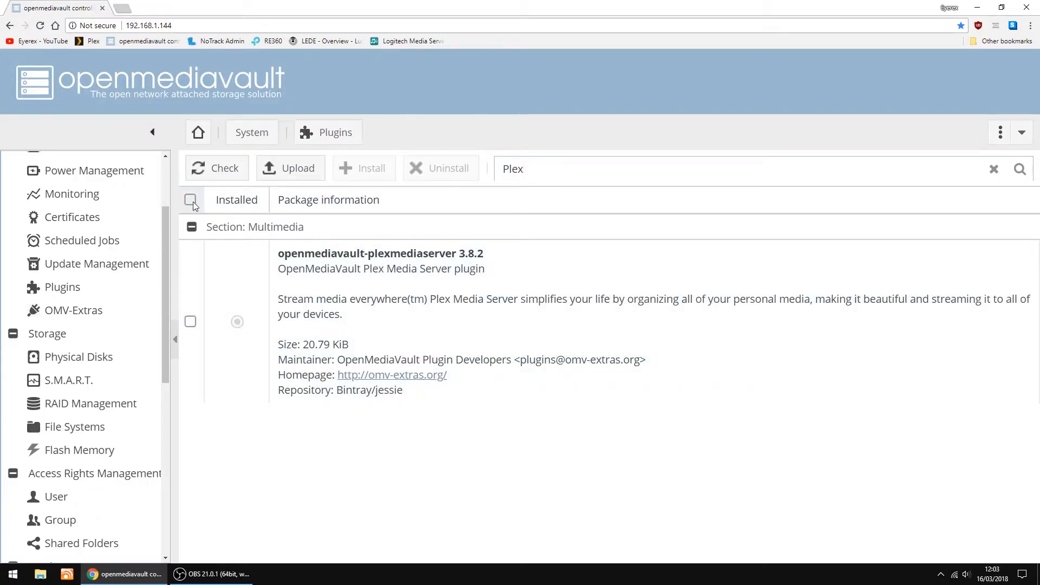
click(190, 200)
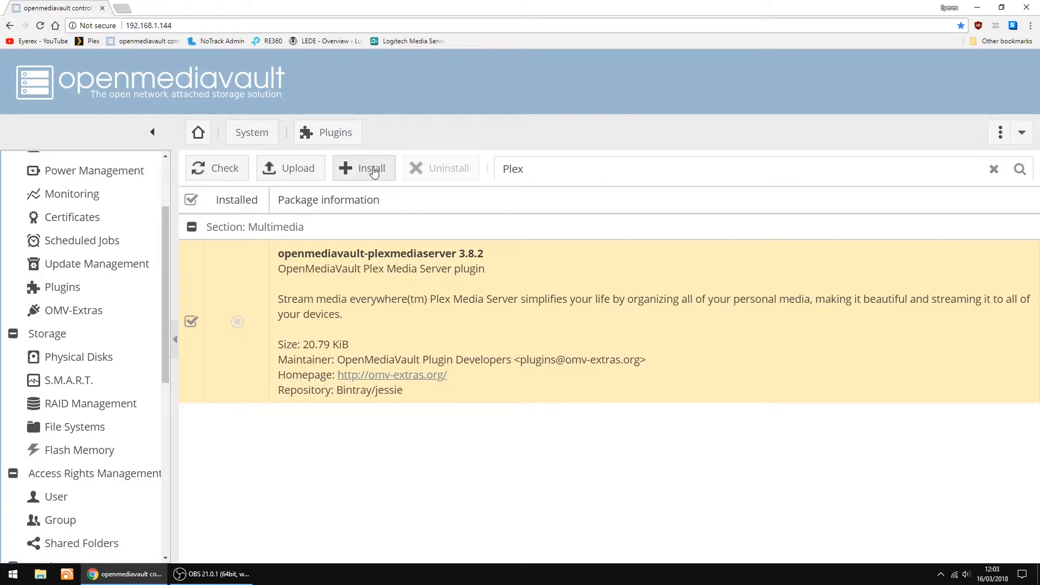
click(363, 168)
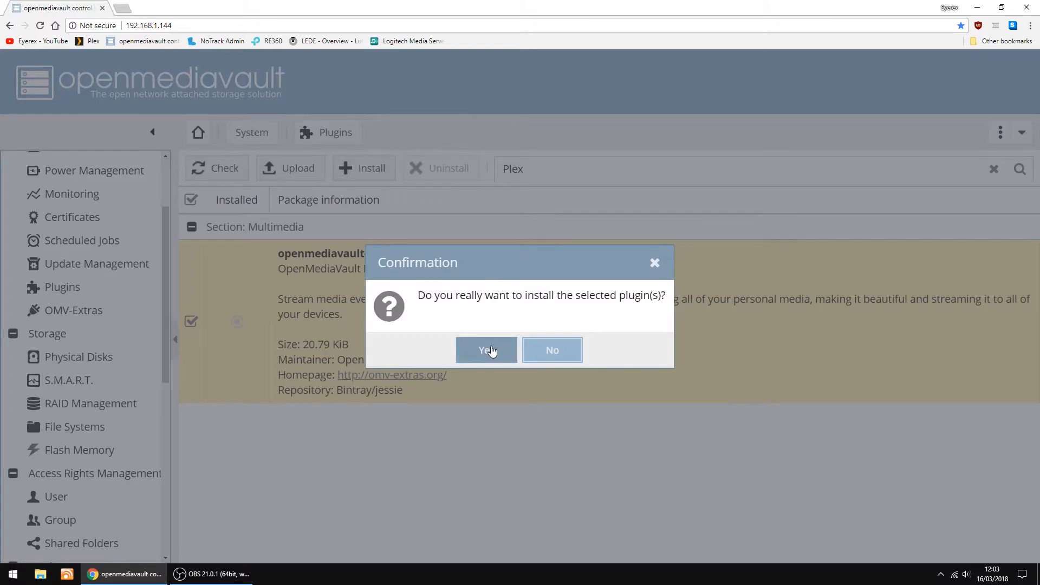
Step: Confirm the plugin installation, close the finished log and accept the page reload
click(486, 350)
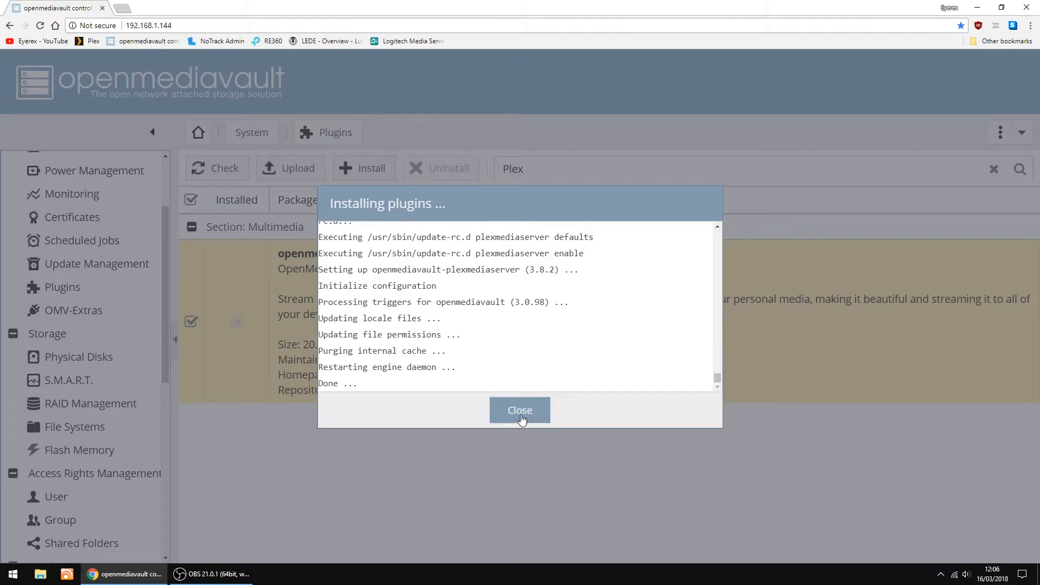
click(520, 410)
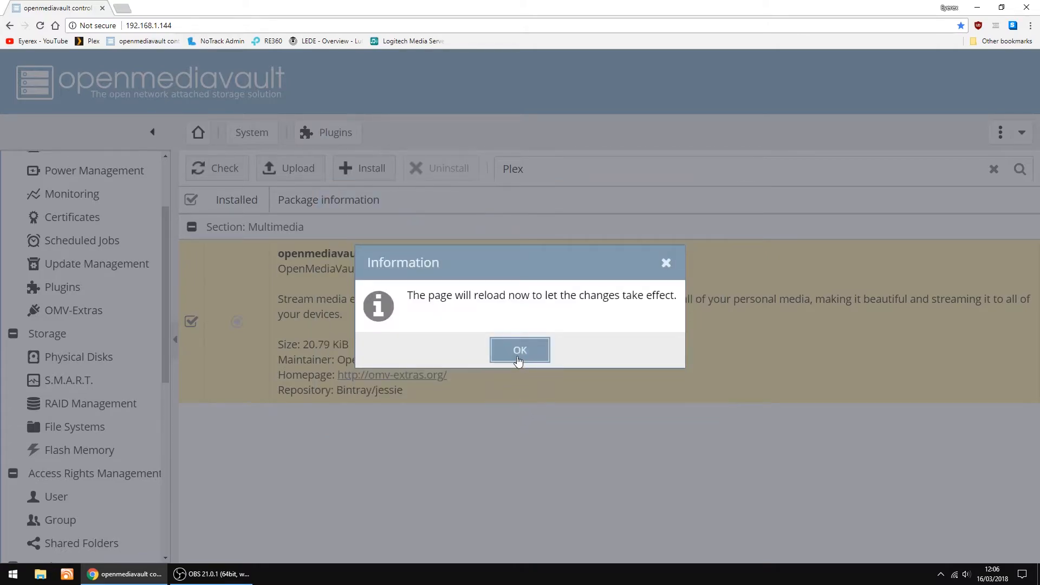
click(519, 350)
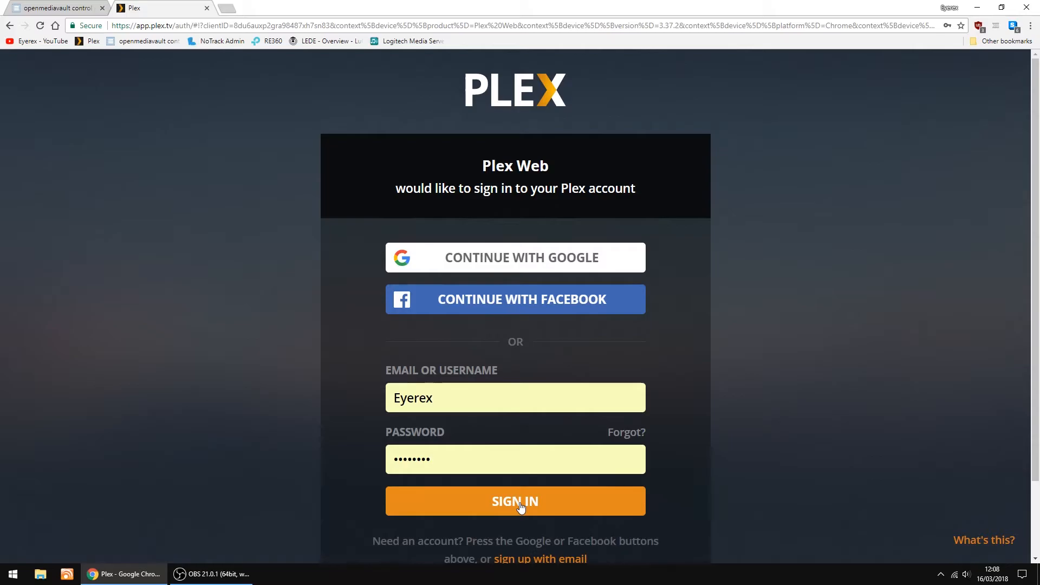
Step: Sign in to the Plex account and dismiss the How Plex Works intro with GOT IT!
click(514, 501)
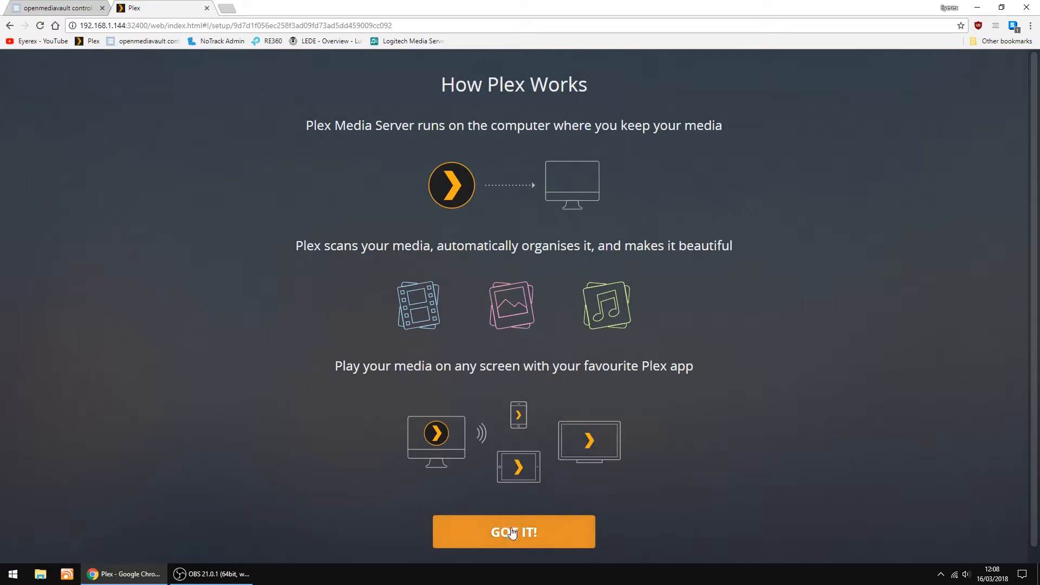
click(514, 531)
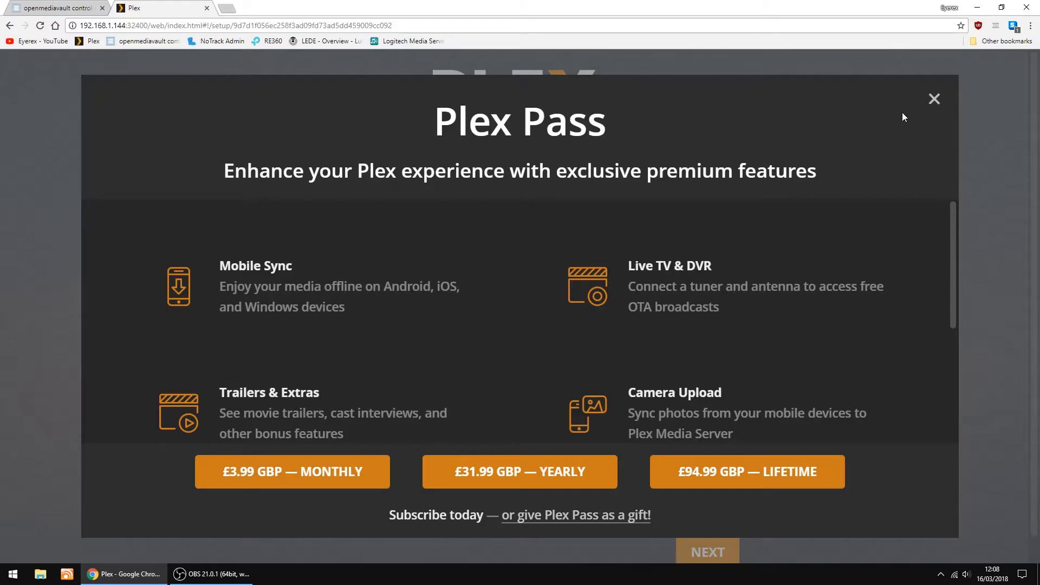
mouse_move(935, 100)
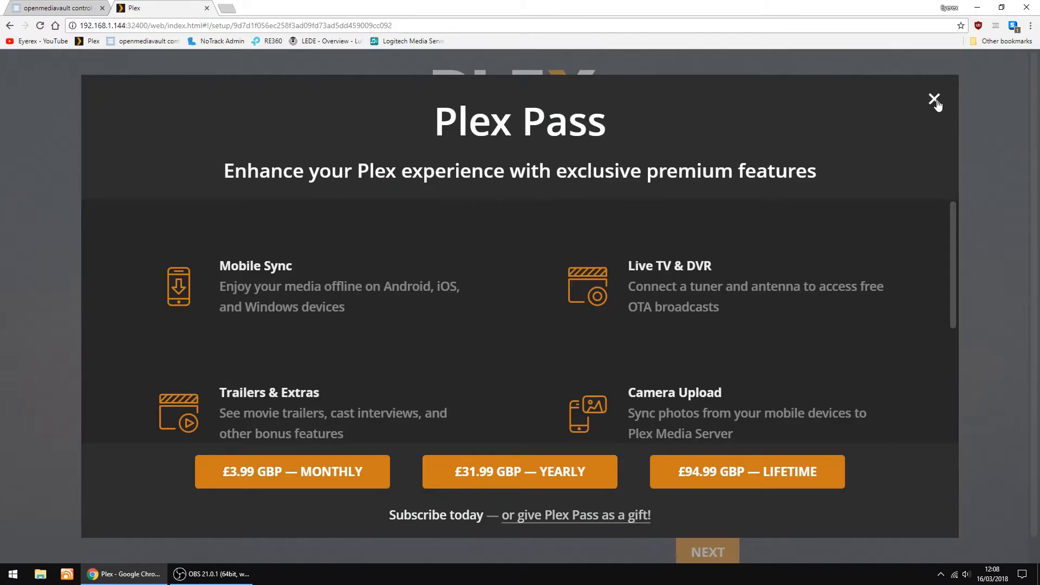
Step: Dismiss the Plex Pass offer and name the server 'PiStuff'
click(934, 100)
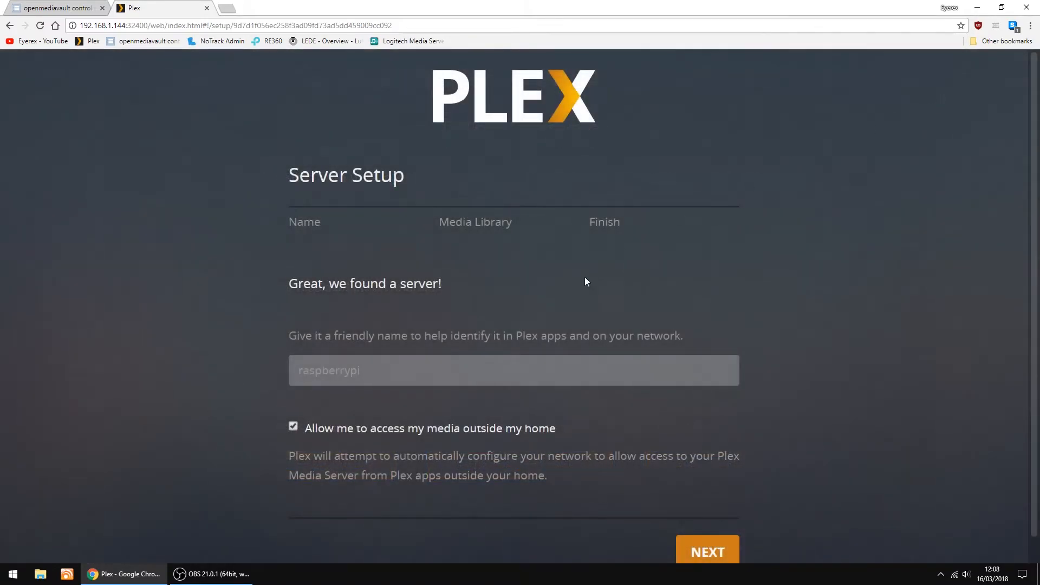
click(514, 370)
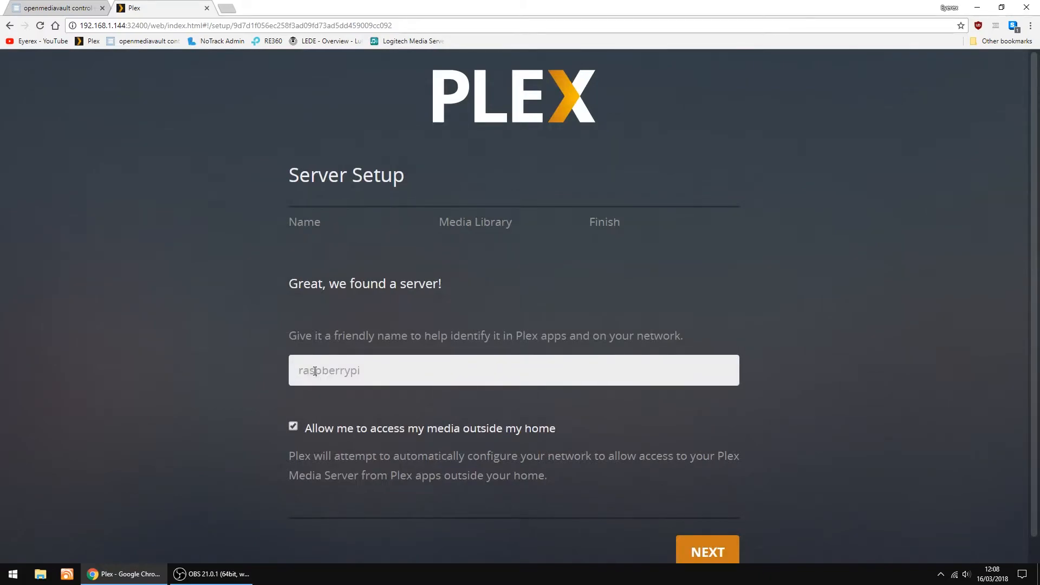
text(P)
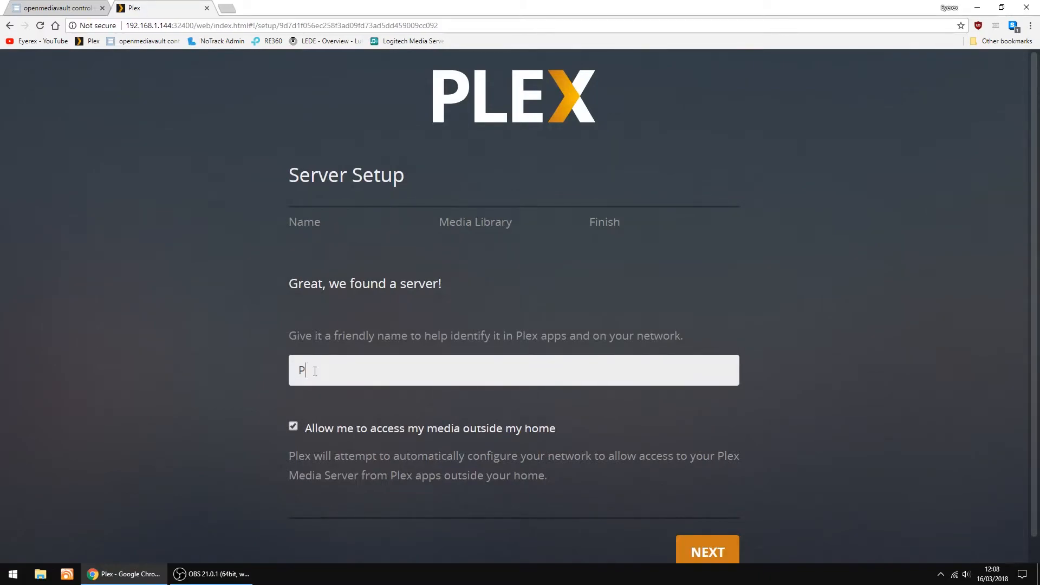
text(i)
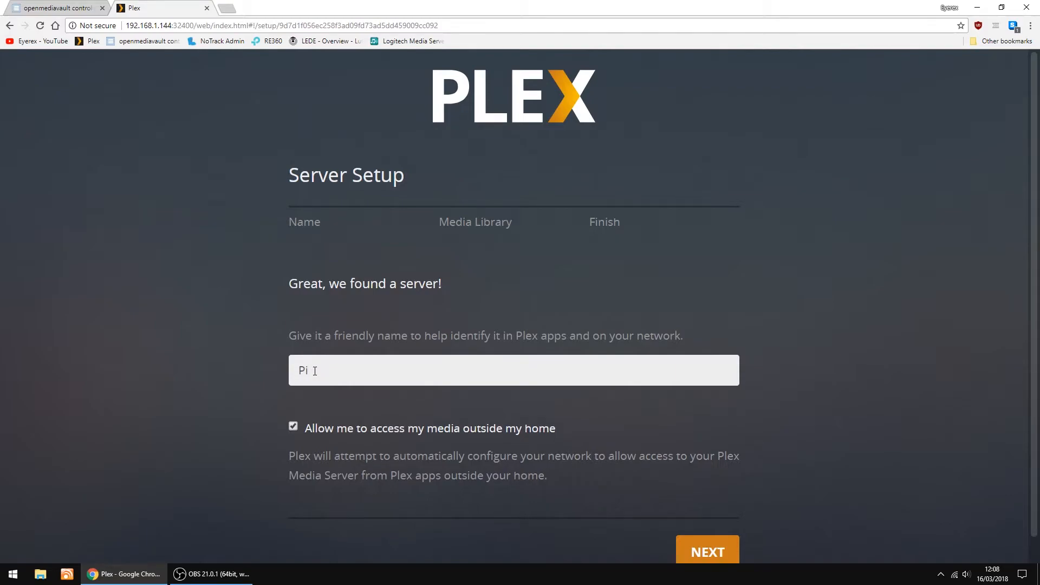
text(Stuff)
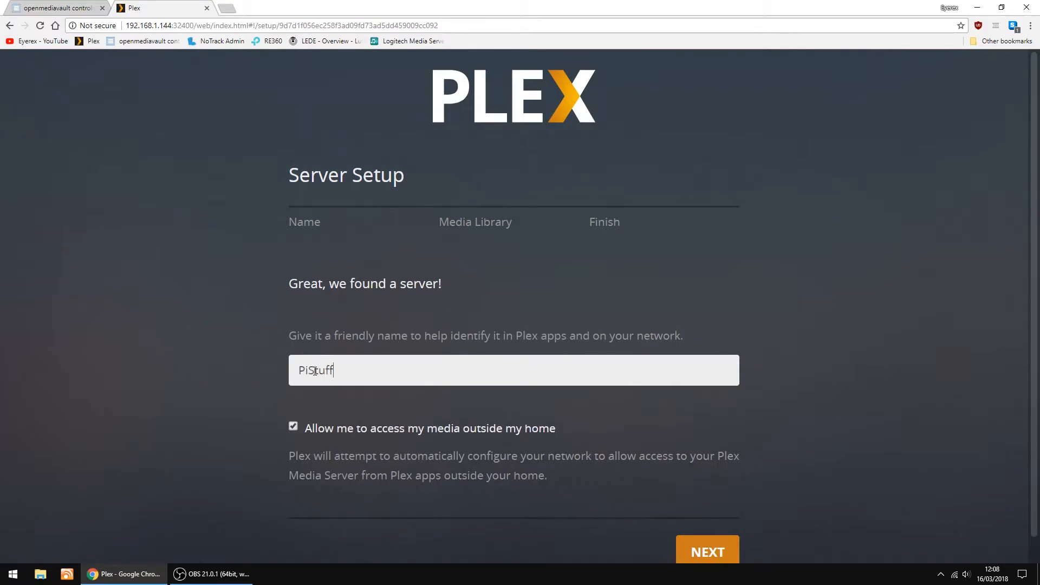
mouse_move(336, 413)
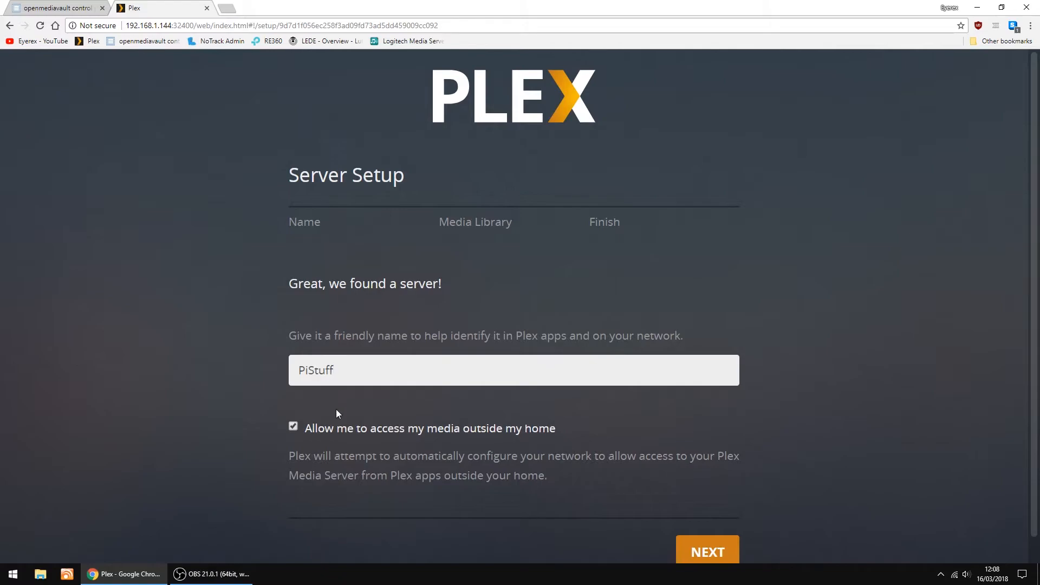
mouse_move(384, 430)
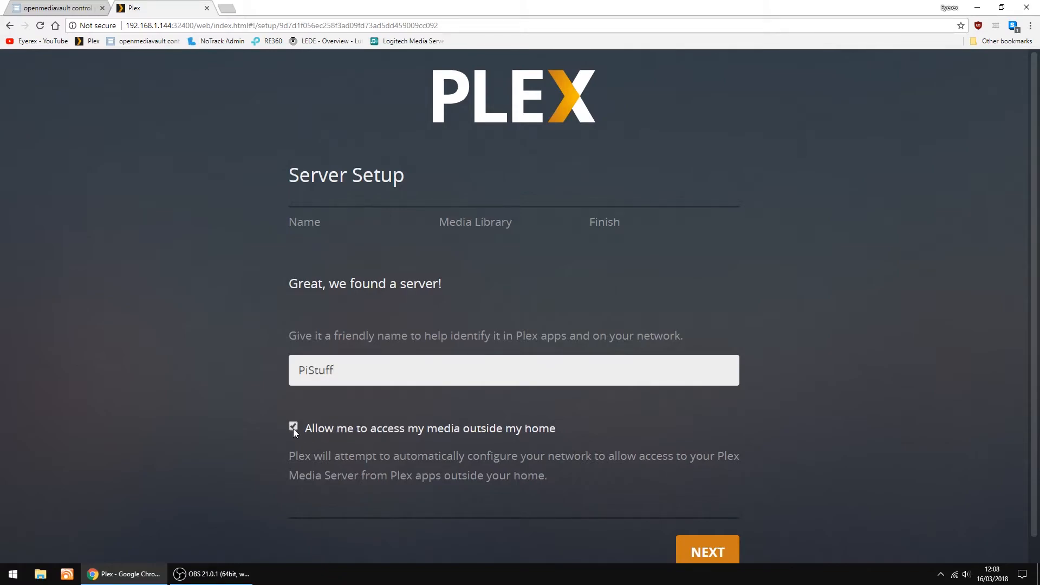
Step: Untick access to media outside the home and continue with NEXT
click(294, 428)
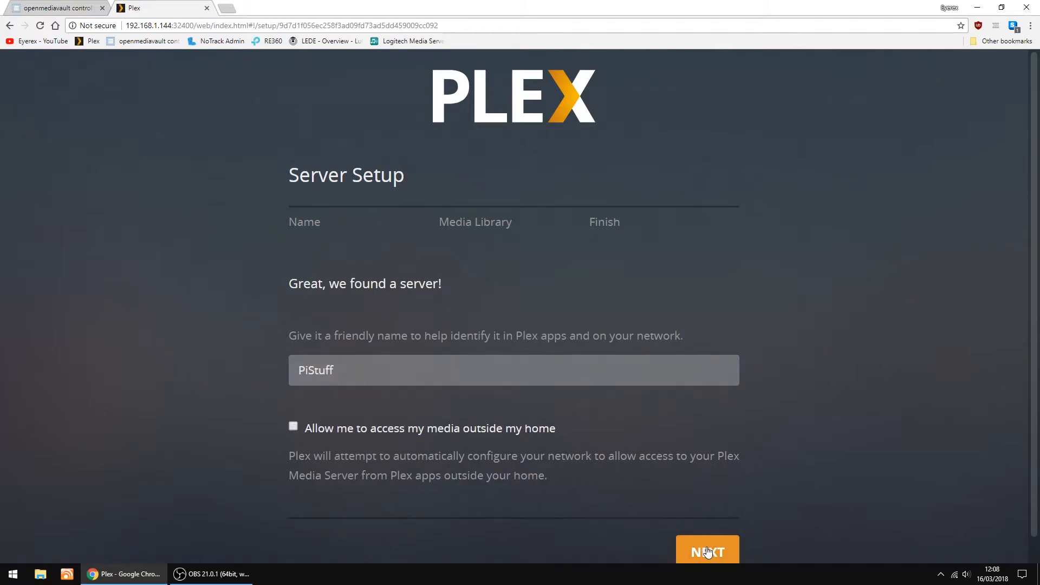
click(707, 550)
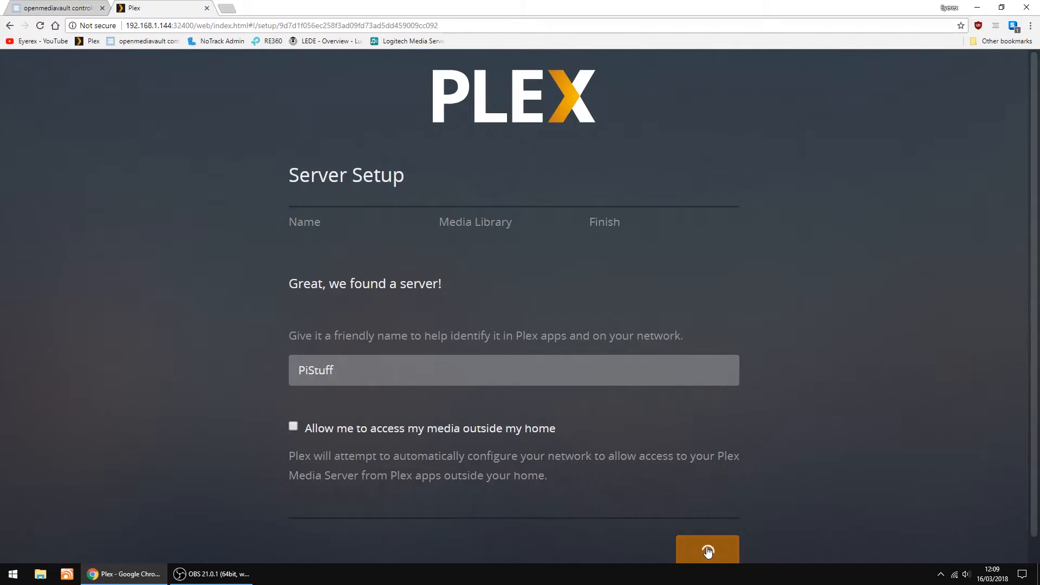
Step: Add a new library of type Films, keeping the name Films, and proceed to Add folders
click(707, 550)
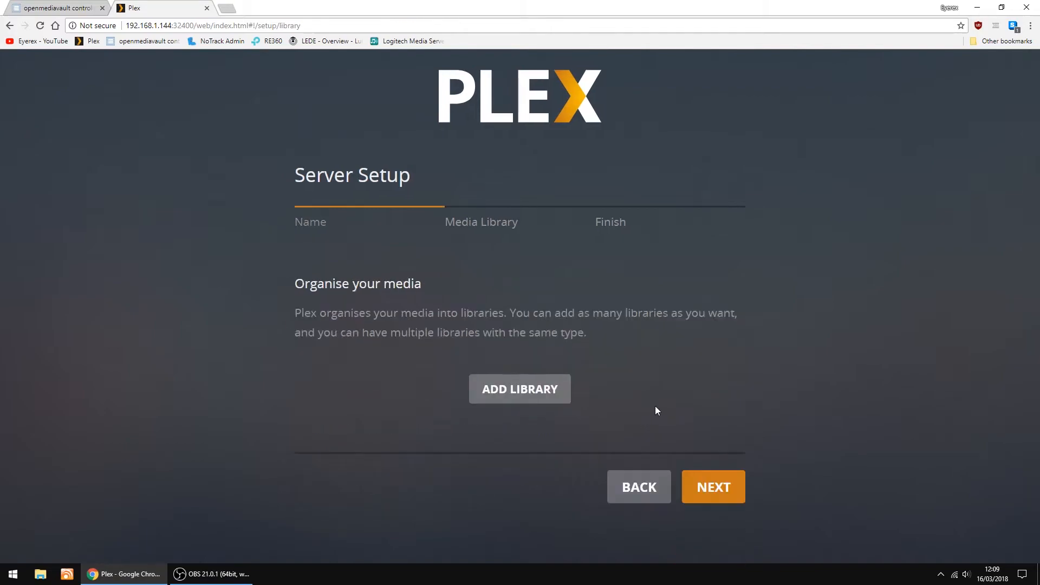
mouse_move(519, 389)
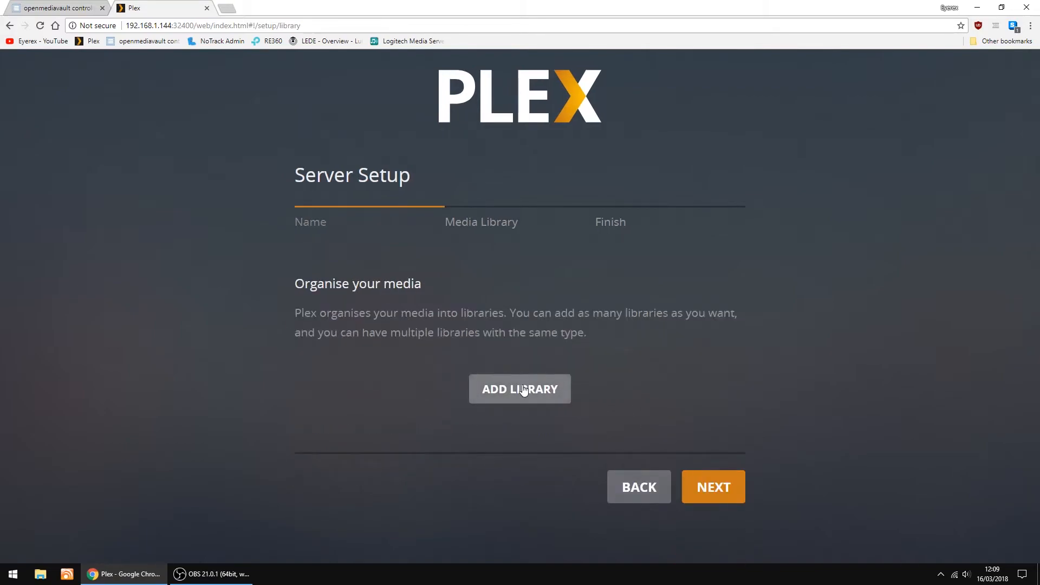
click(519, 389)
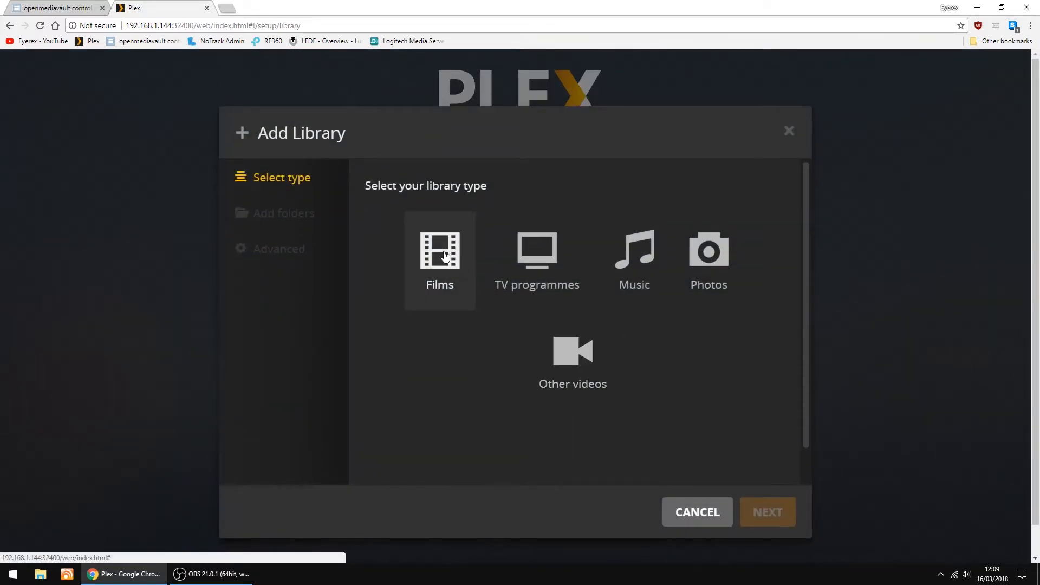
click(439, 250)
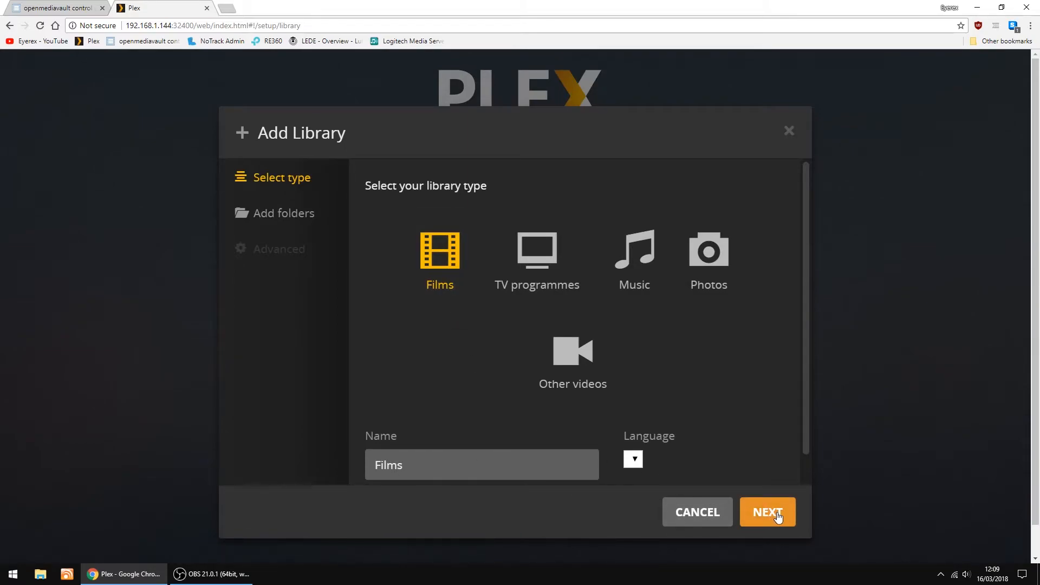
click(767, 511)
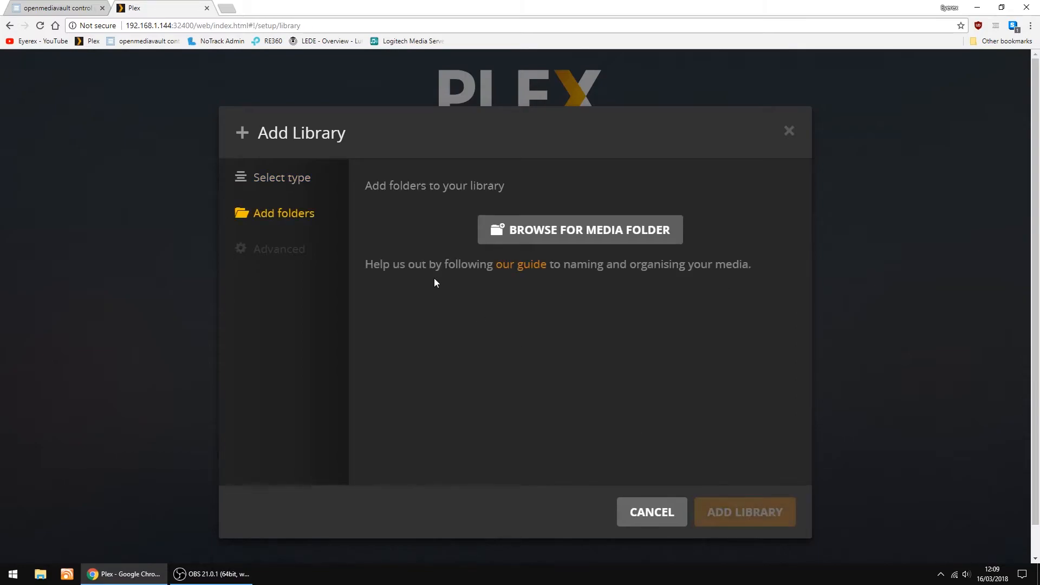
mouse_move(578, 230)
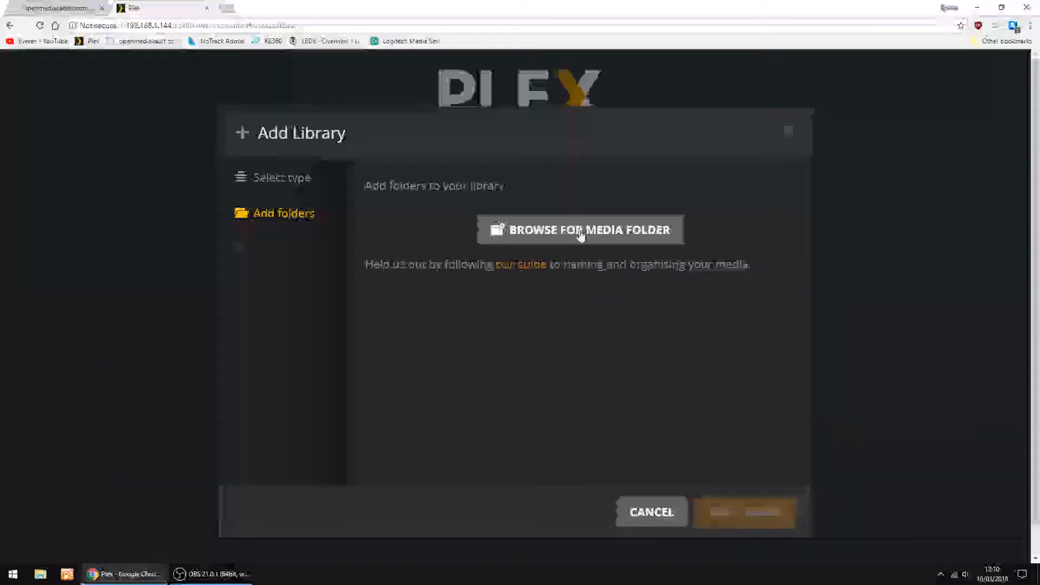
Step: Add dev-disk-by-label-Seagate/Movies as the media folder and create the Films library
click(580, 230)
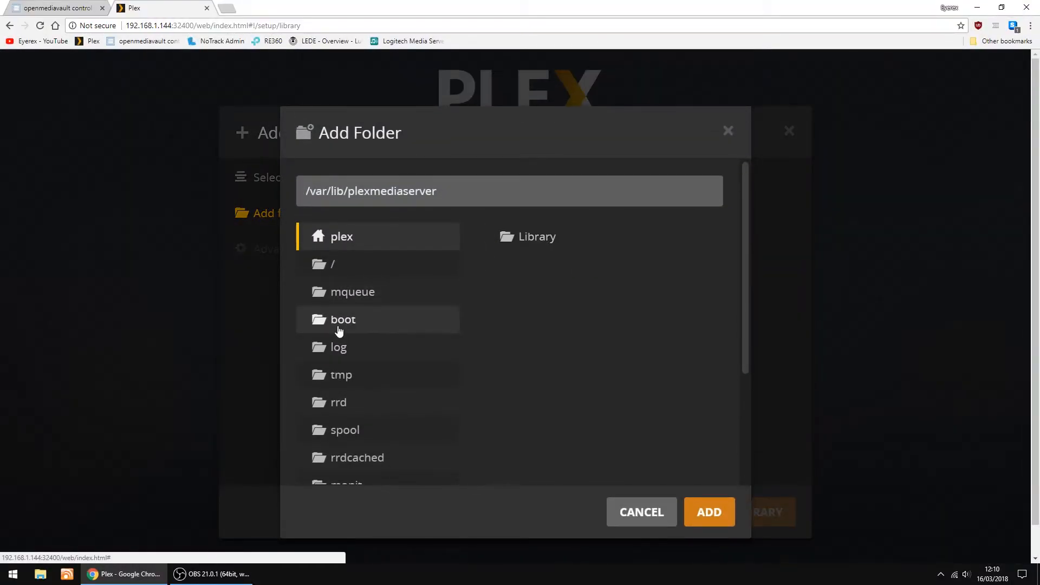
scroll(down, 3)
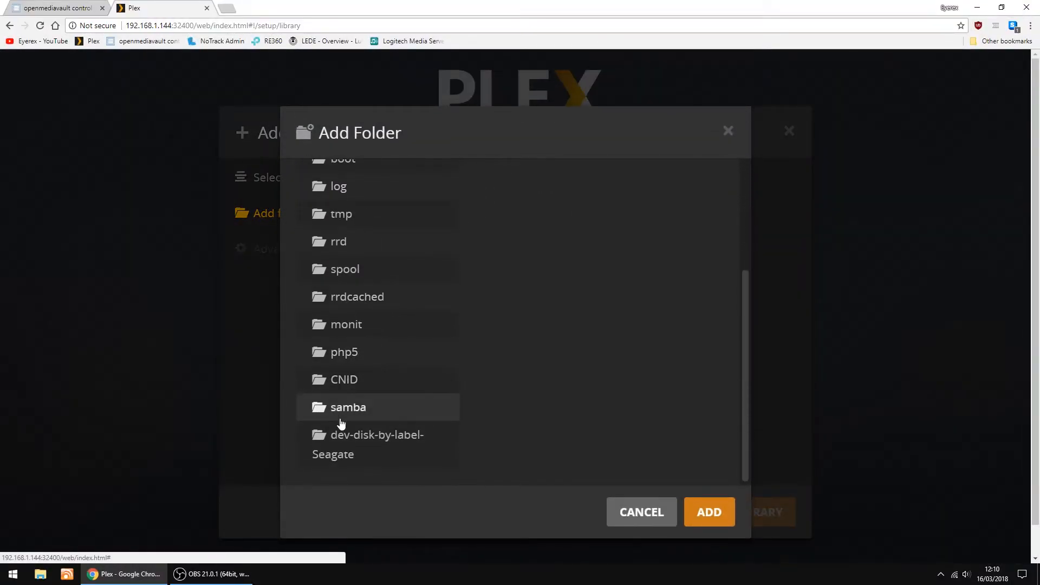
click(376, 444)
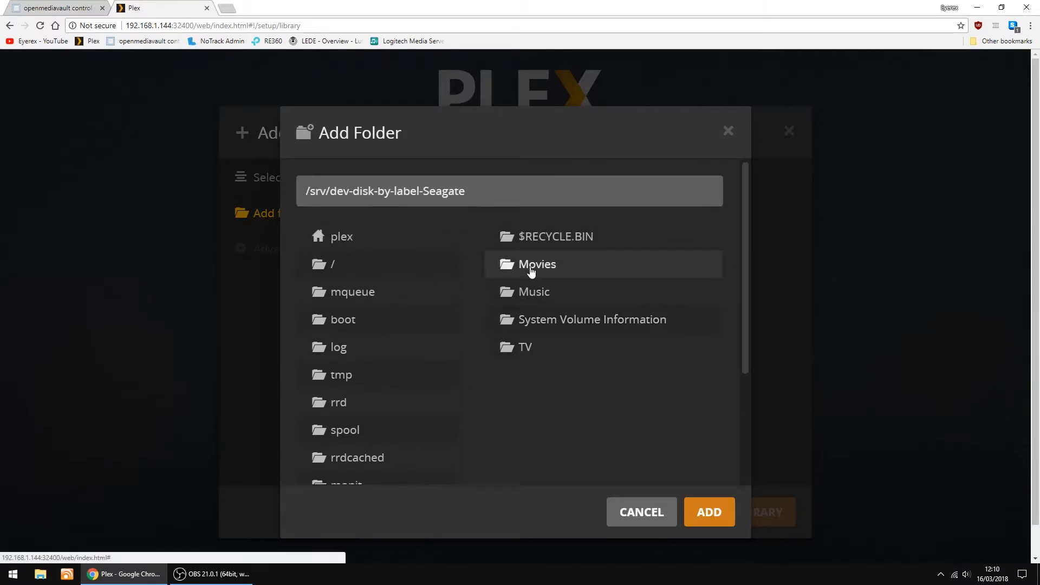
click(537, 265)
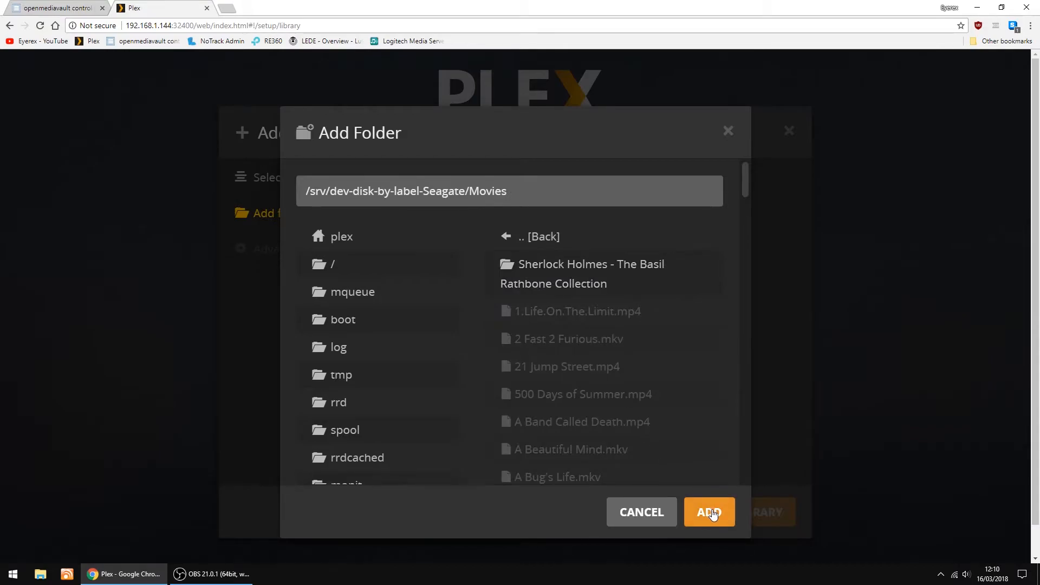
click(708, 511)
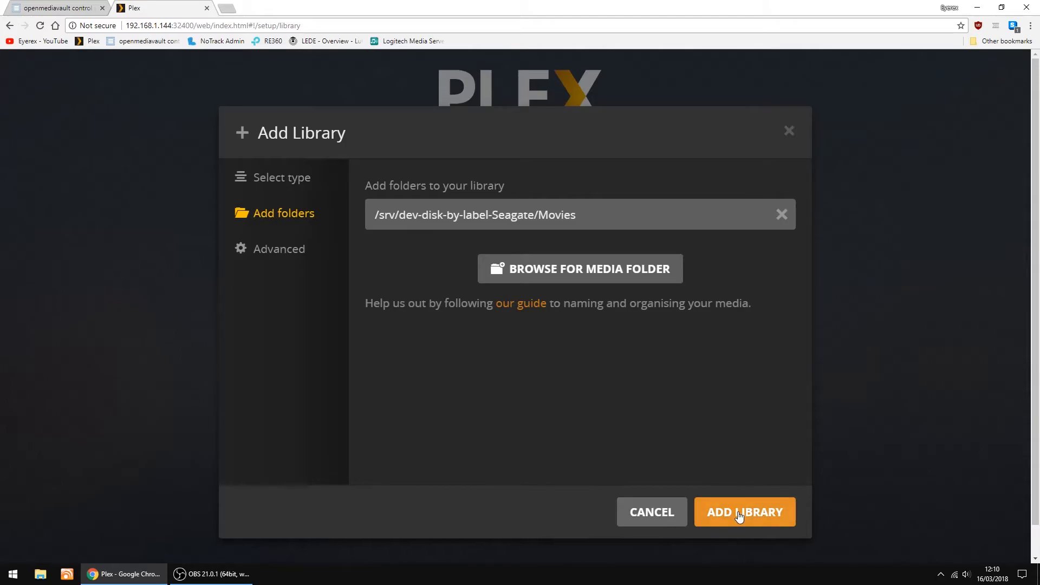
click(744, 511)
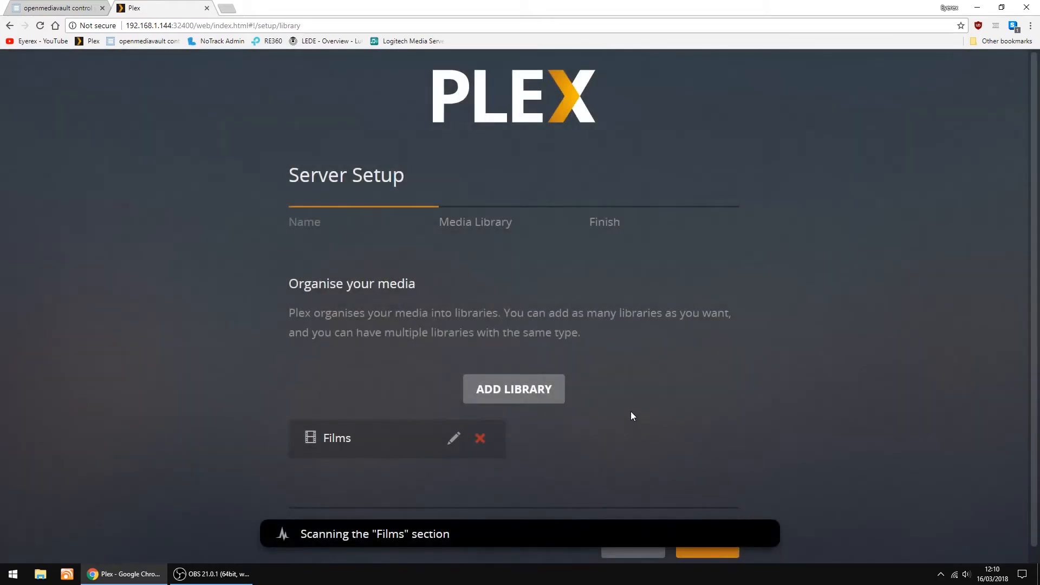
mouse_move(514, 389)
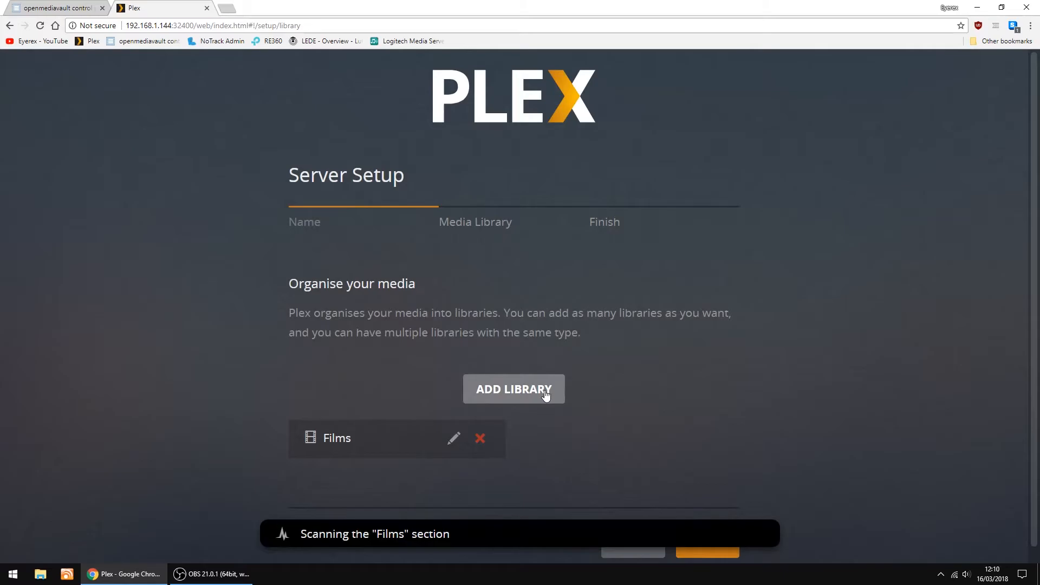
Step: Start a new library of type TV programmes and proceed to folder selection
click(514, 389)
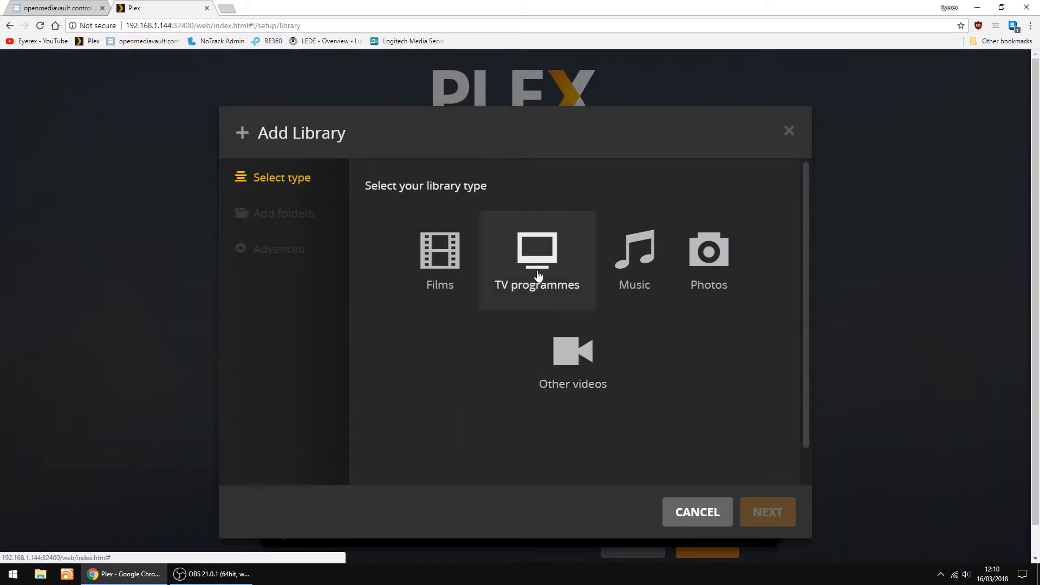
click(536, 255)
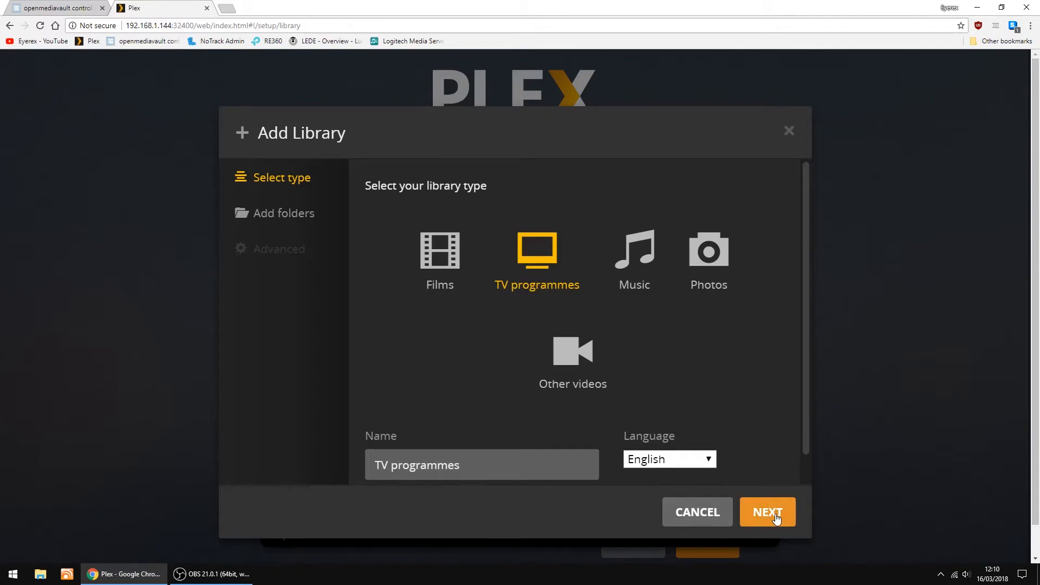
click(767, 511)
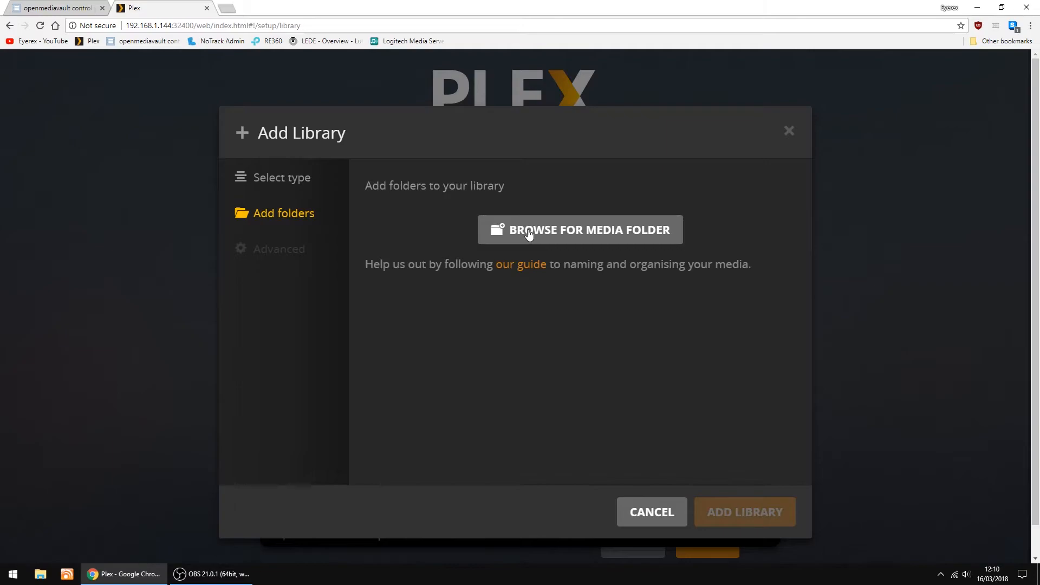
Step: Add dev-disk-by-label-Seagate/TV as the TV programmes library's media folder
click(578, 230)
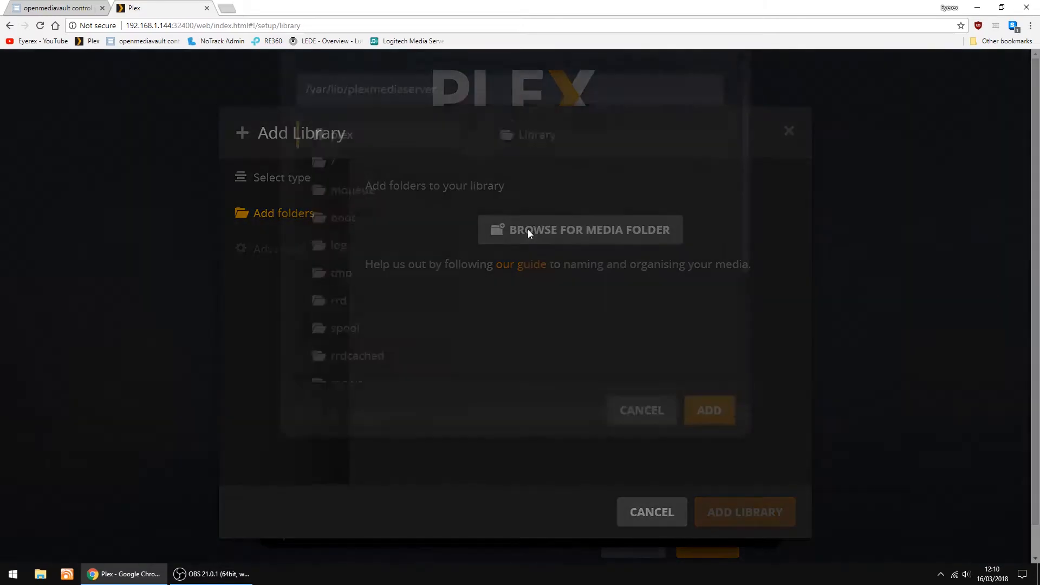
click(579, 229)
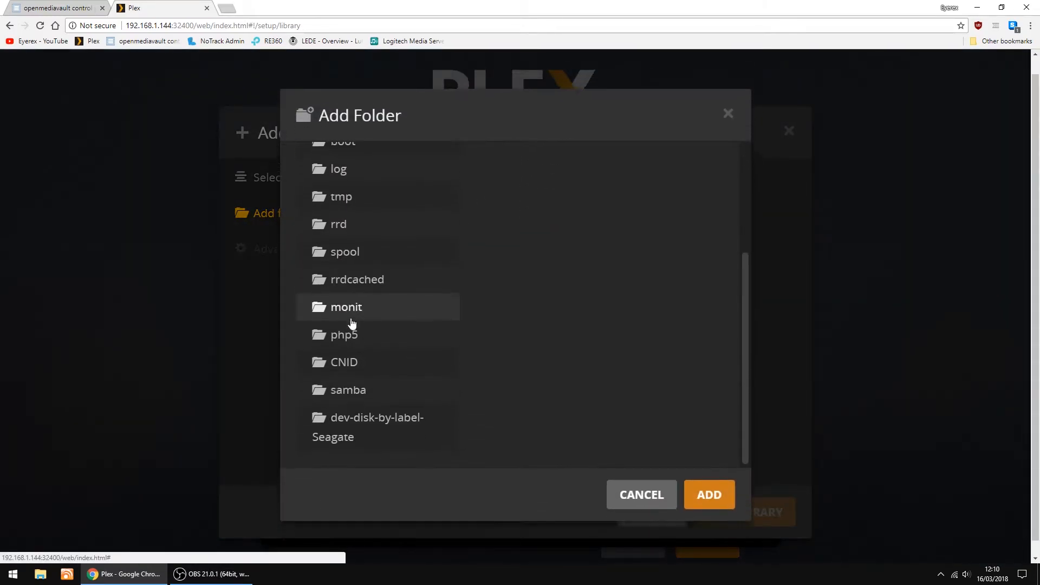
click(377, 427)
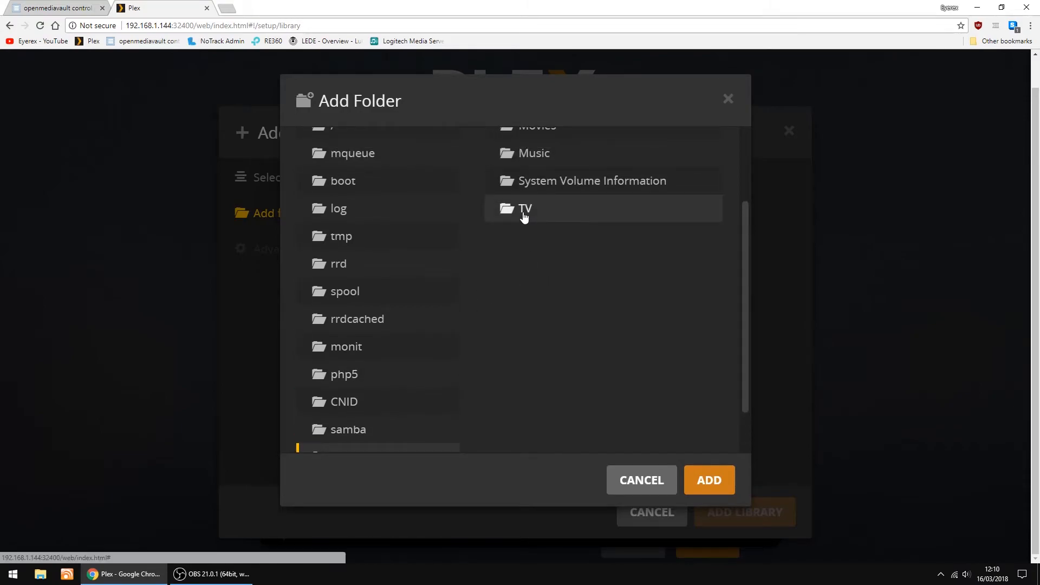
double_click(524, 208)
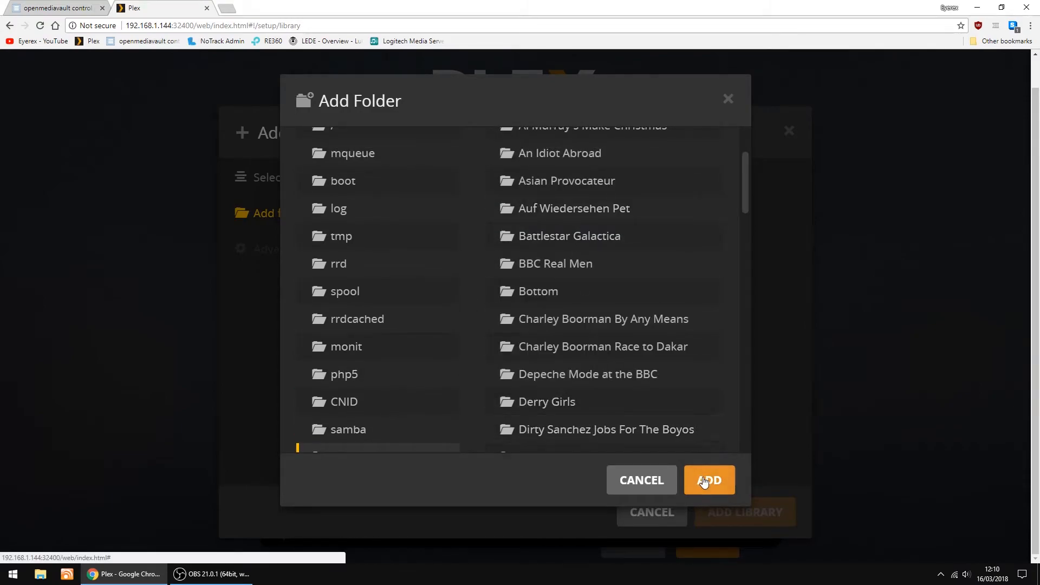
click(708, 480)
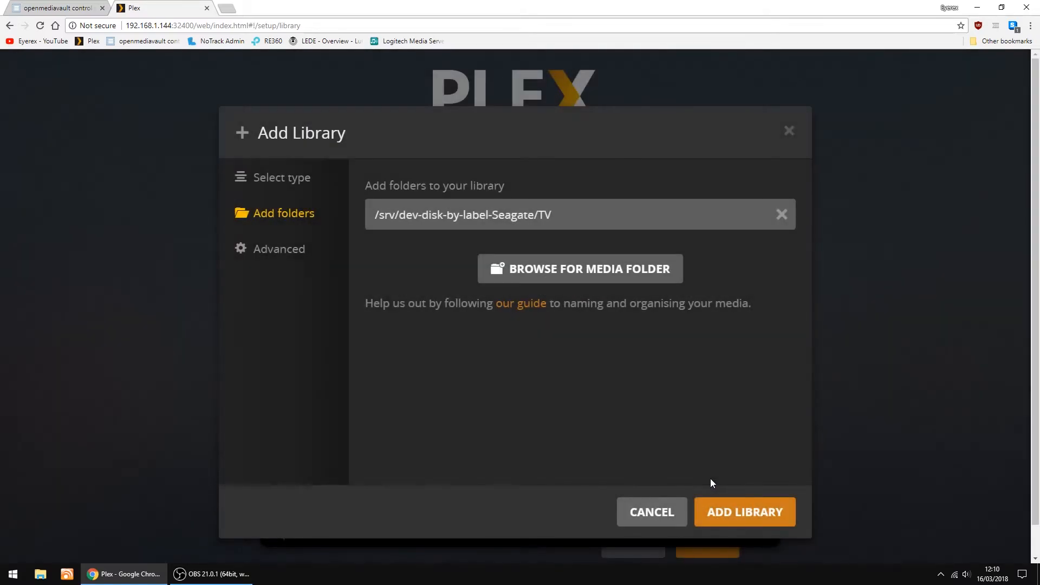
Step: Create the TV programmes library, finish server setup, and show the Films library's 277 titles
click(743, 511)
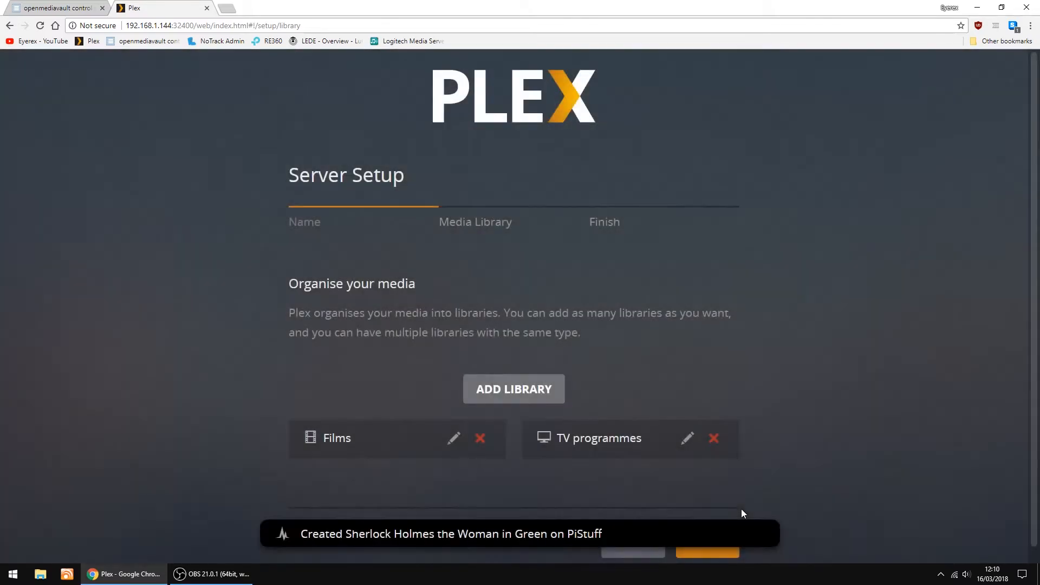
mouse_move(843, 437)
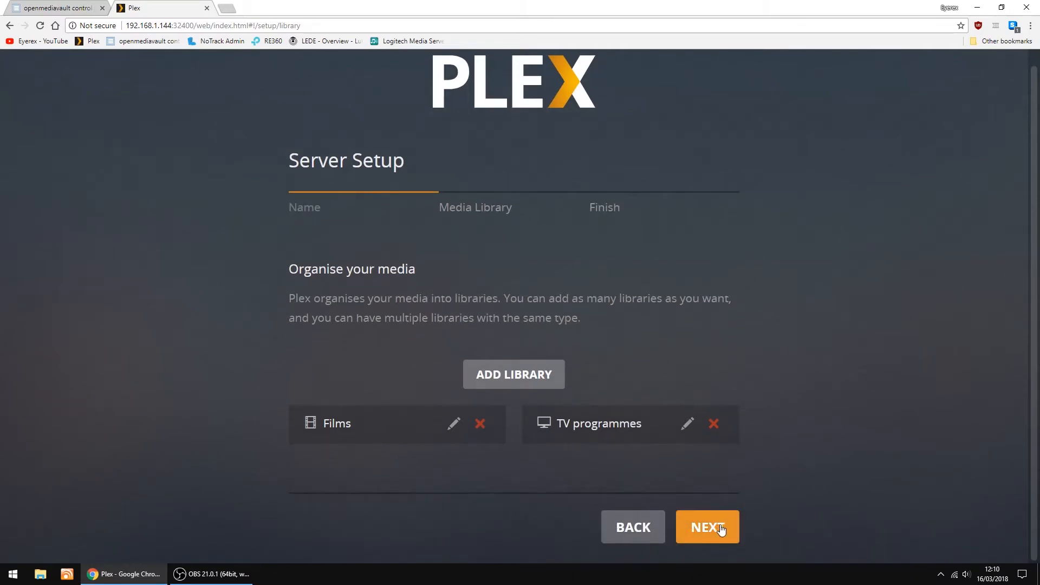
click(707, 526)
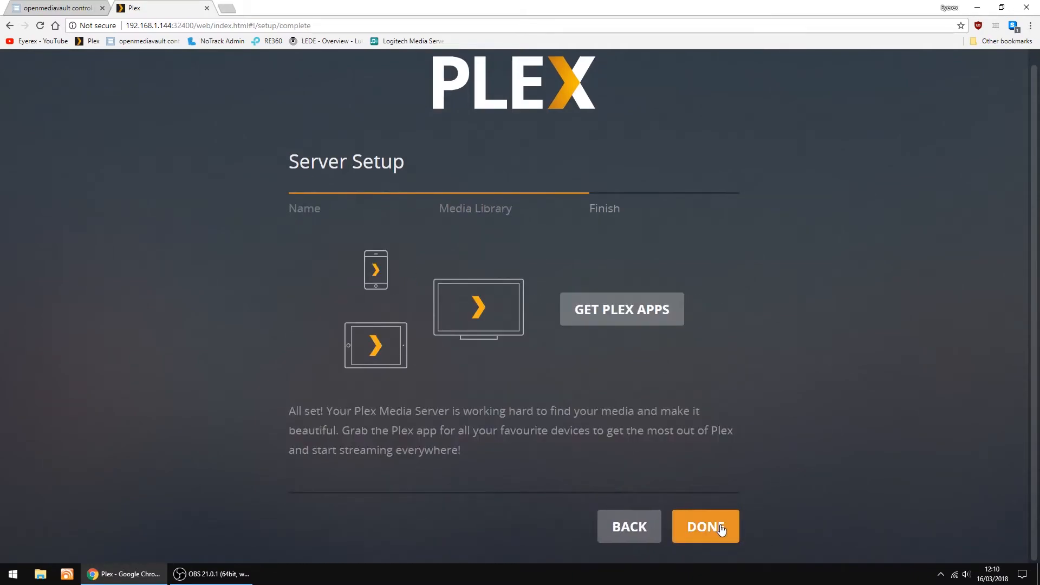
click(704, 527)
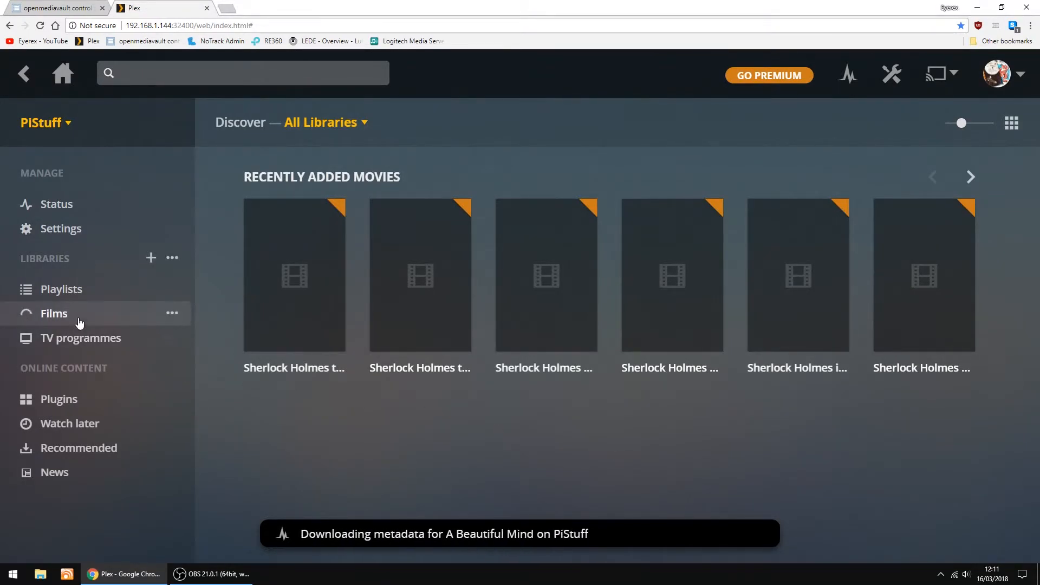
click(53, 313)
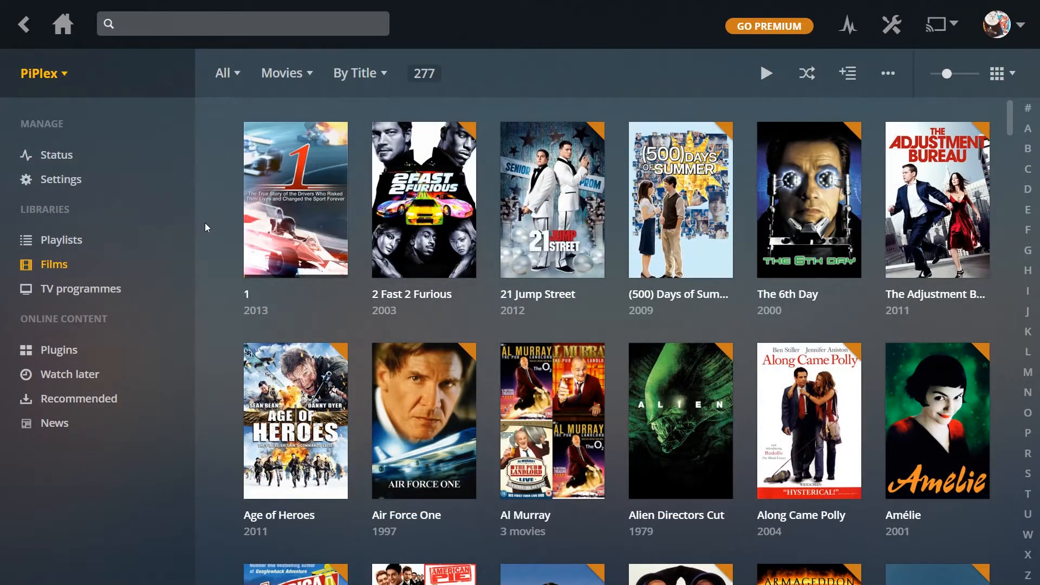
Step: Locate the Back to the Future collection and open the 1985 film's page
scroll(down, 3)
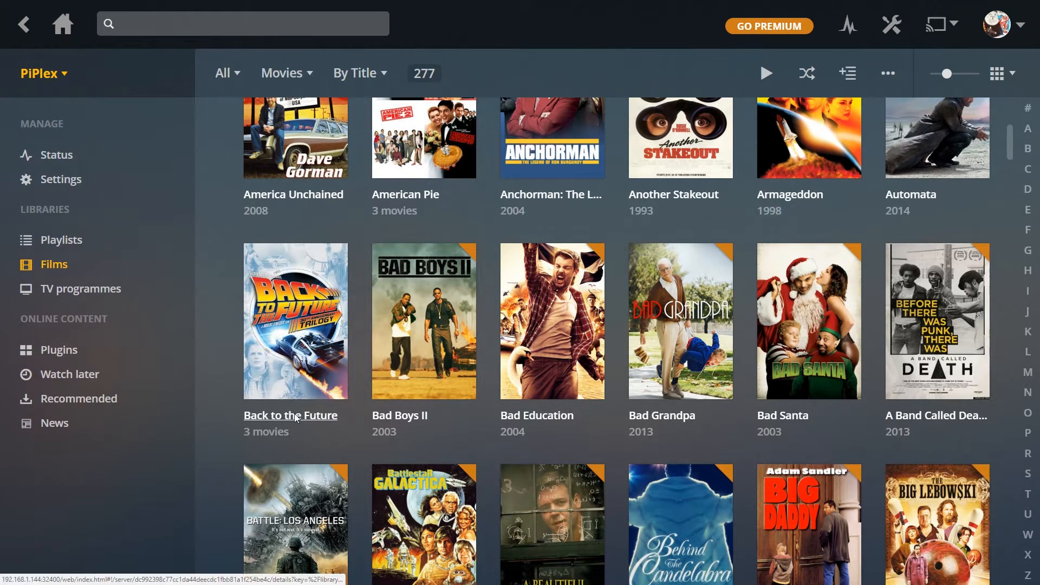
click(294, 320)
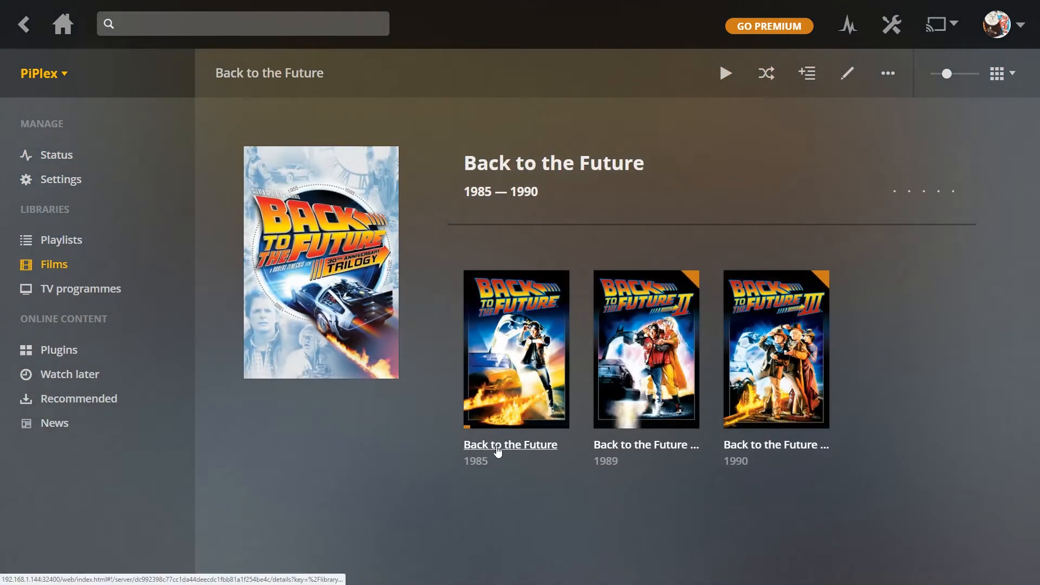
click(509, 444)
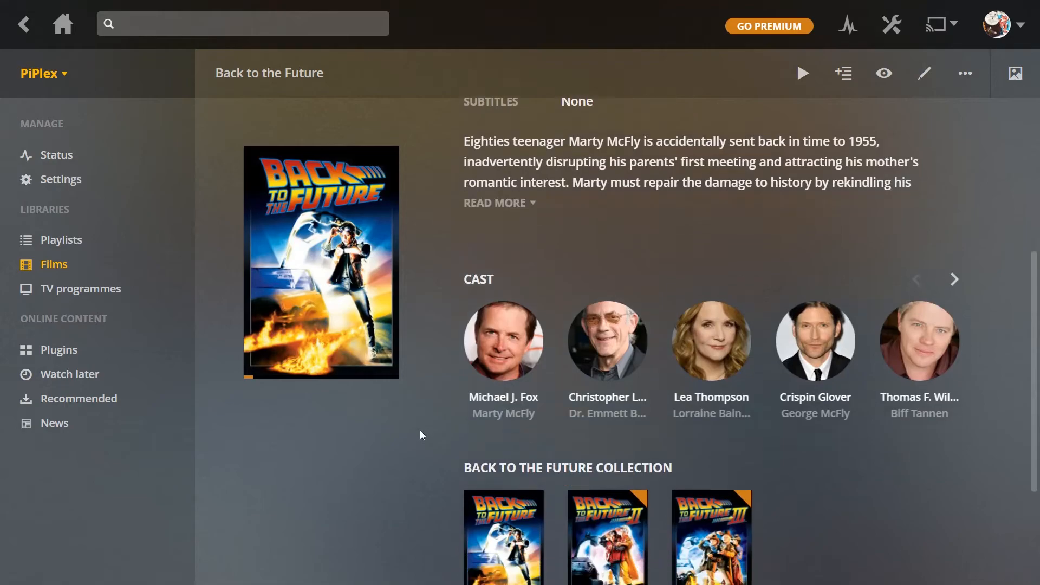
scroll(up, 3)
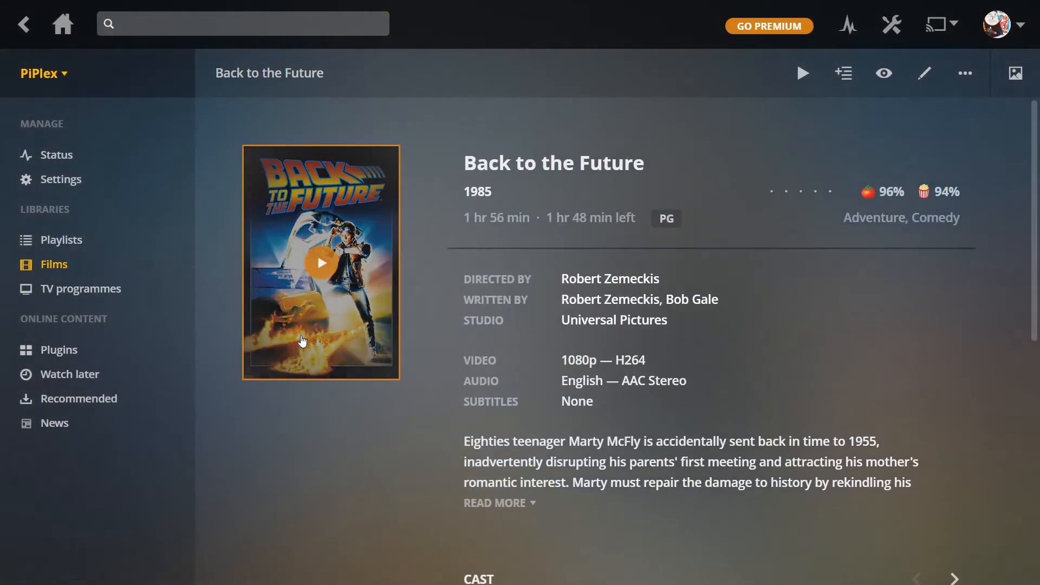
Step: Resume Back to the Future from 7:12, then leave the player for the Films library
click(320, 261)
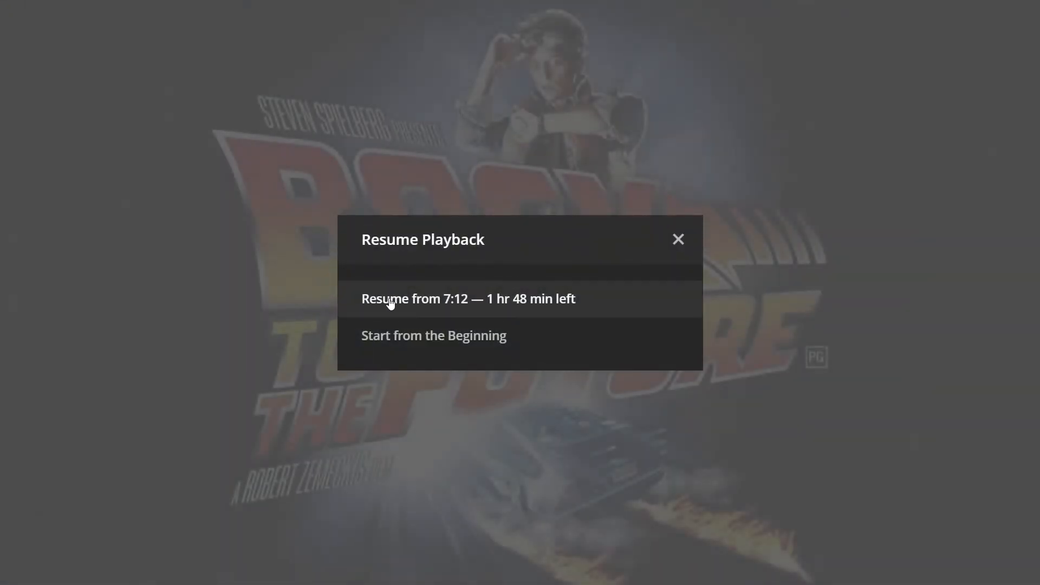
click(468, 299)
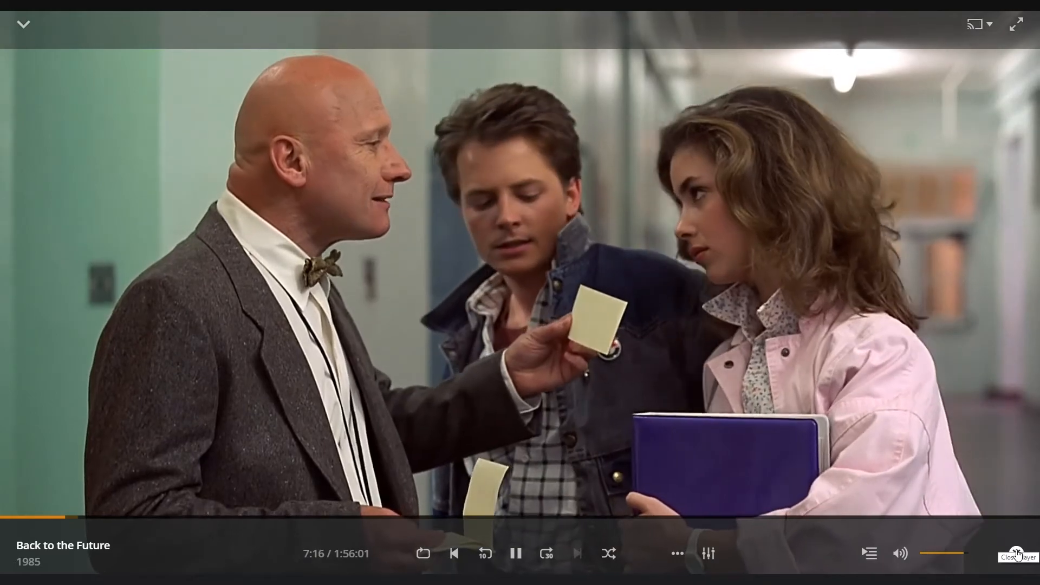
click(1017, 556)
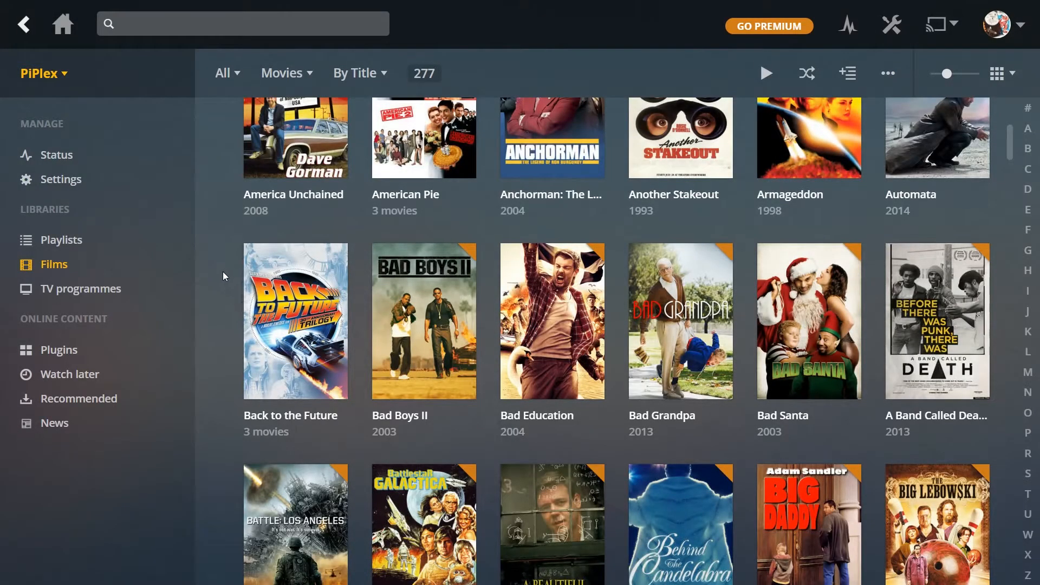
Step: Reach The Hunger Games collection in the Films grid and open it
scroll(down, 3)
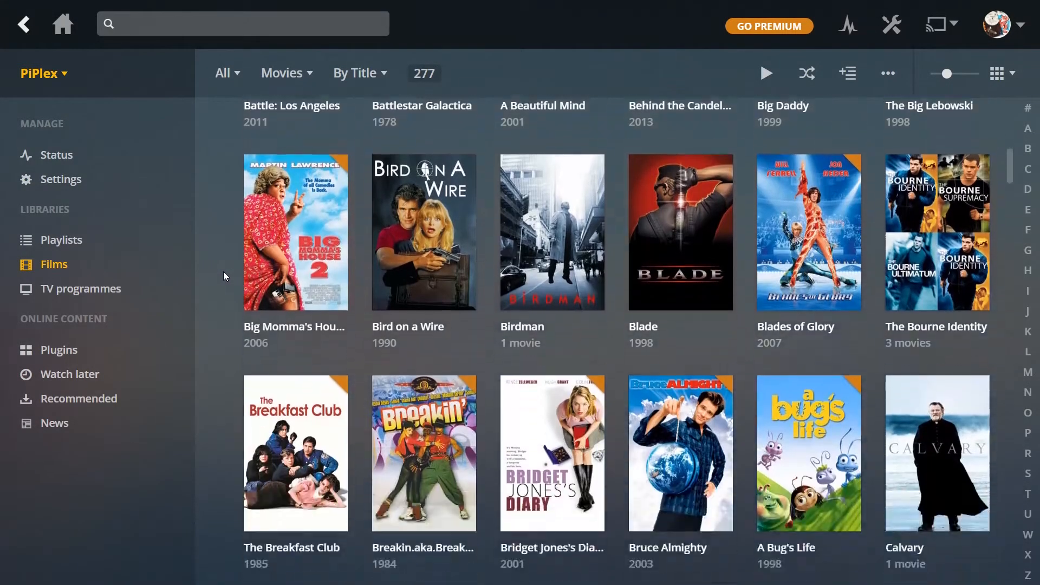
scroll(down, 3)
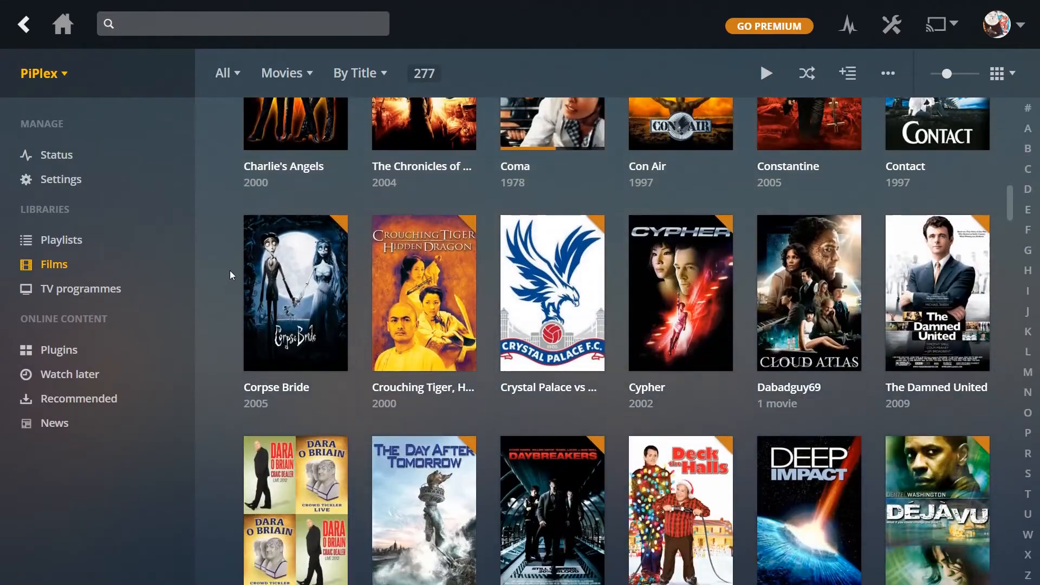
scroll(down, 3)
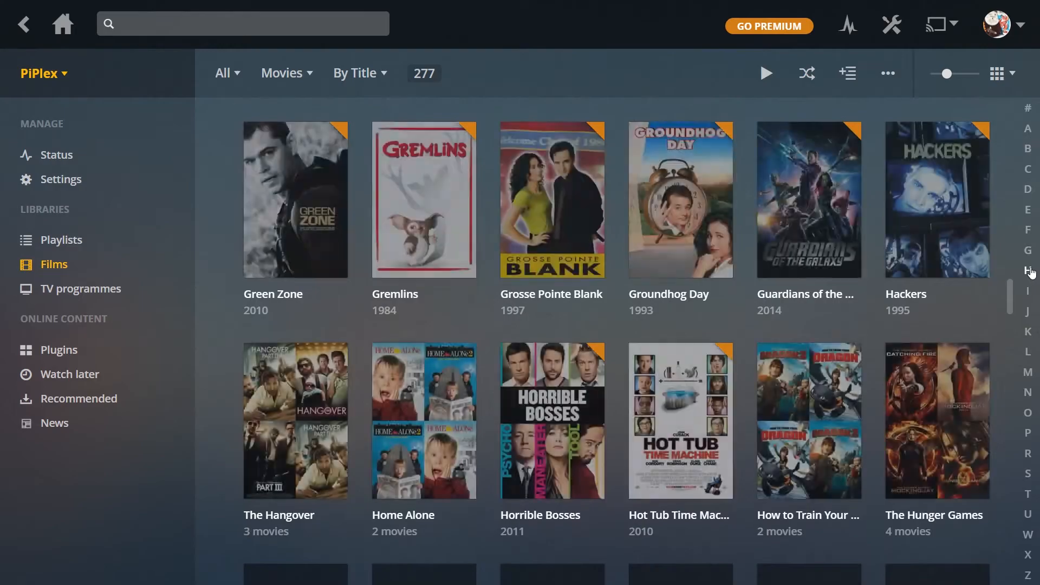
click(935, 420)
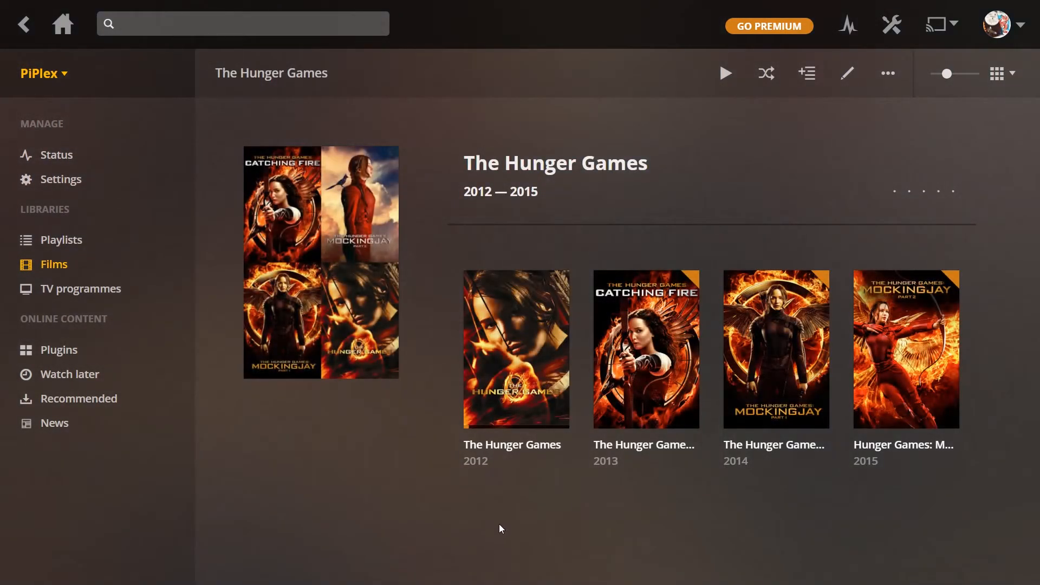
mouse_move(516, 349)
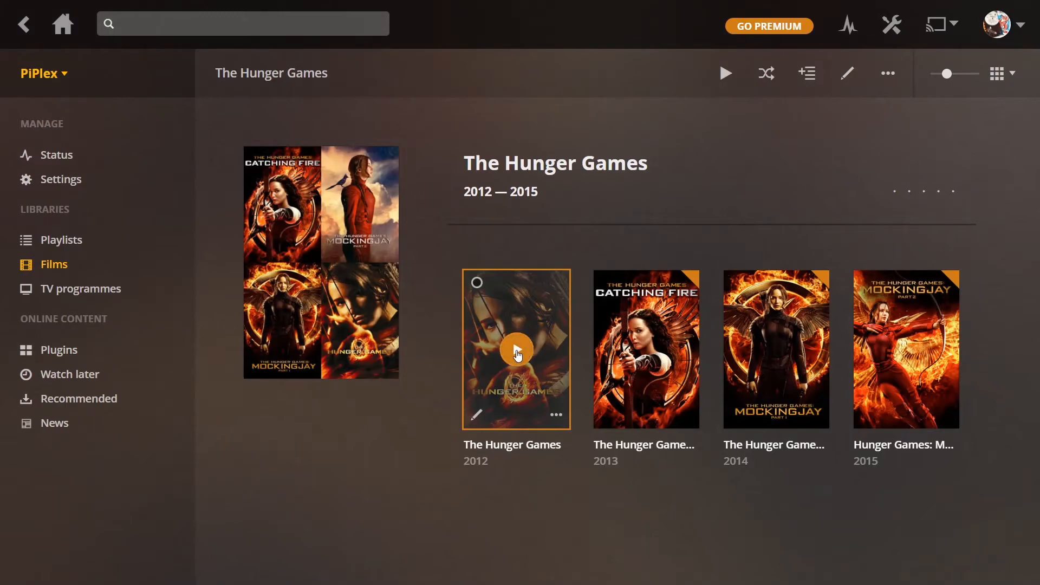
Step: Play the first Hunger Games film, choosing Start from the Beginning
click(517, 350)
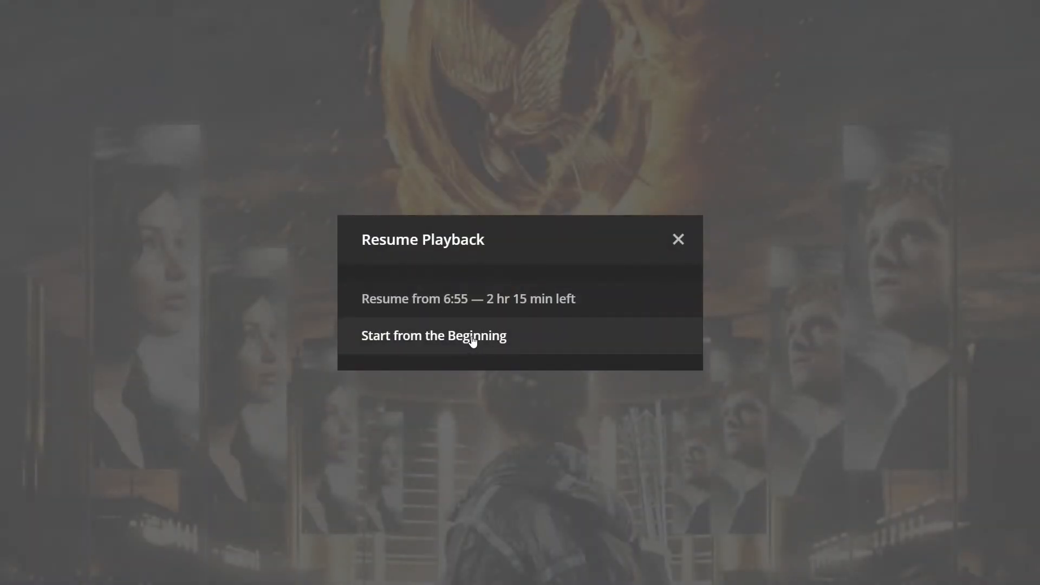
click(679, 240)
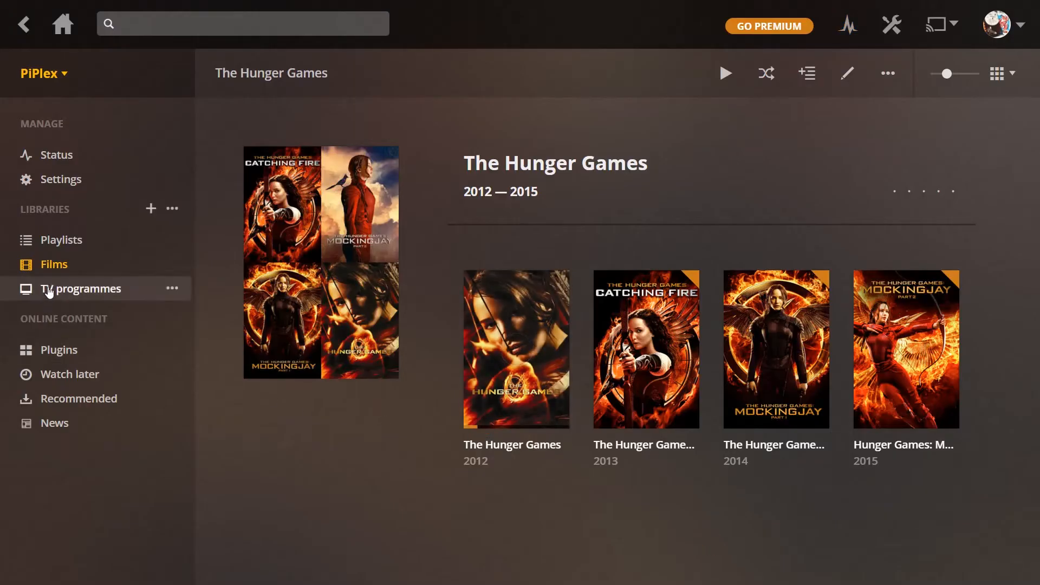
Step: In the TV programmes library, open Friends Season 1 and play episode 4
click(81, 288)
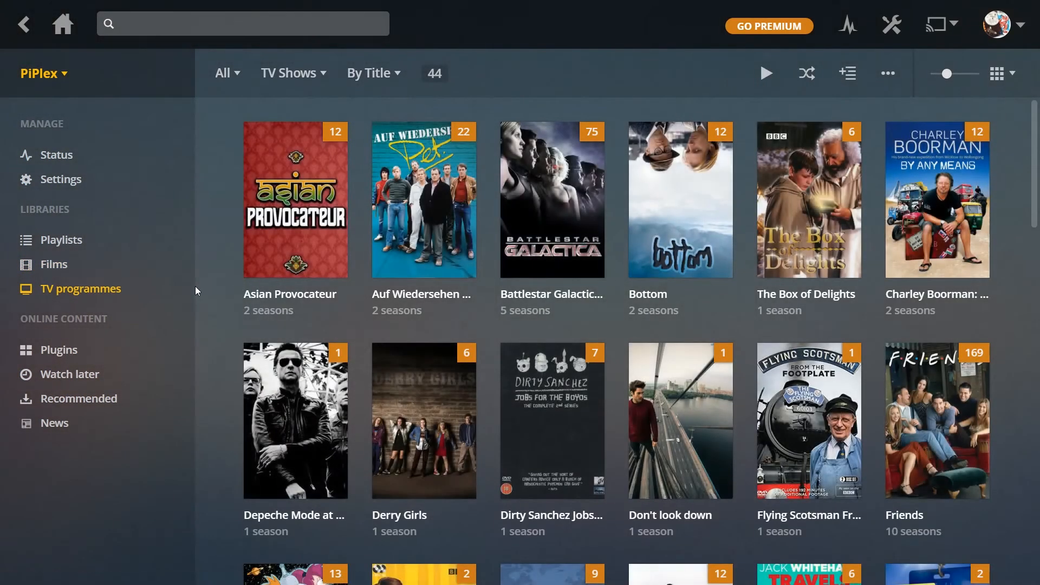
mouse_move(903, 514)
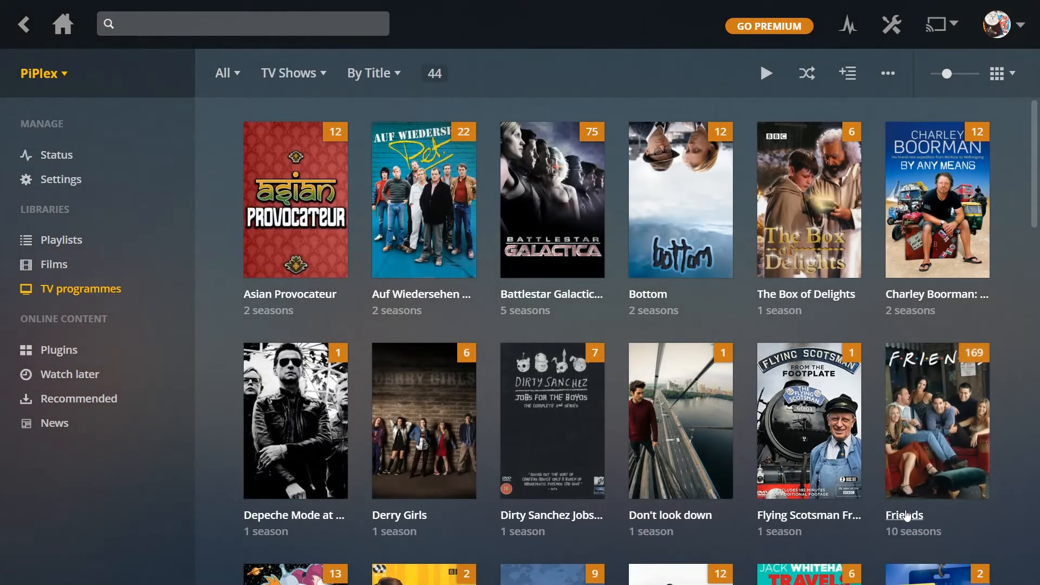
mouse_move(904, 515)
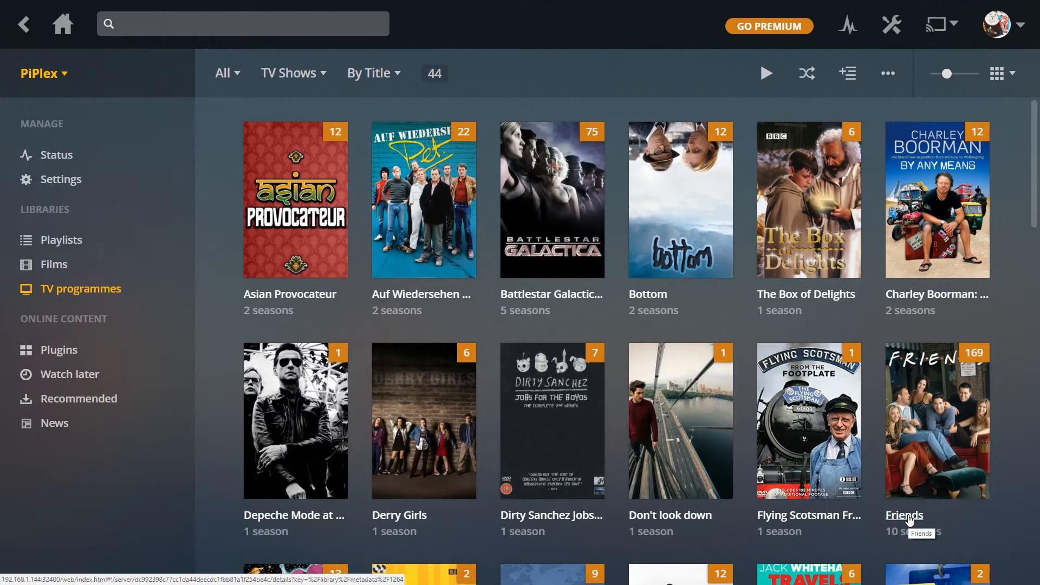
click(904, 514)
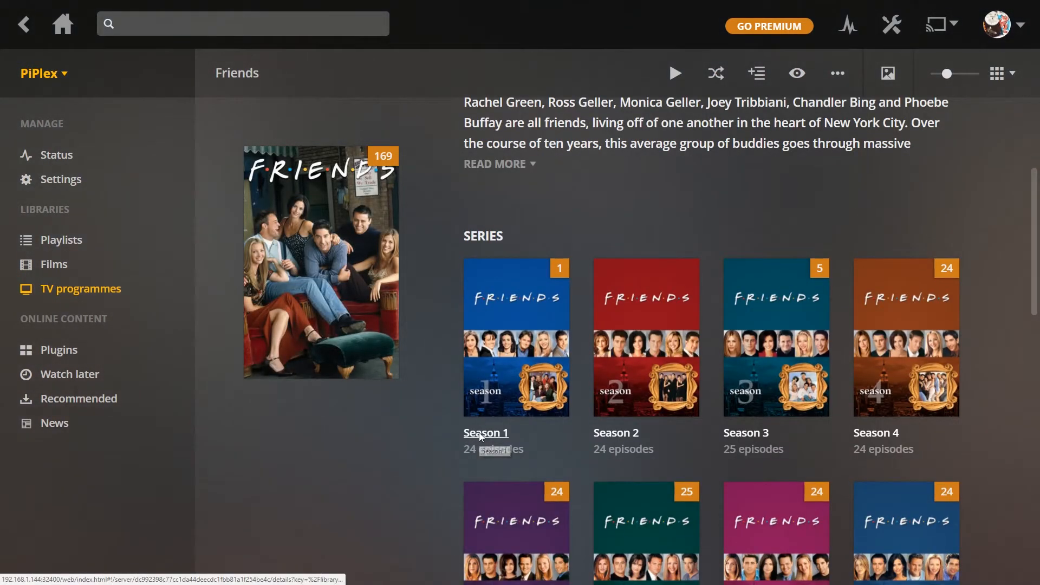
click(485, 432)
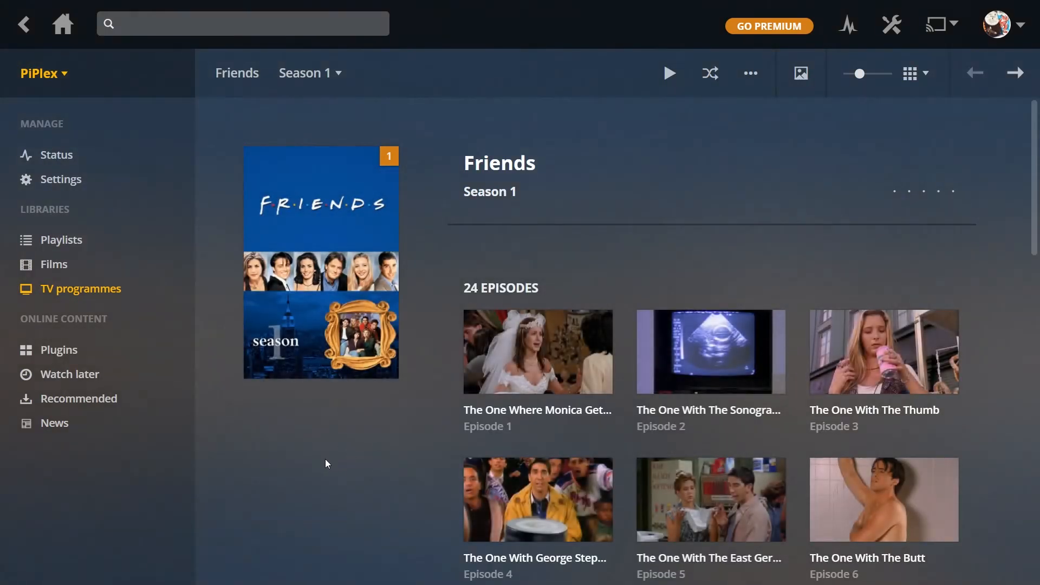
scroll(down, 3)
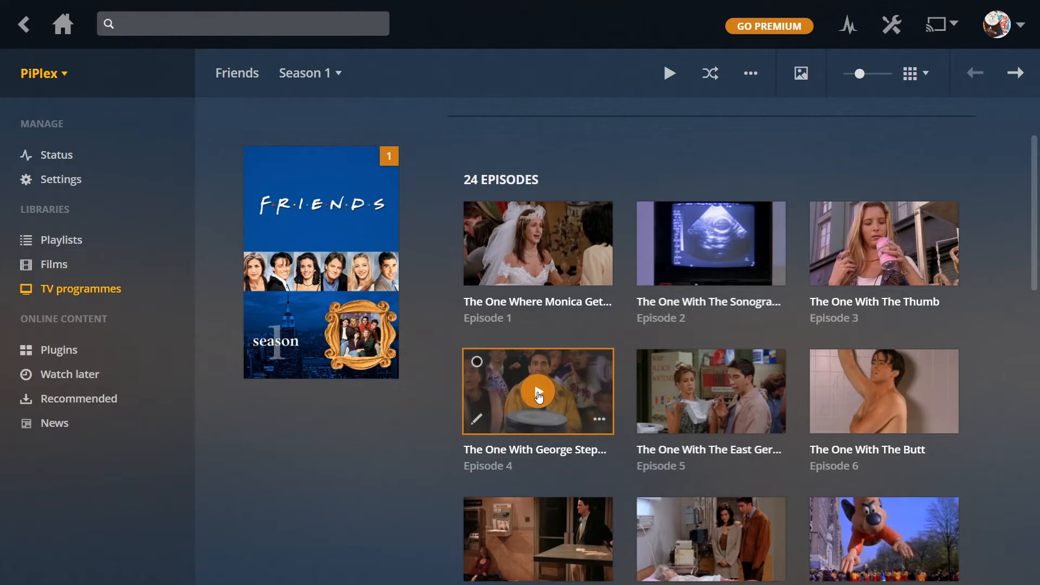
click(538, 392)
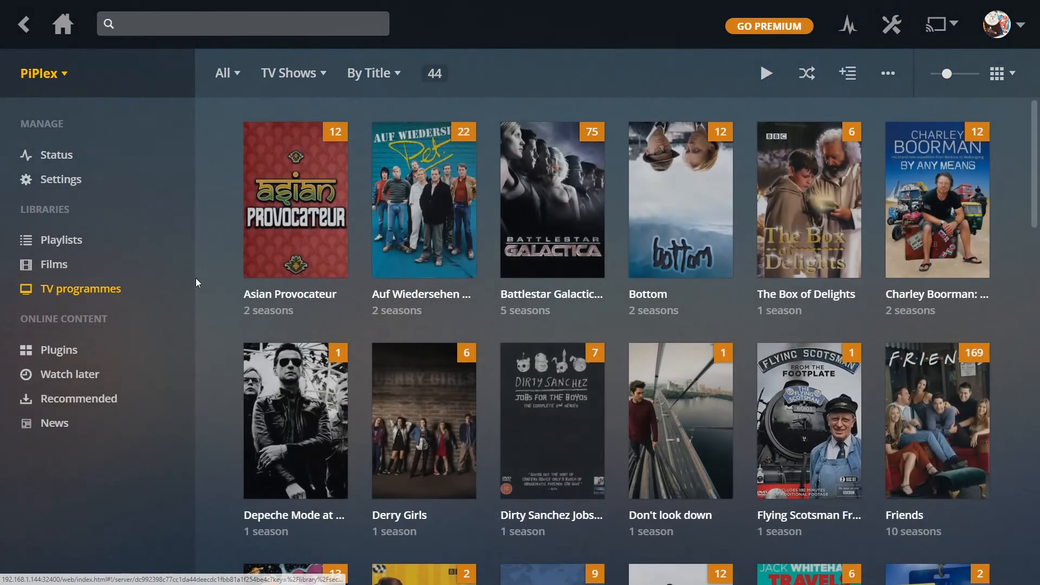
mouse_move(550, 294)
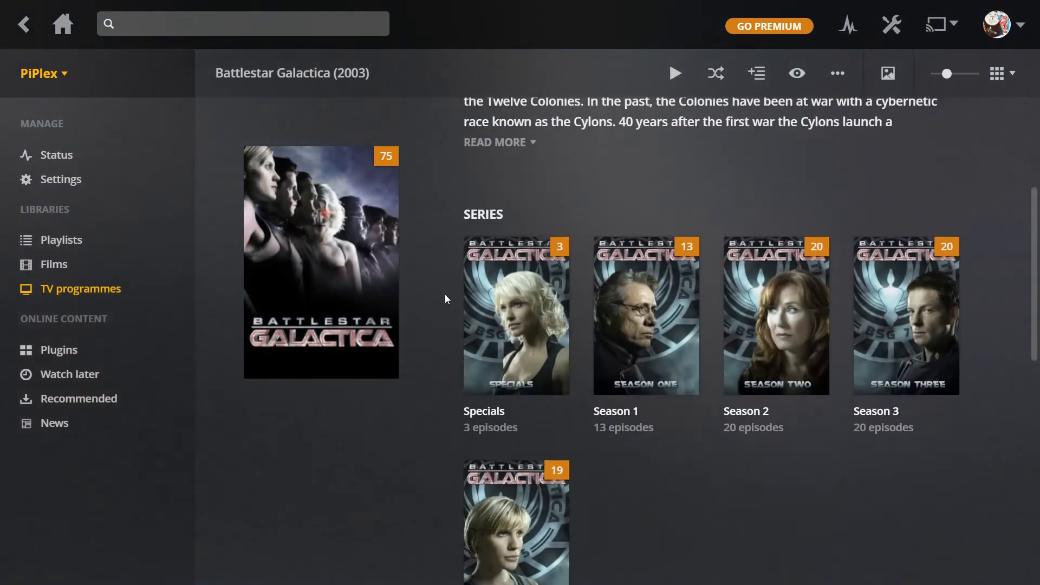
Step: Play Battlestar Galactica Season 1 episode 5, You Can't Go Home Again, then return to Films
click(643, 315)
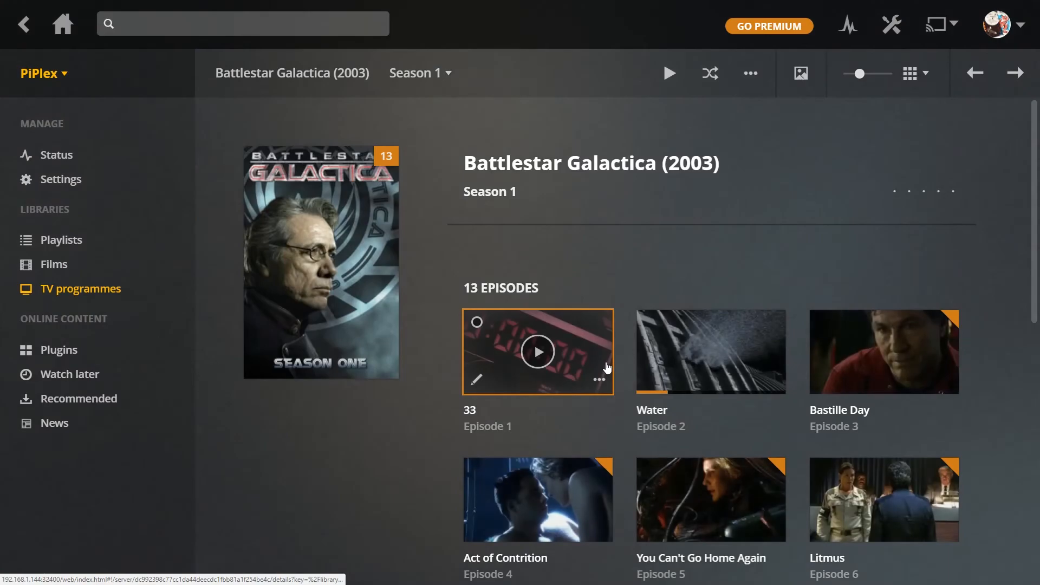
scroll(down, 3)
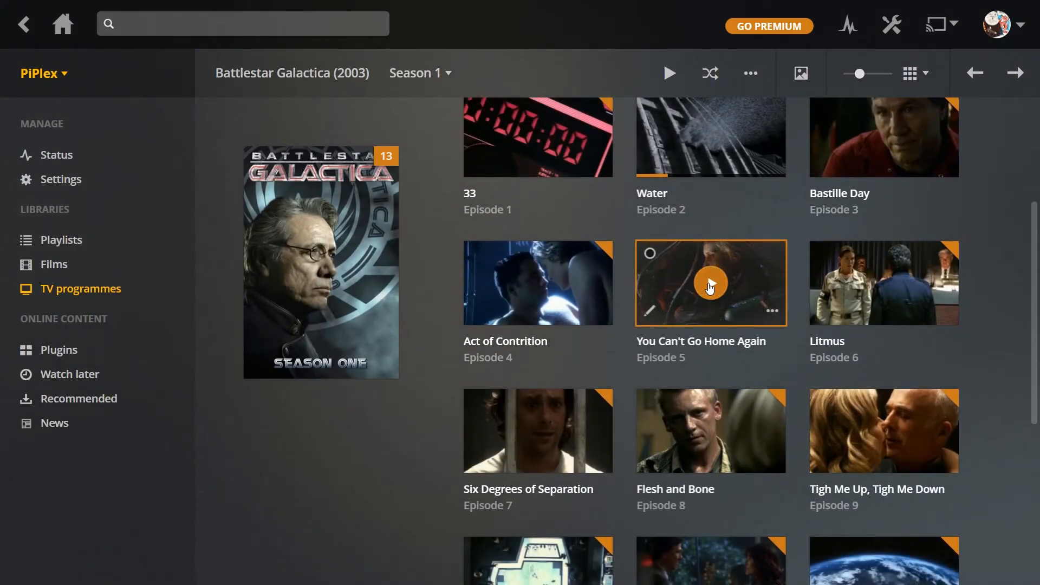
click(710, 283)
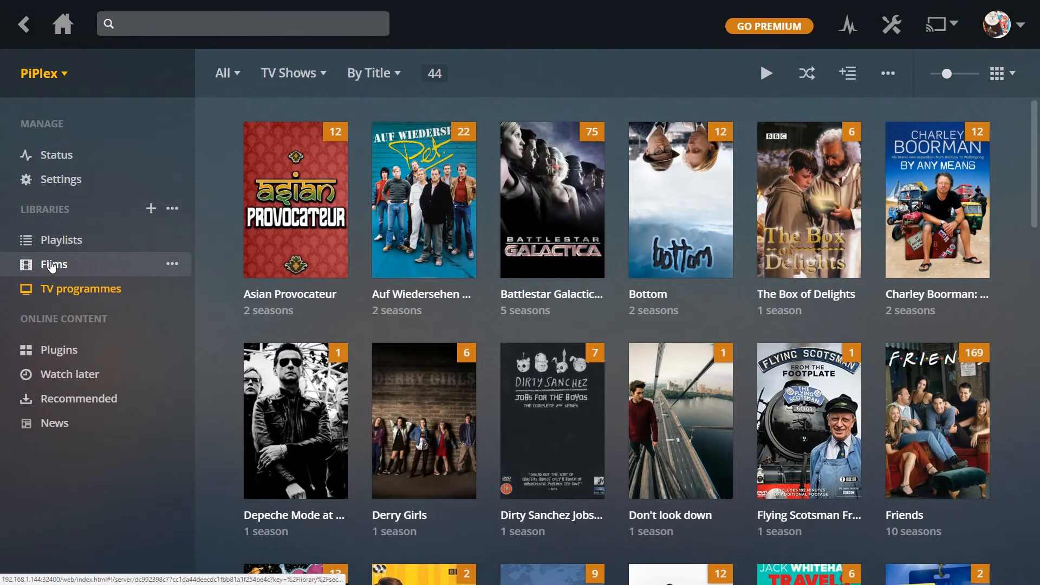
click(53, 265)
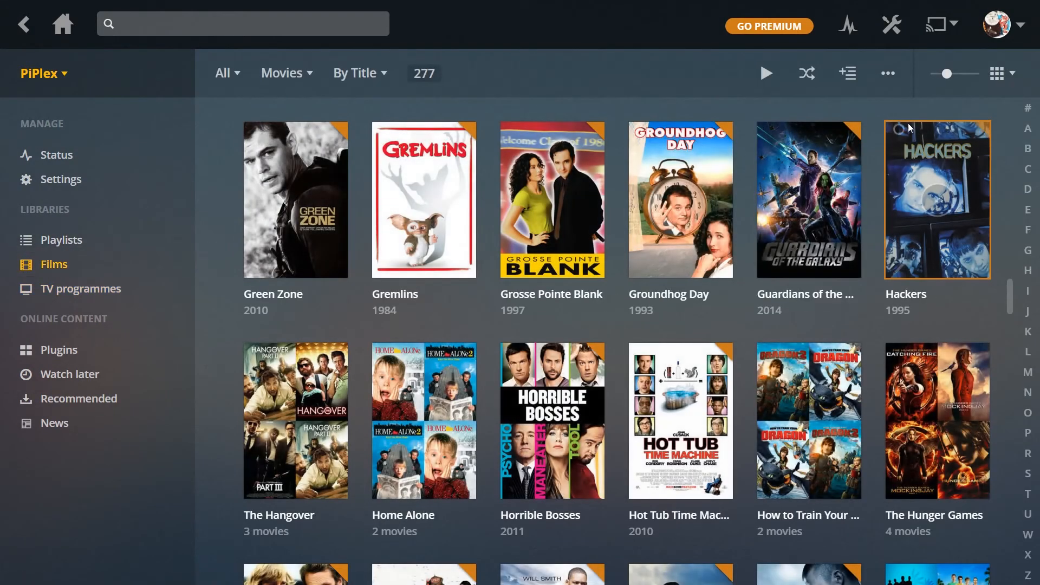